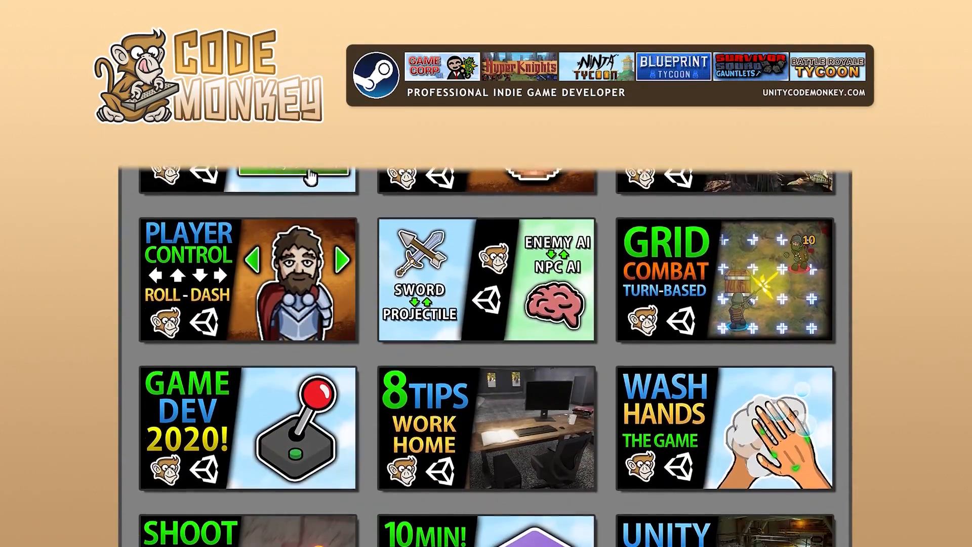
Step: Scroll down the Bolt asset page in the Asset Store and select it
{"action": "scroll", "scroll_direction": "down", "scroll_amount": 3}
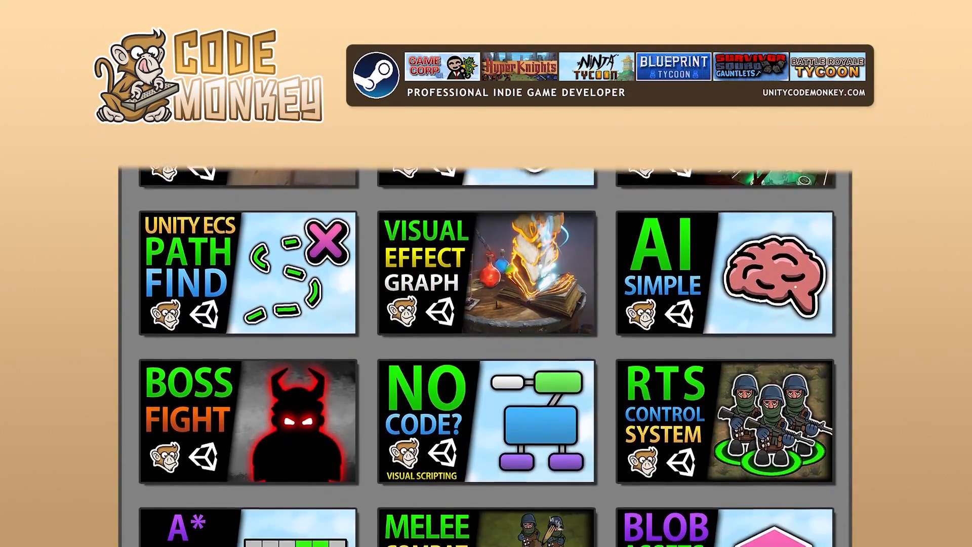
{"action": "scroll", "scroll_direction": "down", "scroll_amount": 3}
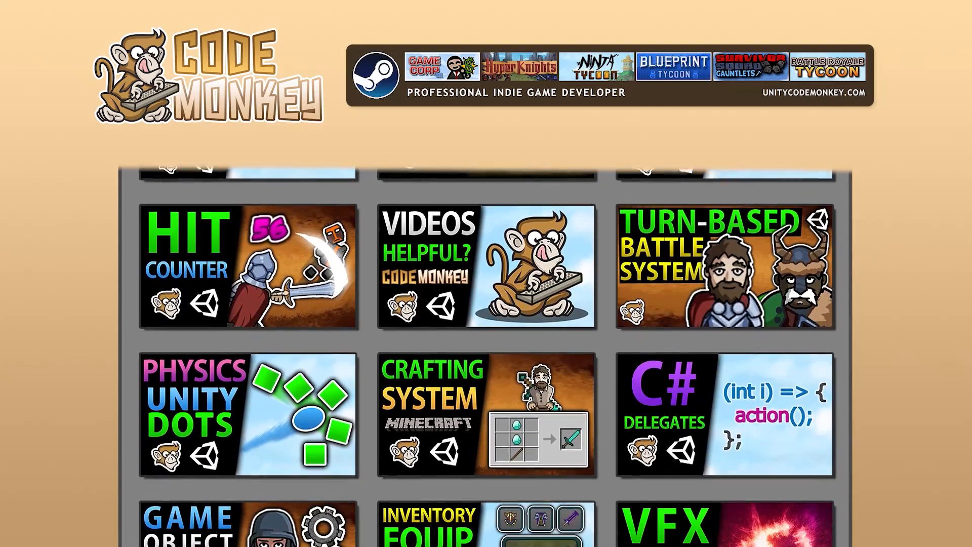
{"action": "scroll", "scroll_direction": "down", "scroll_amount": 3}
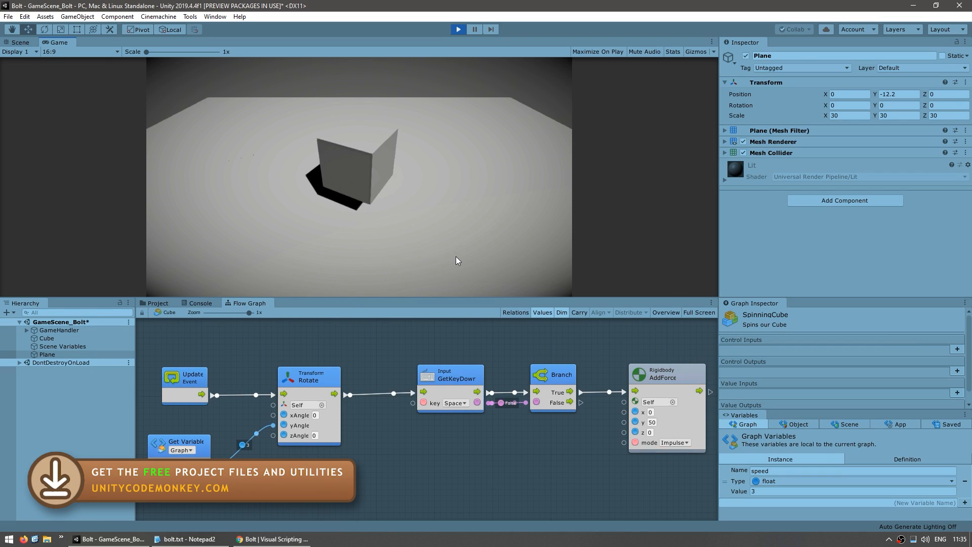
{"action": "mouse_move", "coordinate": [440, 262]}
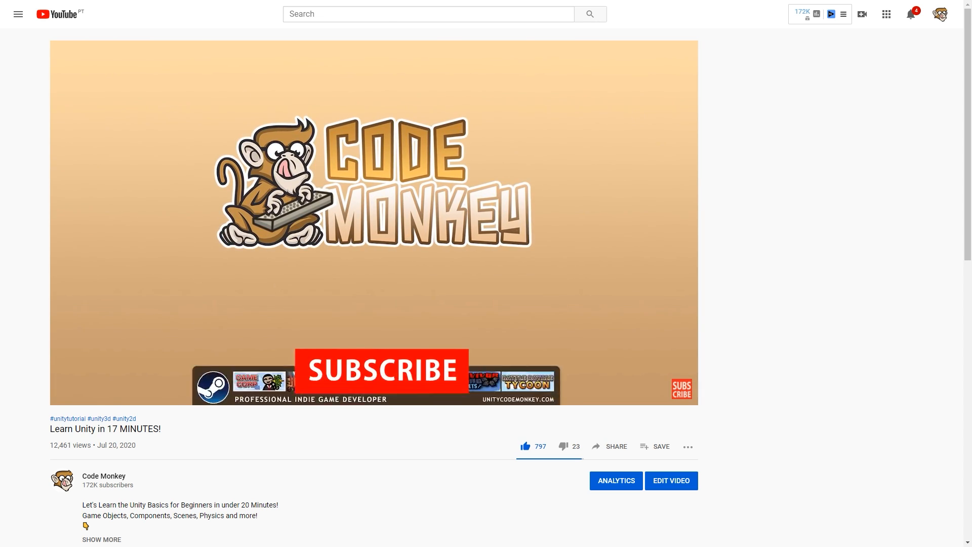
{"action": "left_click", "coordinate": [109, 538]}
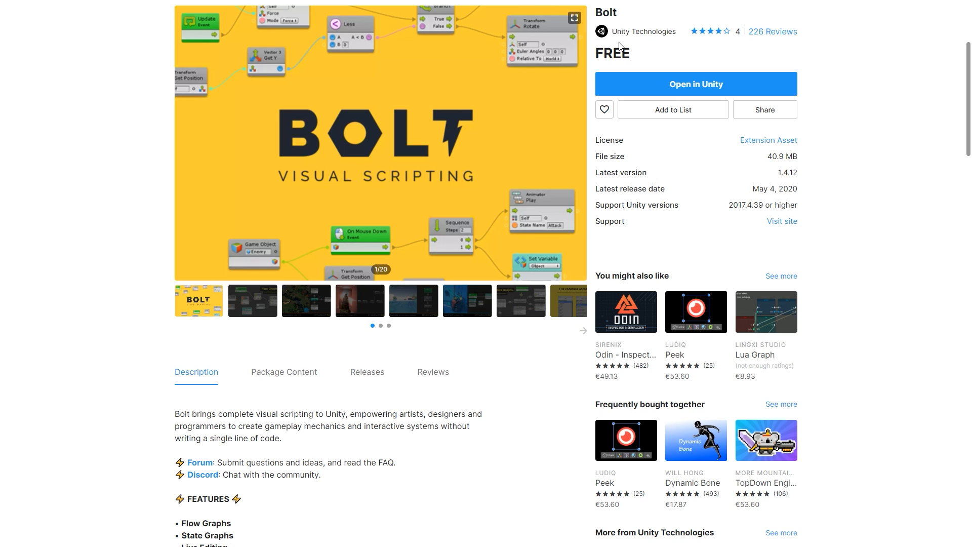
{"action": "mouse_move", "coordinate": [853, 147]}
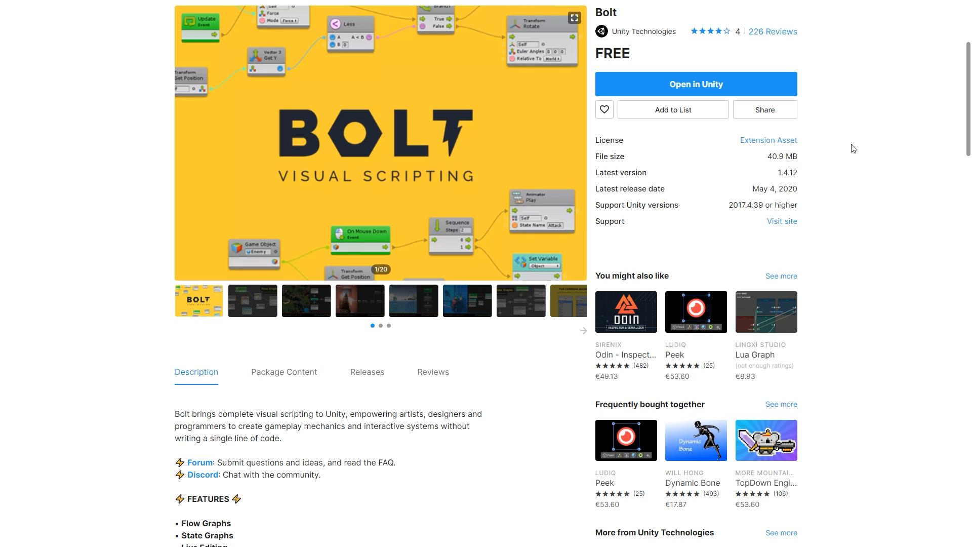
{"action": "mouse_move", "coordinate": [695, 91]}
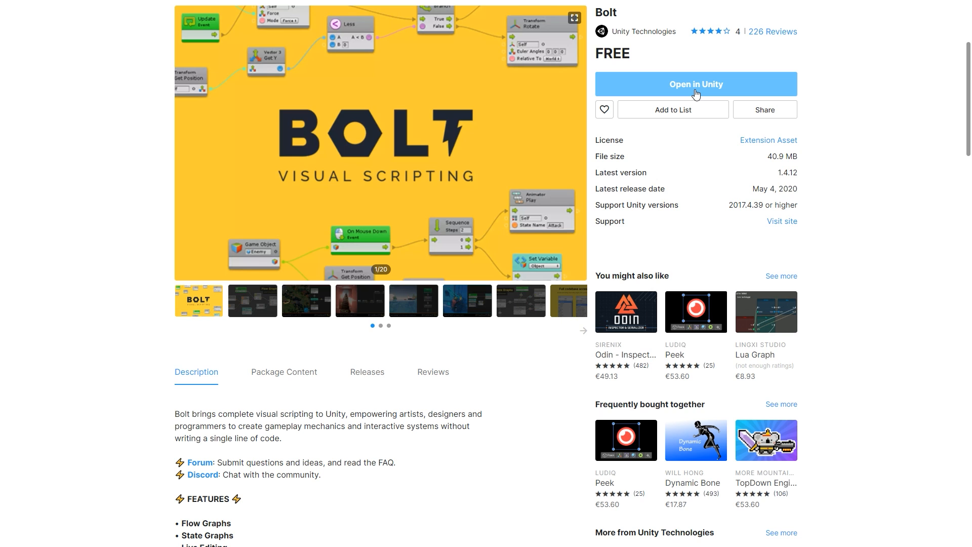
{"action": "mouse_move", "coordinate": [695, 93]}
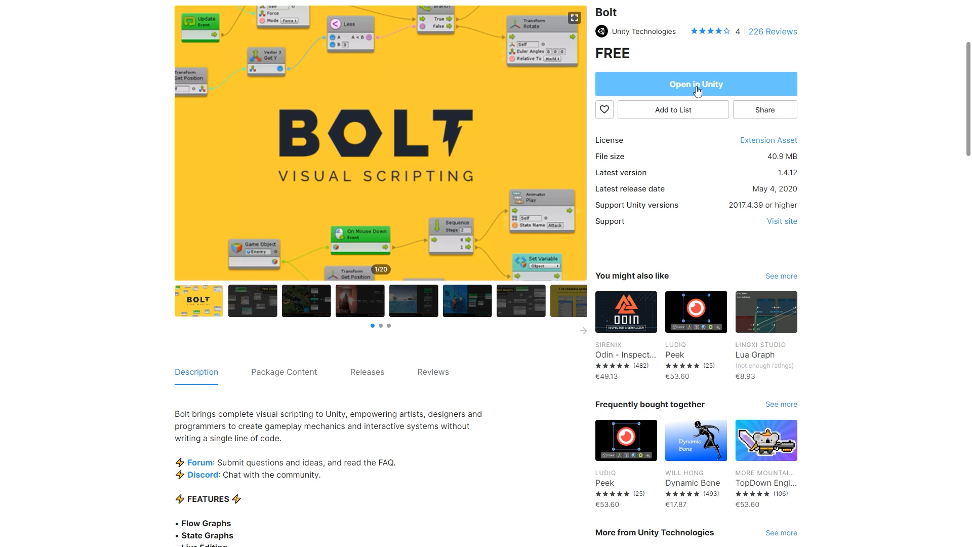
Step: Open the Bolt asset inside the Unity editor's Package Manager
{"action": "left_click", "coordinate": [696, 83]}
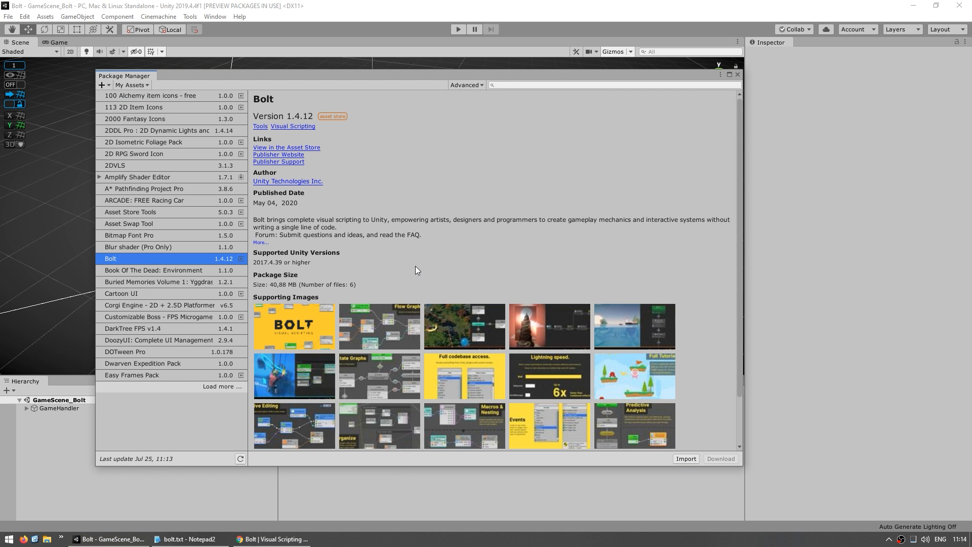
{"action": "mouse_move", "coordinate": [627, 260]}
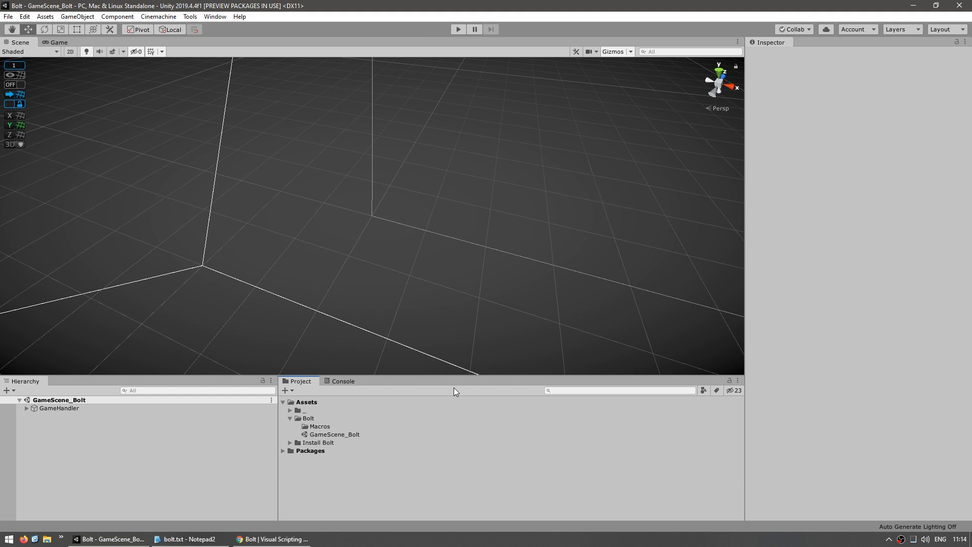
{"action": "mouse_move", "coordinate": [268, 150]}
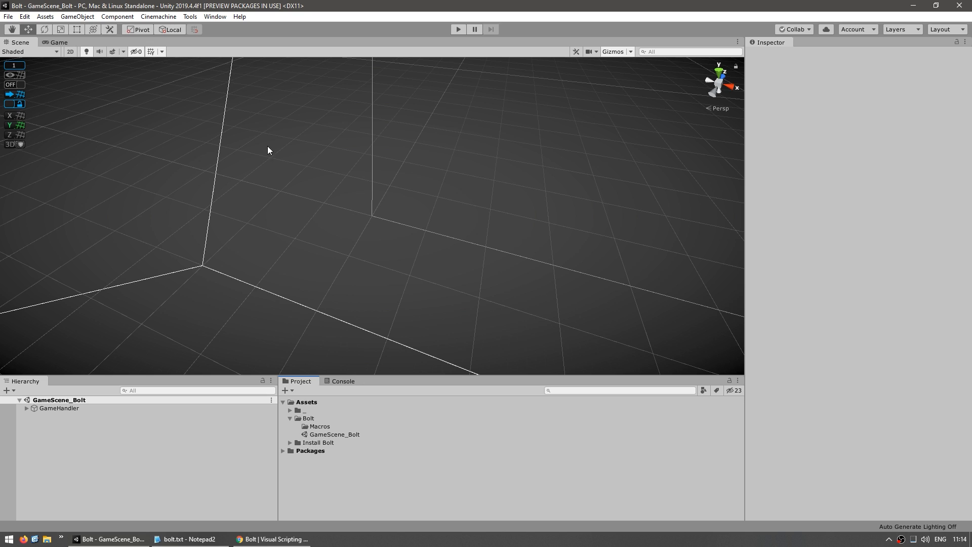
Step: Run Tools > Install Bolt and import Bolt for .NET 4.x
{"action": "left_click", "coordinate": [190, 16]}
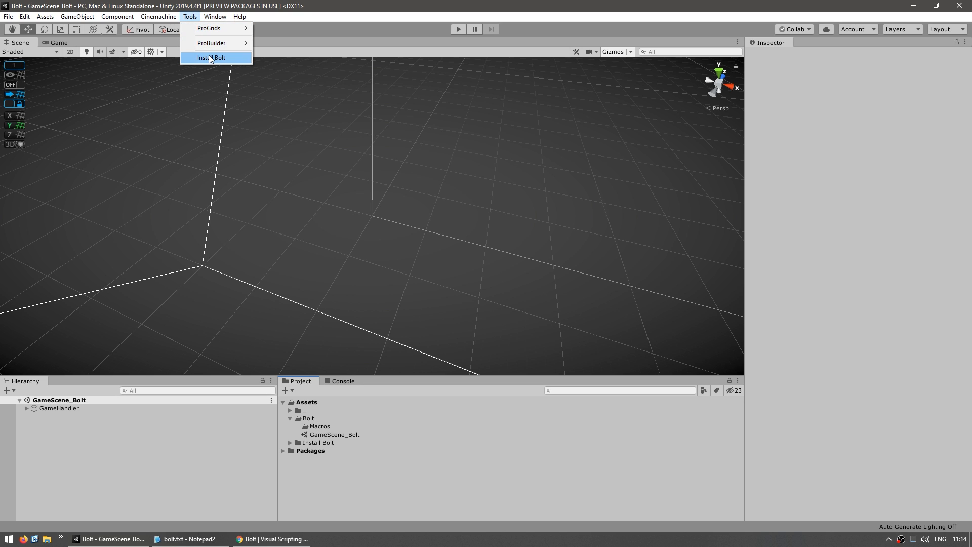
{"action": "left_click", "coordinate": [212, 57]}
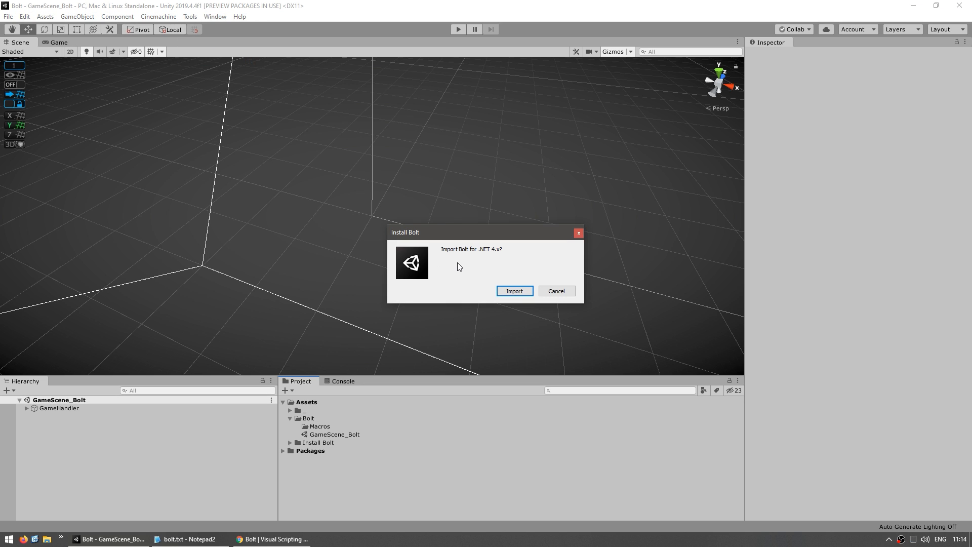
{"action": "left_click", "coordinate": [514, 290]}
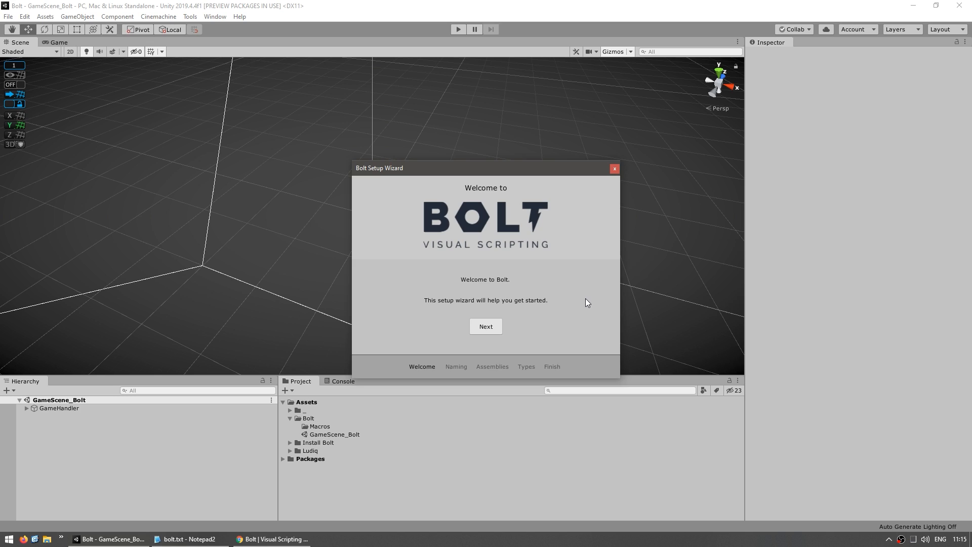
{"action": "left_click", "coordinate": [318, 442]}
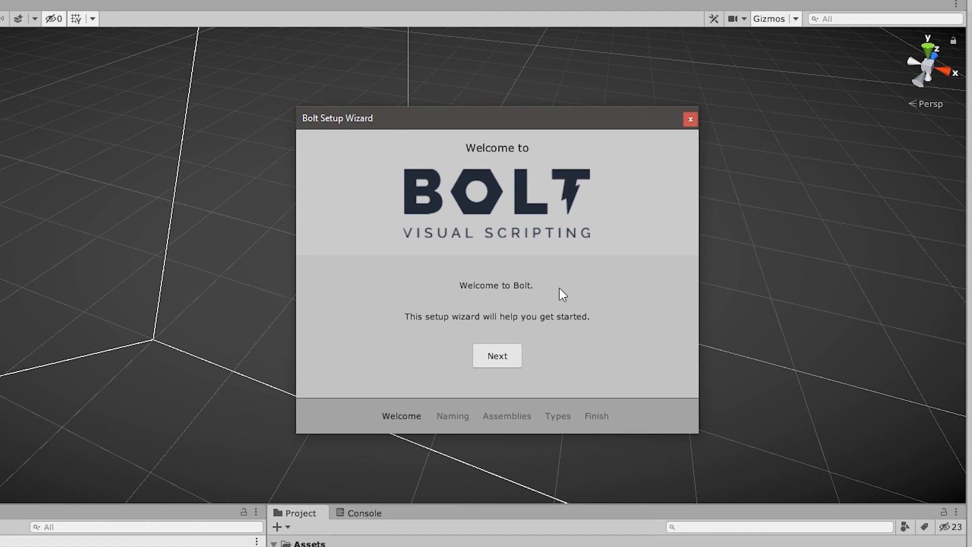
Step: Advance the Bolt Setup Wizard from the welcome page to the Naming Scheme step
{"action": "left_click", "coordinate": [496, 355]}
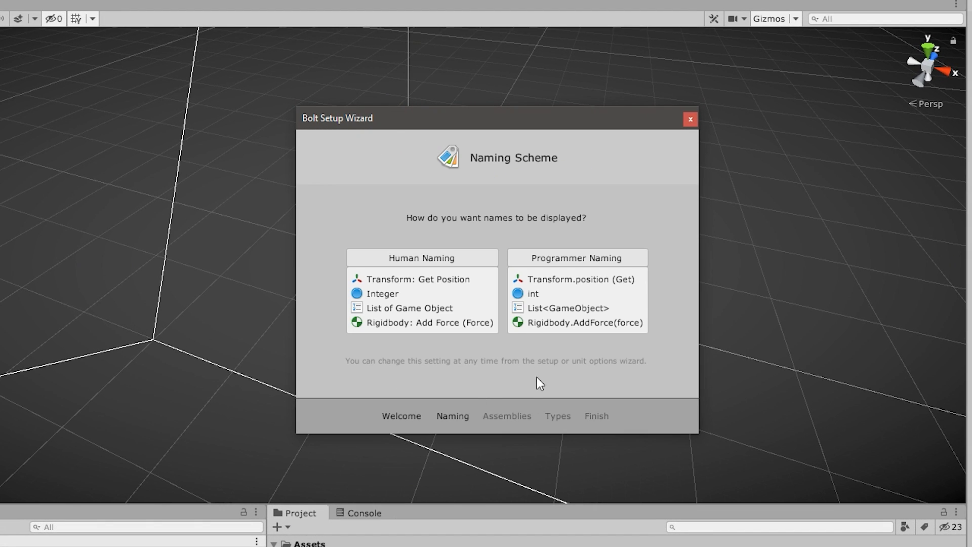
{"action": "mouse_move", "coordinate": [513, 372]}
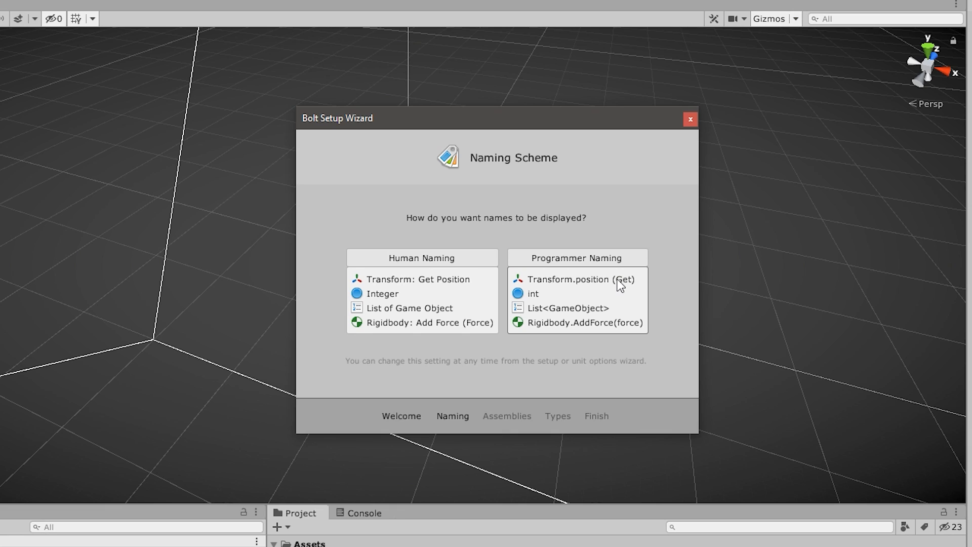
{"action": "mouse_move", "coordinate": [421, 283]}
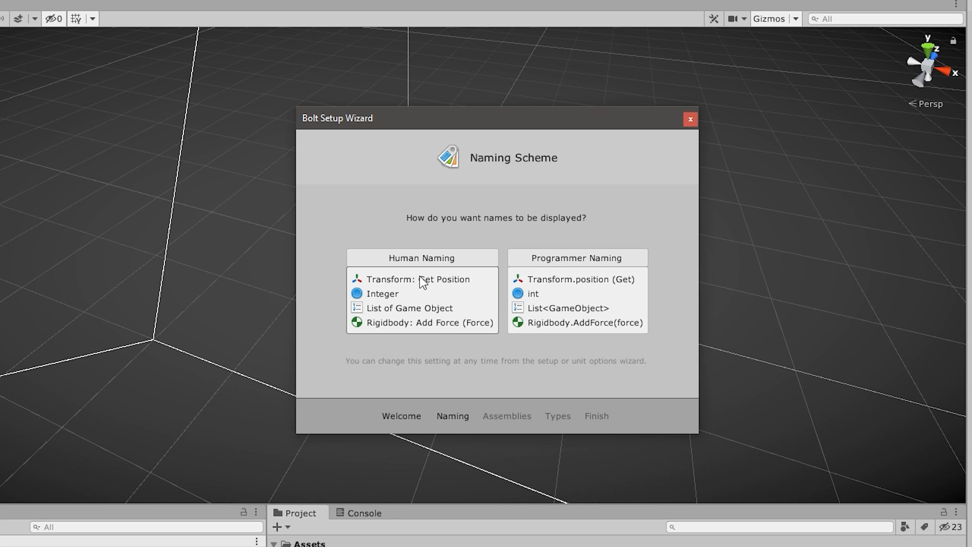
{"action": "mouse_move", "coordinate": [384, 334]}
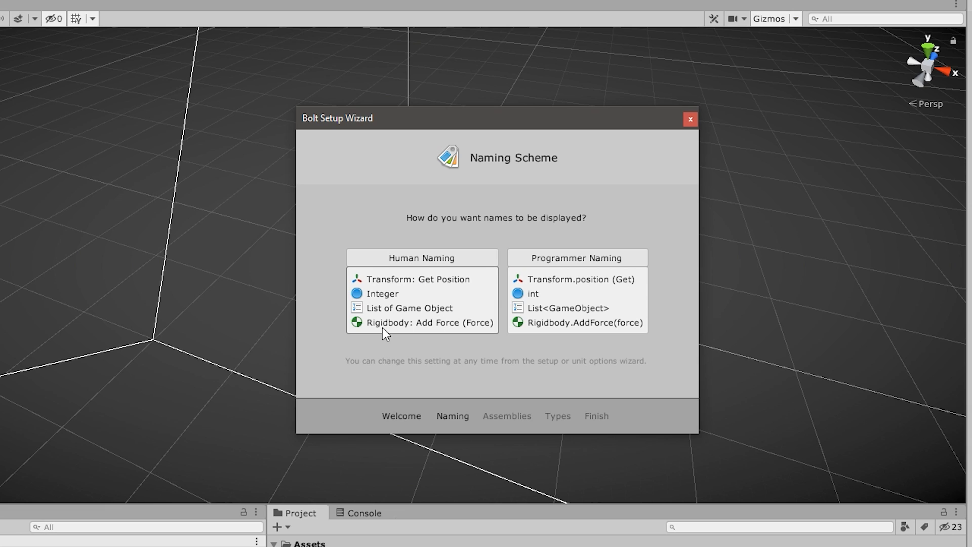
{"action": "mouse_move", "coordinate": [430, 317]}
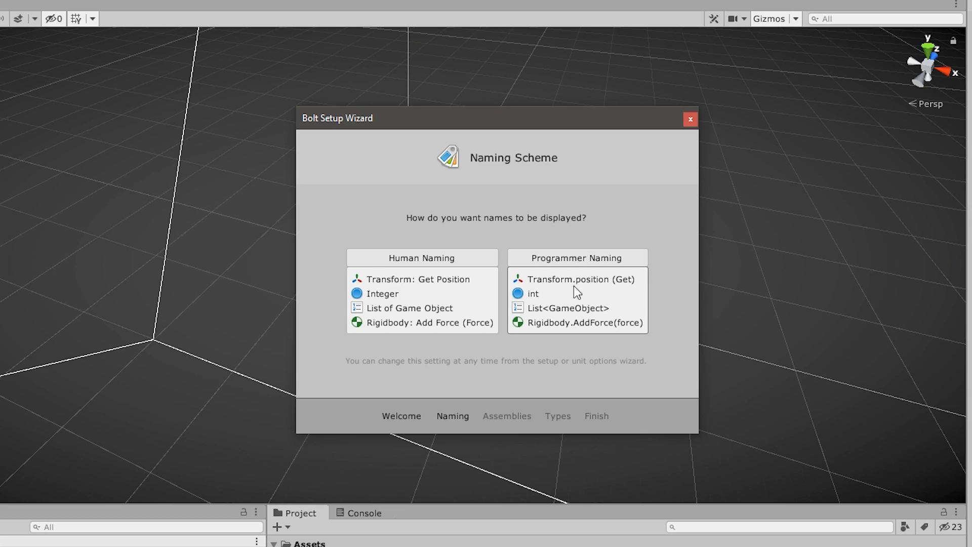
{"action": "mouse_move", "coordinate": [546, 329]}
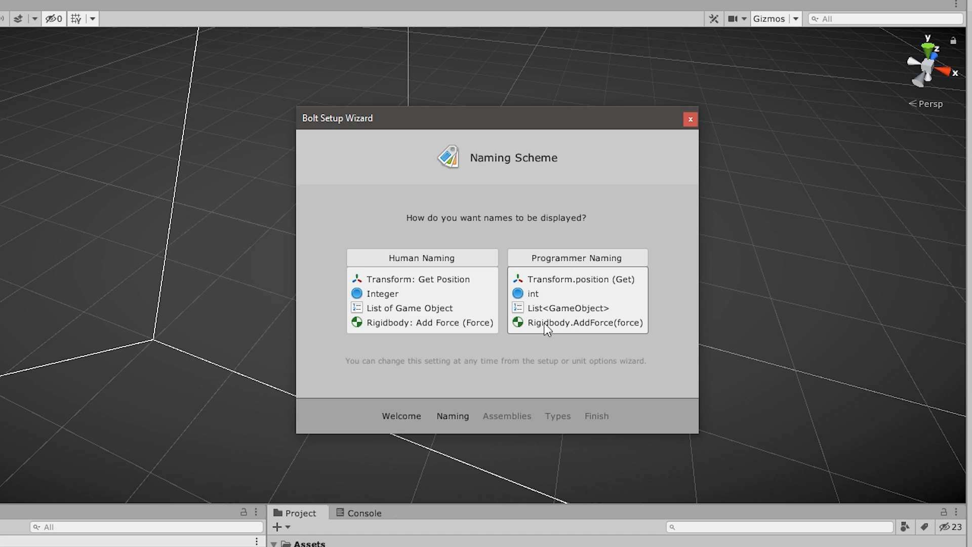
{"action": "mouse_move", "coordinate": [539, 308]}
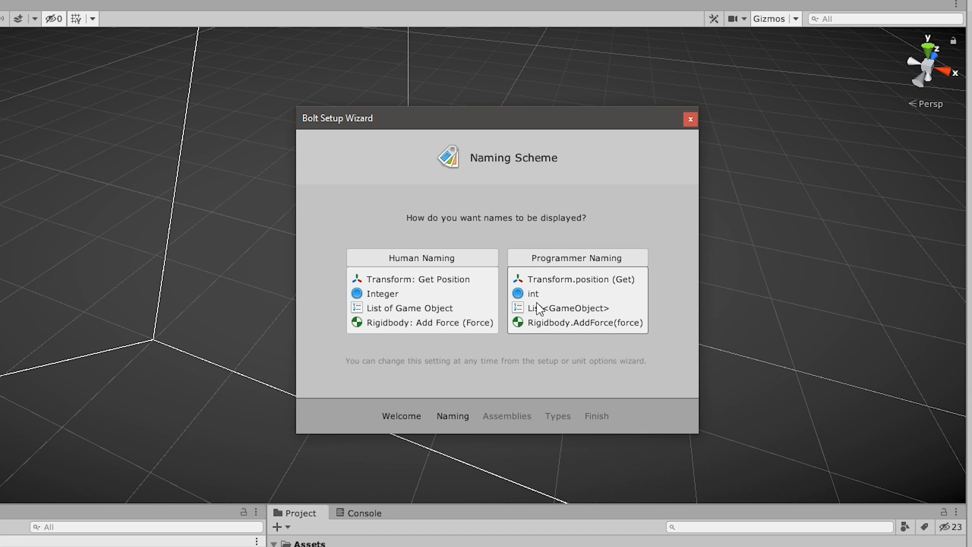
{"action": "mouse_move", "coordinate": [589, 316]}
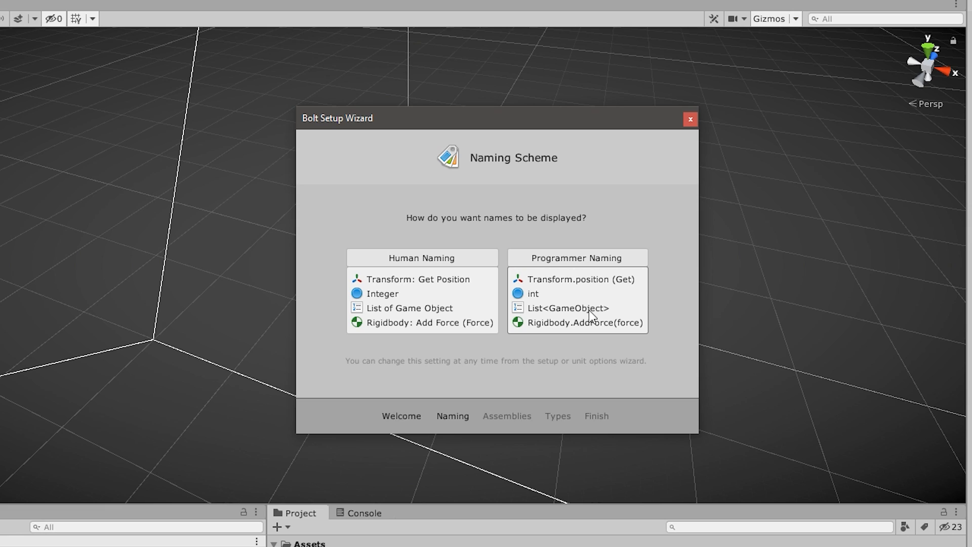
{"action": "mouse_move", "coordinate": [430, 306]}
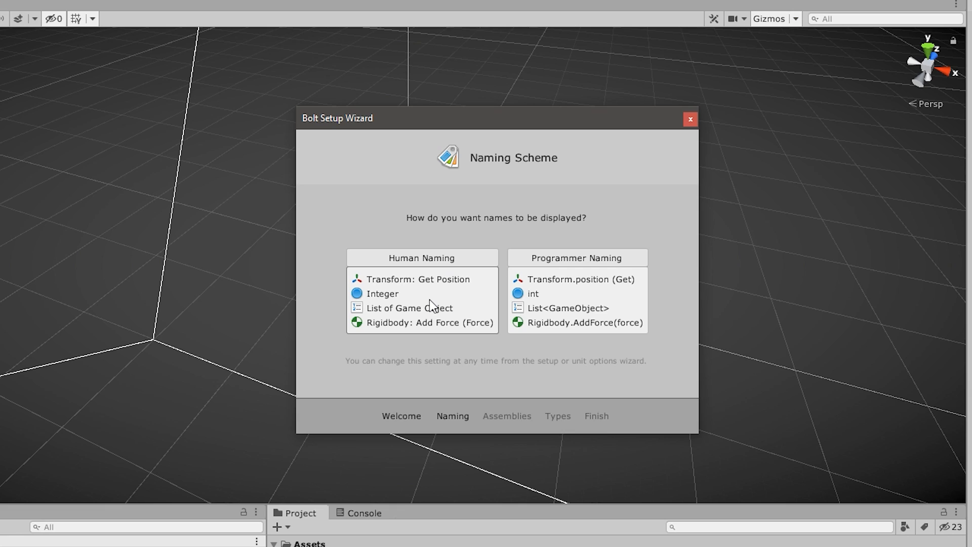
{"action": "mouse_move", "coordinate": [593, 290]}
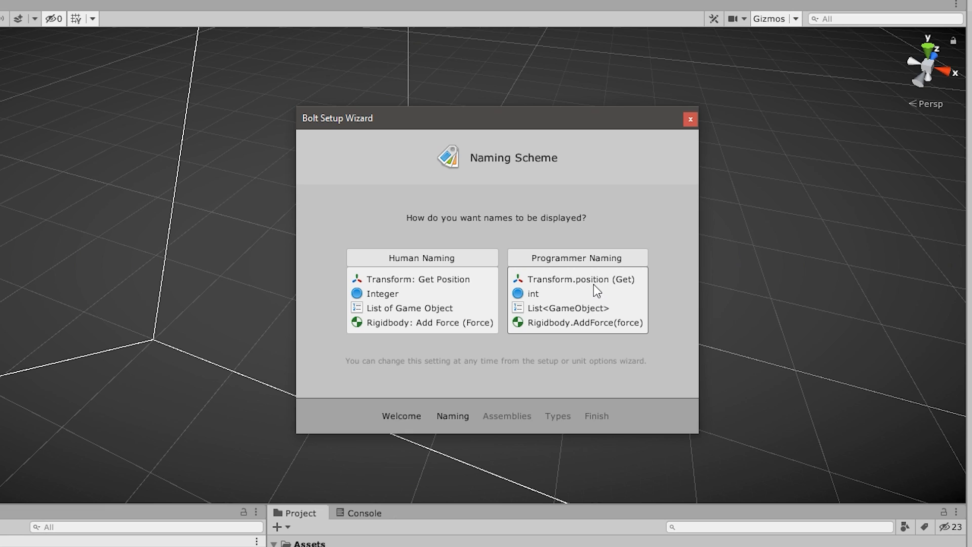
{"action": "mouse_move", "coordinate": [585, 283]}
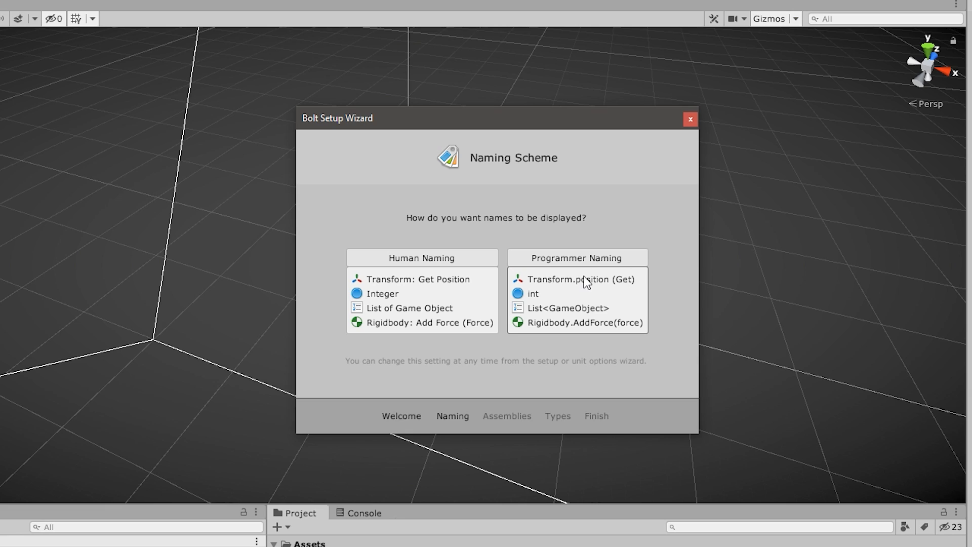
{"action": "mouse_move", "coordinate": [602, 304]}
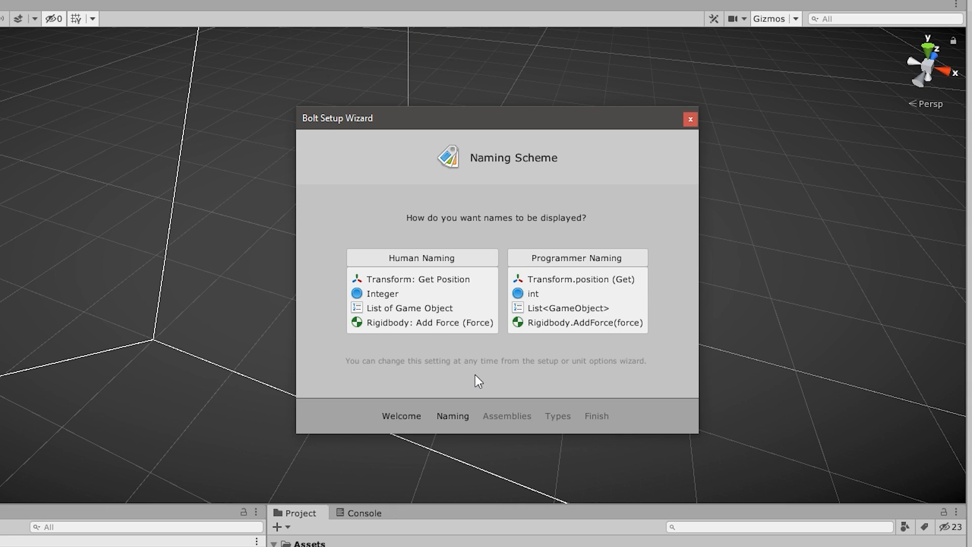
{"action": "mouse_move", "coordinate": [604, 403]}
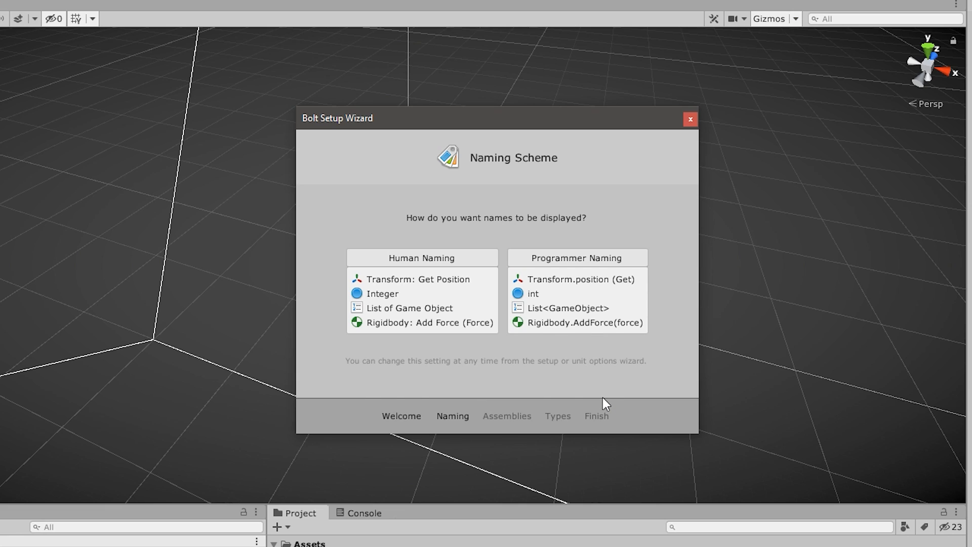
{"action": "mouse_move", "coordinate": [598, 416]}
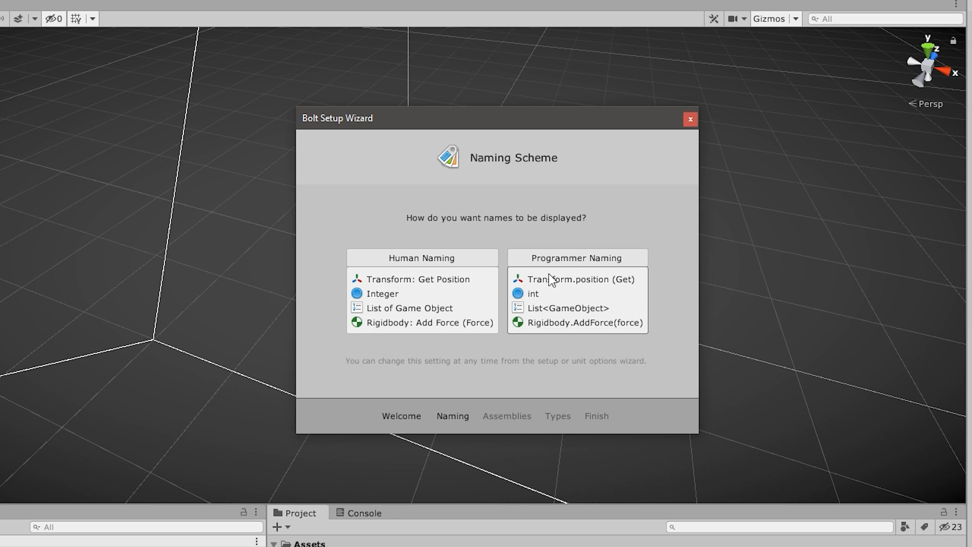
{"action": "mouse_move", "coordinate": [555, 310]}
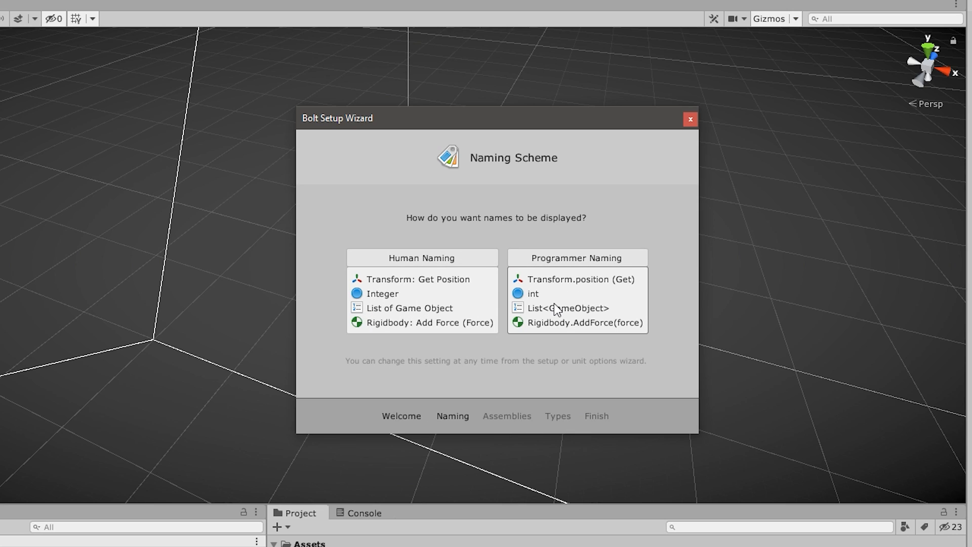
{"action": "mouse_move", "coordinate": [561, 310]}
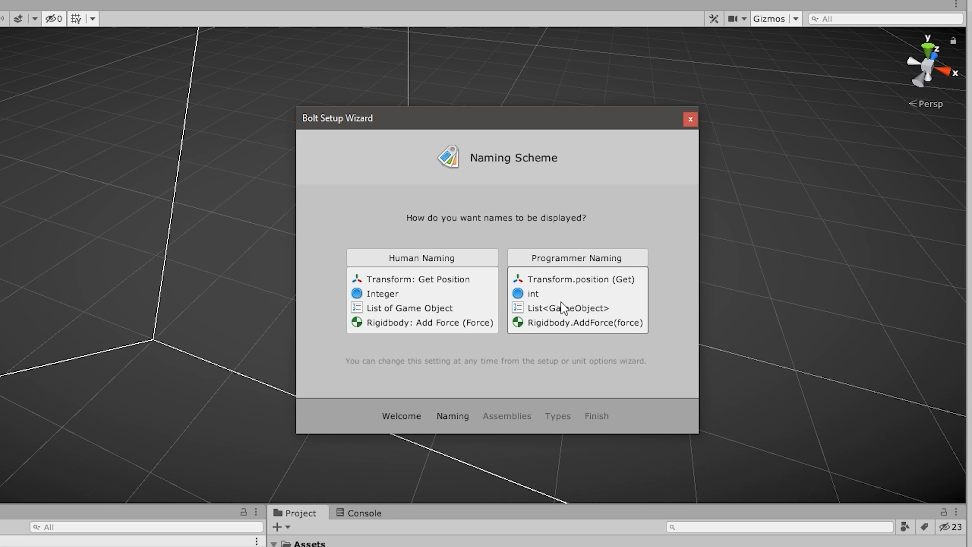
{"action": "mouse_move", "coordinate": [584, 304]}
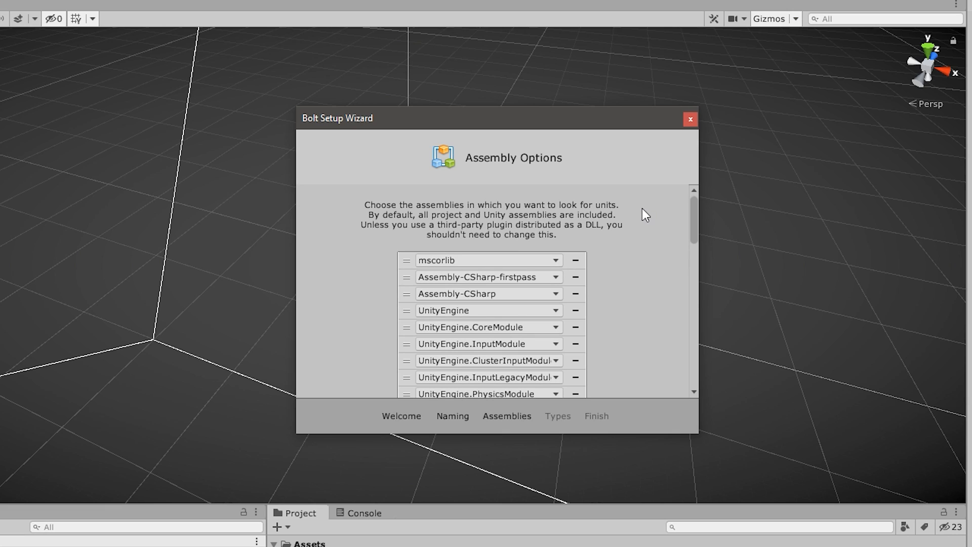
{"action": "mouse_move", "coordinate": [710, 247]}
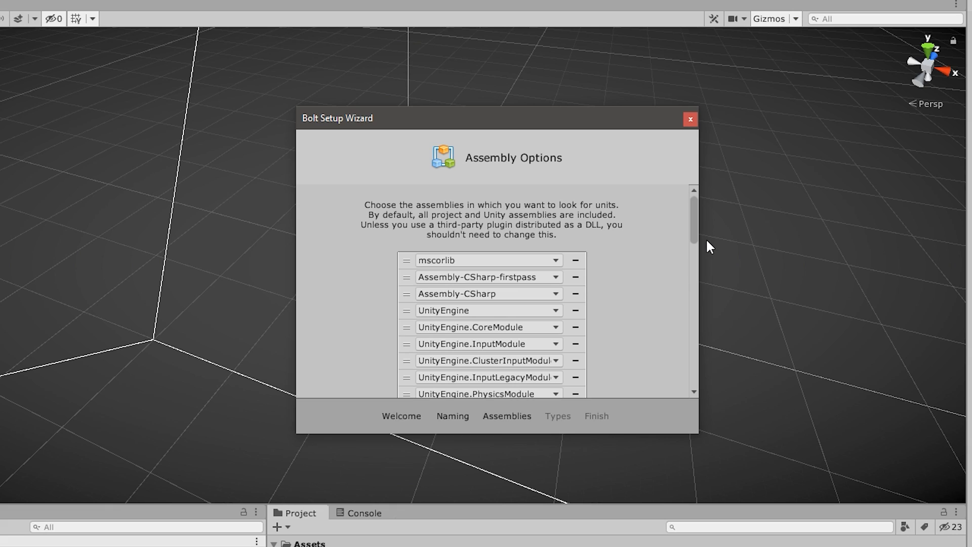
{"action": "mouse_move", "coordinate": [682, 246]}
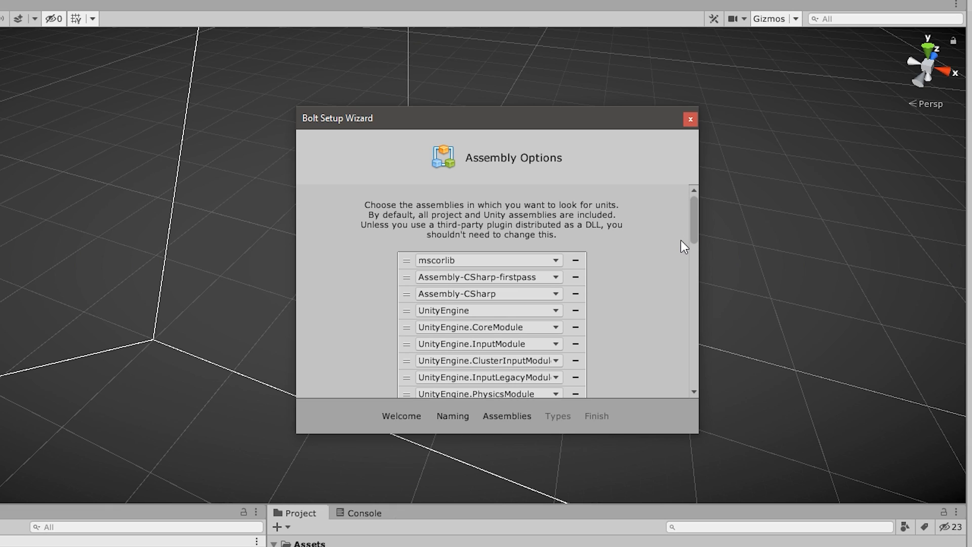
Step: Review the Assembly Options list and continue with the default assemblies
{"action": "scroll", "scroll_direction": "down", "scroll_amount": 3}
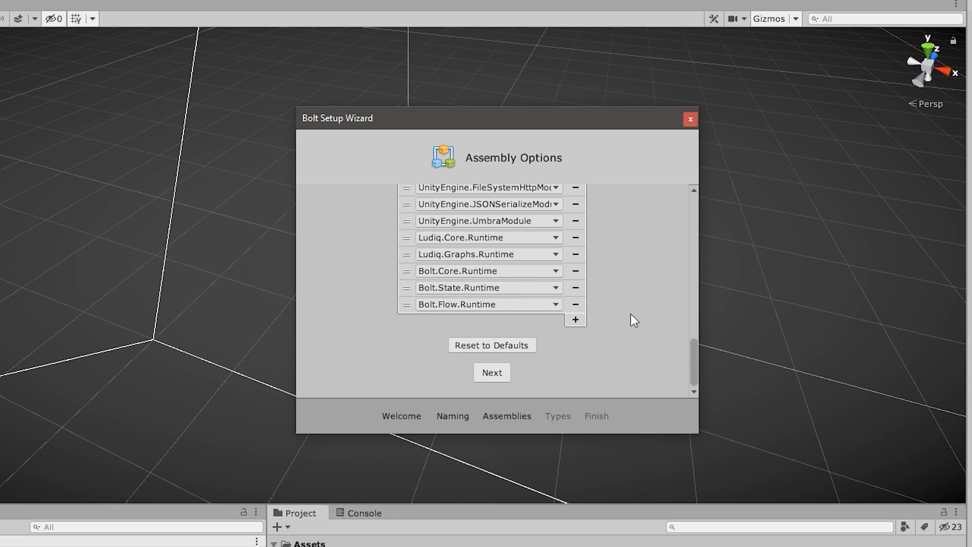
{"action": "left_click", "coordinate": [491, 372]}
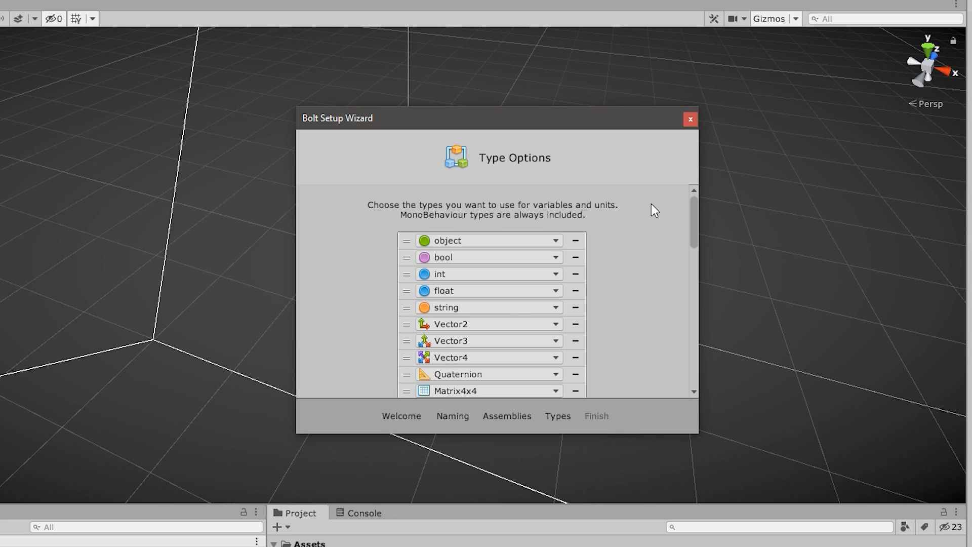
Step: Review the Type Options list and generate the unit database with default types
{"action": "scroll", "scroll_direction": "down", "scroll_amount": 3}
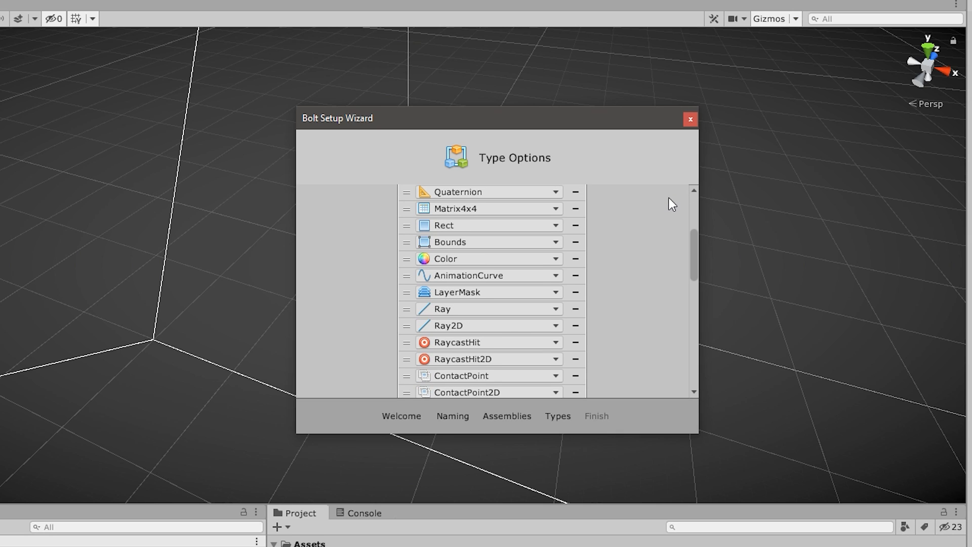
{"action": "scroll", "scroll_direction": "down", "scroll_amount": 3}
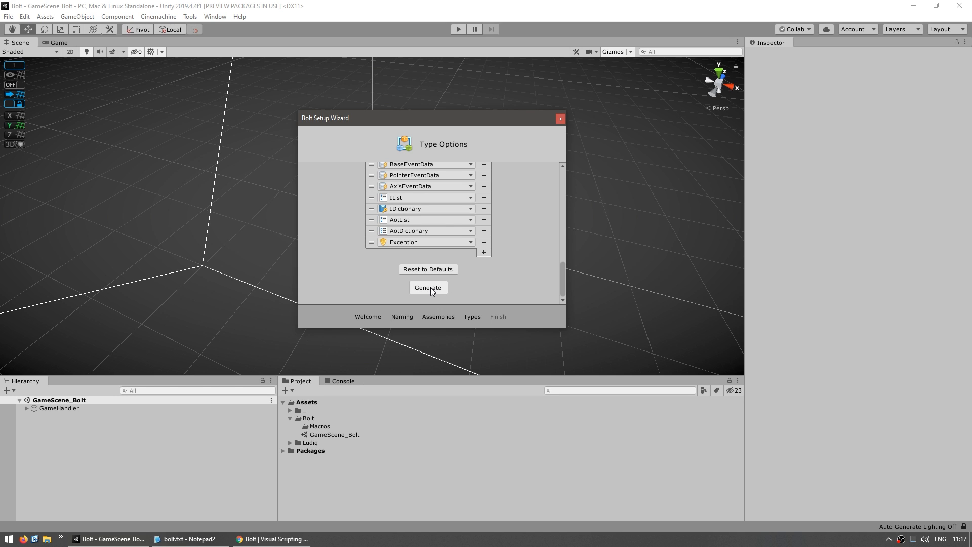
{"action": "left_click", "coordinate": [427, 287]}
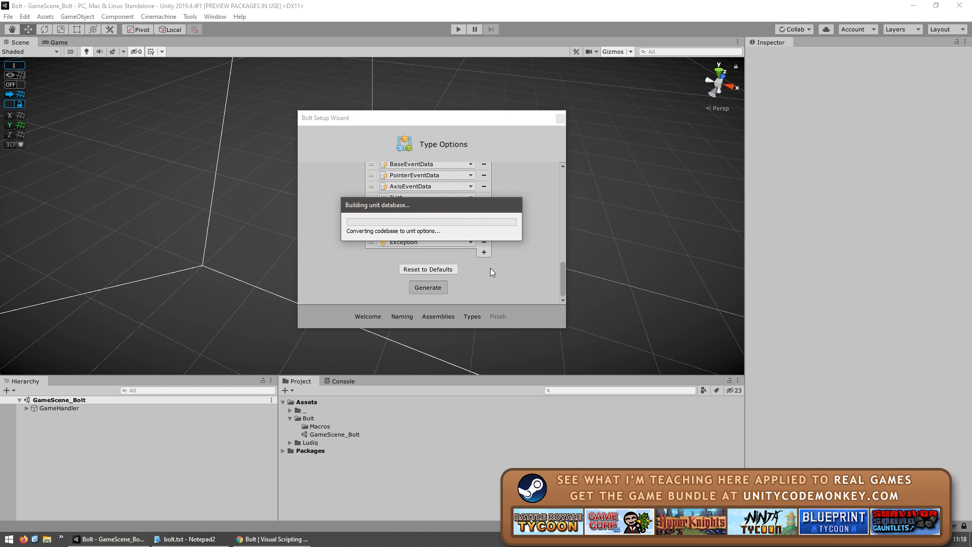
Step: Confirm Bolt setup completed and close the Setup Wizard
{"action": "left_click", "coordinate": [428, 287]}
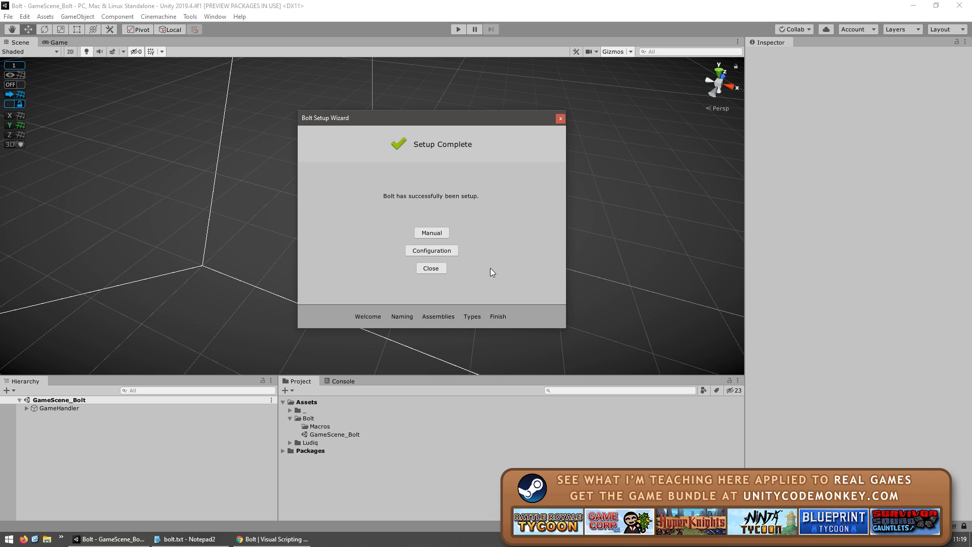
{"action": "mouse_move", "coordinate": [454, 242]}
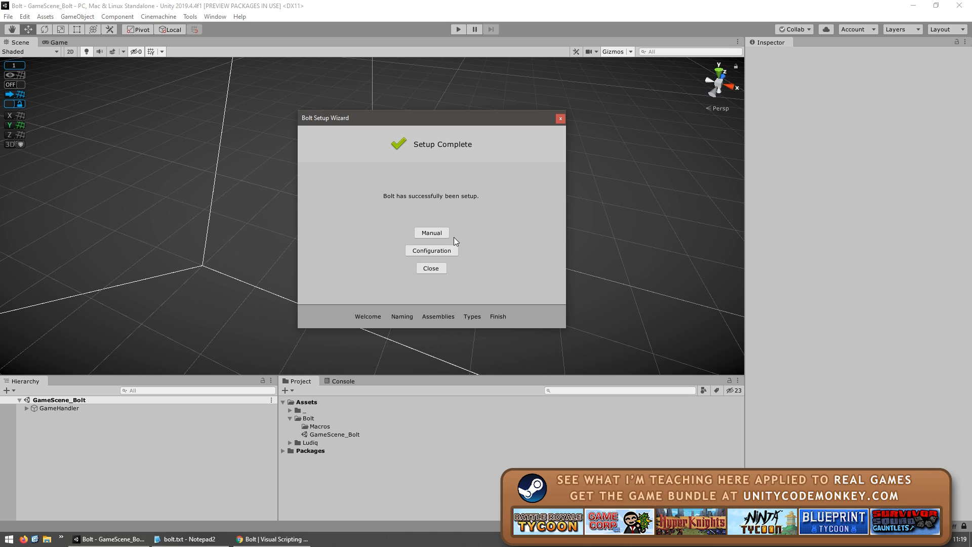
{"action": "mouse_move", "coordinate": [436, 196]}
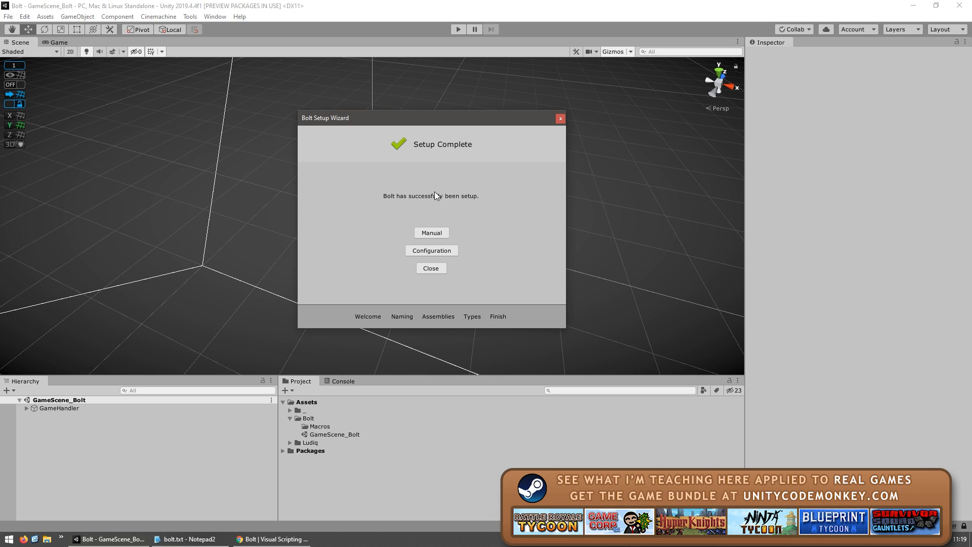
{"action": "left_click", "coordinate": [430, 267]}
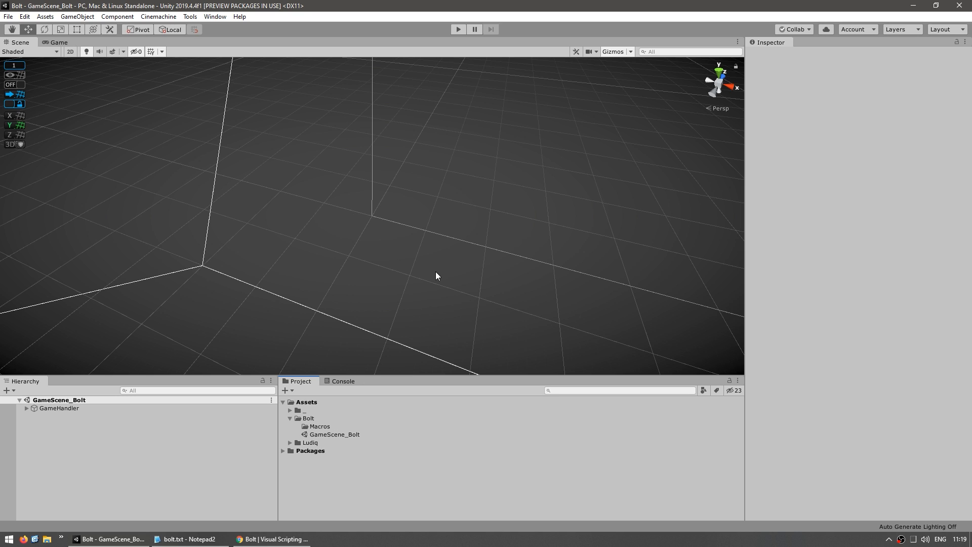
{"action": "mouse_move", "coordinate": [445, 240]}
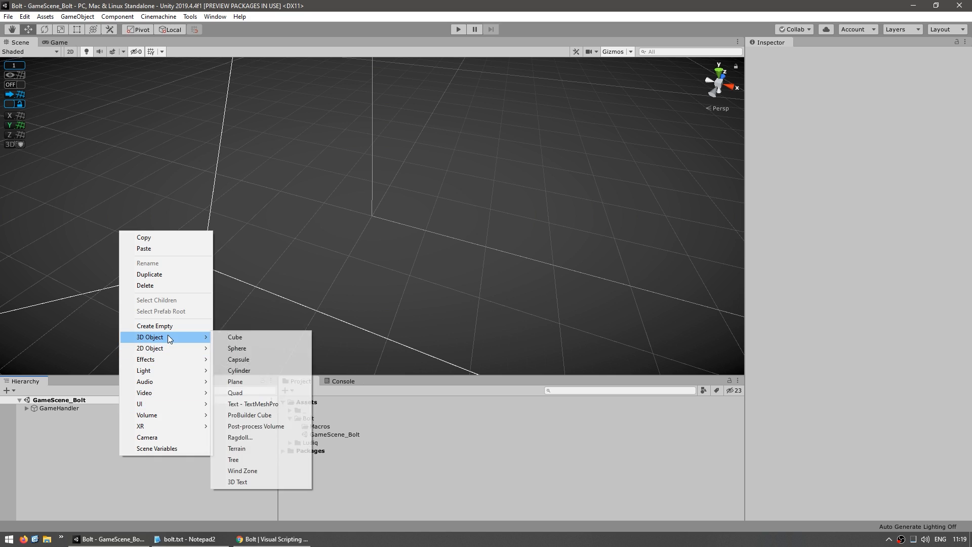
Step: Add a cube to the scene and enter 10 in its transform values
{"action": "left_click", "coordinate": [234, 337]}
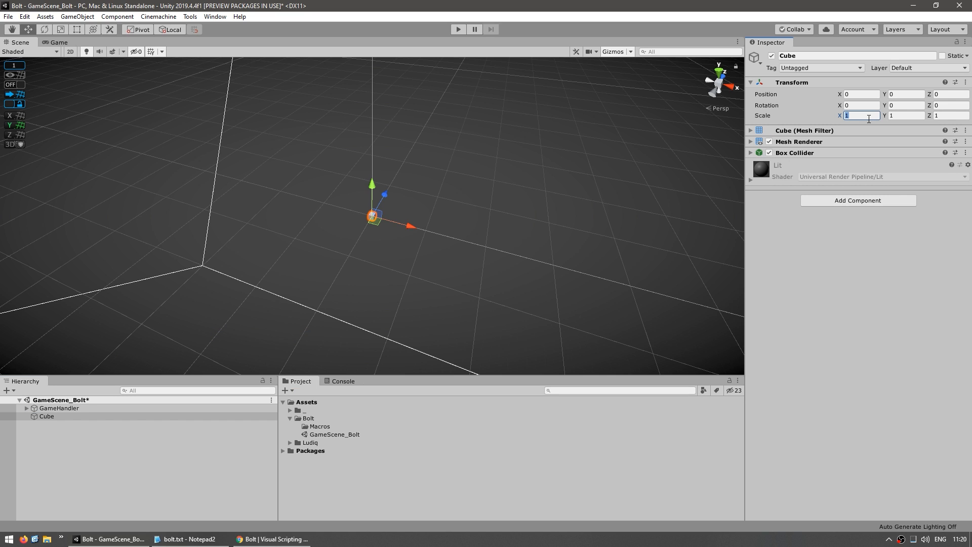
{"action": "type", "text": "10"}
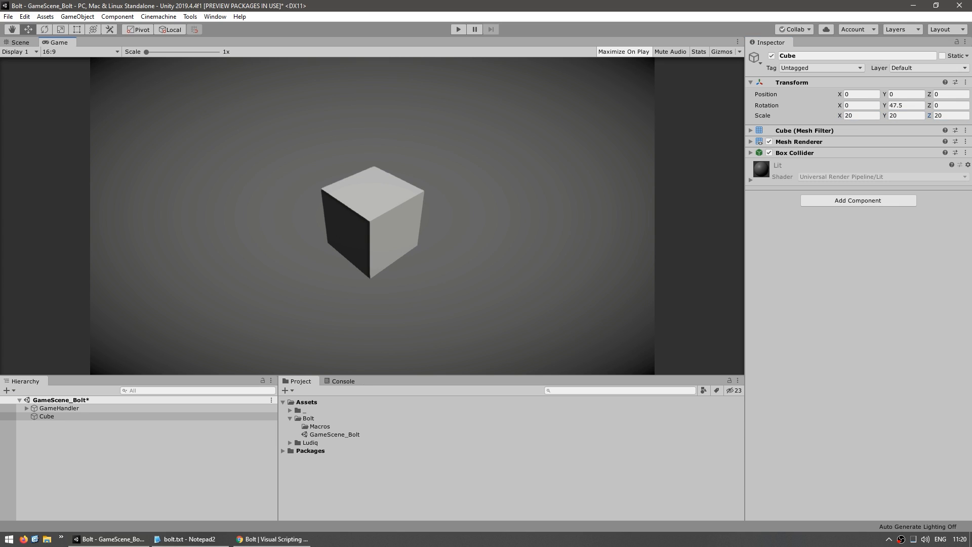
{"action": "mouse_move", "coordinate": [474, 265]}
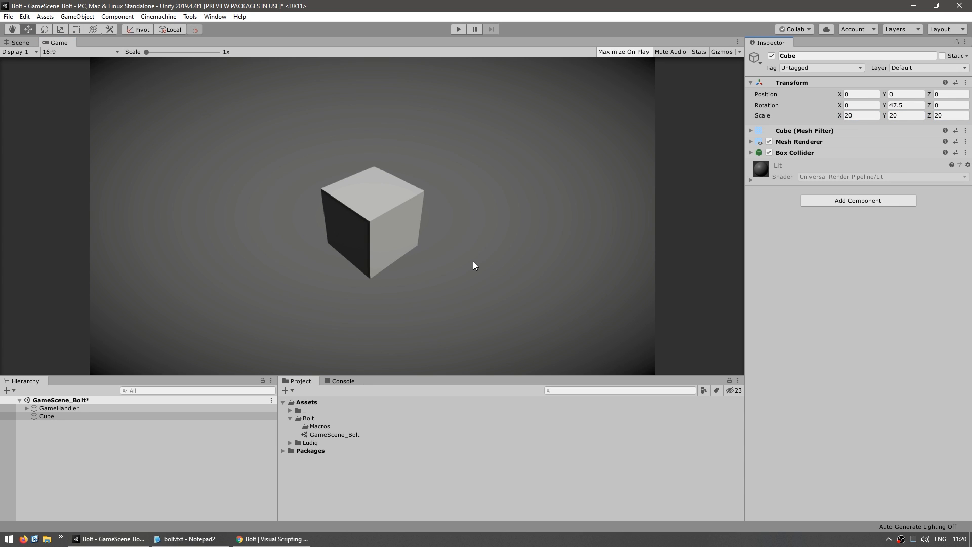
{"action": "mouse_move", "coordinate": [832, 285]}
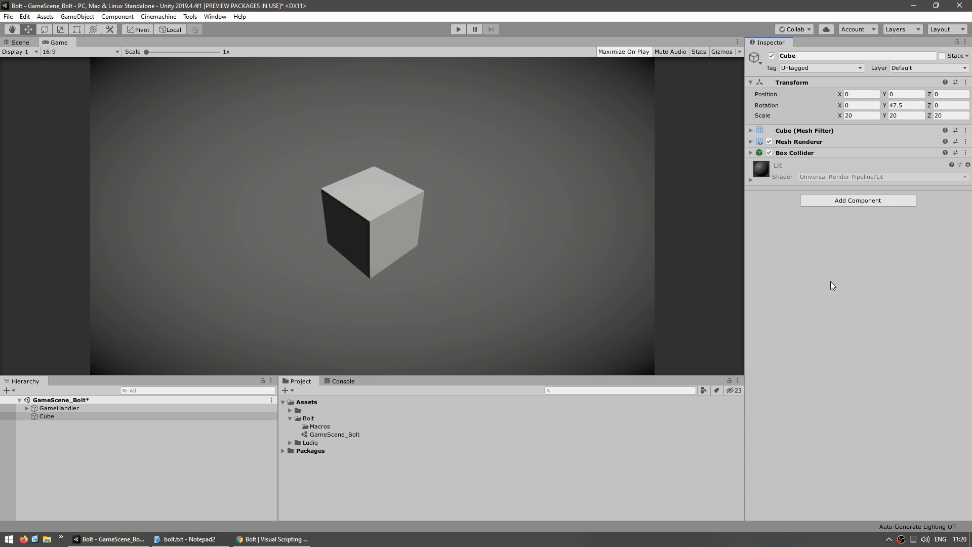
{"action": "mouse_move", "coordinate": [861, 201]}
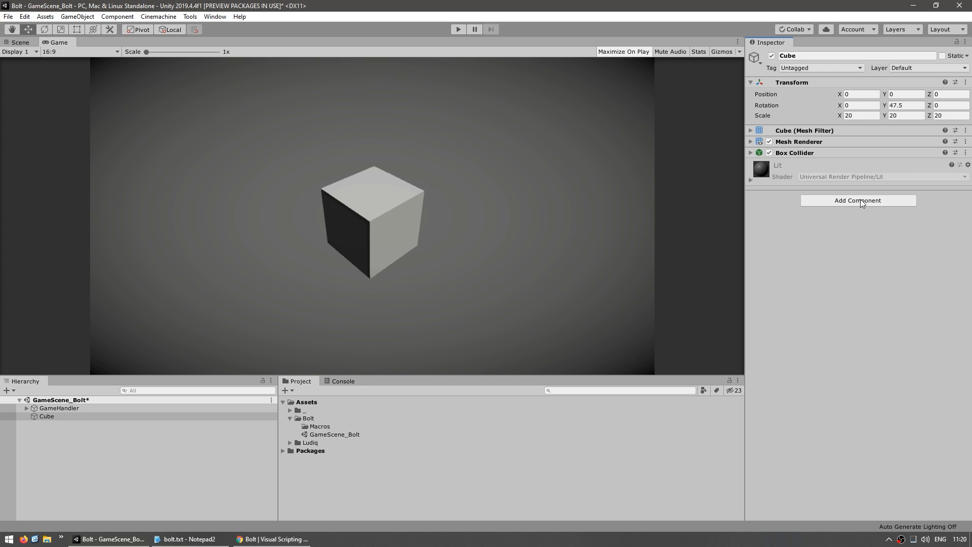
Step: Add a Flow Machine component from the Bolt category to the cube
{"action": "left_click", "coordinate": [857, 200]}
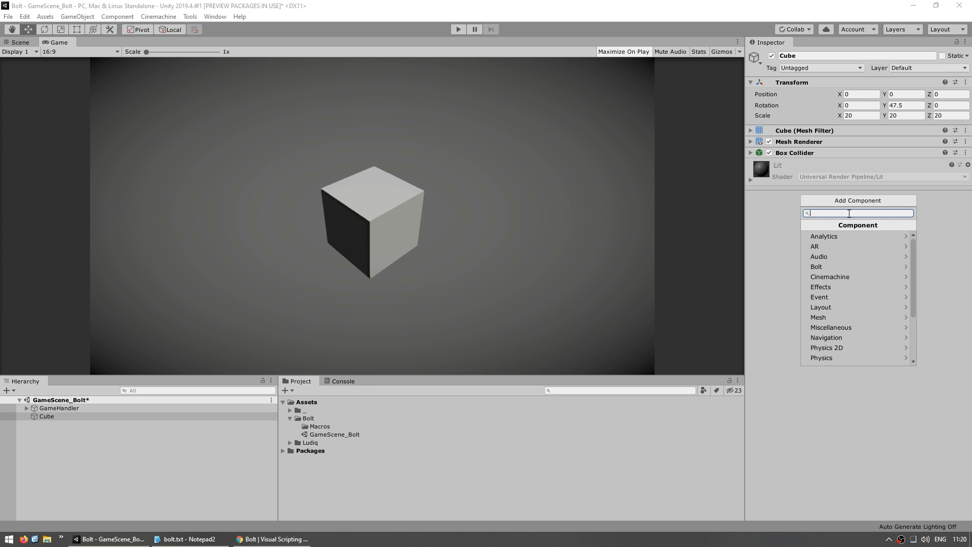
{"action": "left_click", "coordinate": [816, 266]}
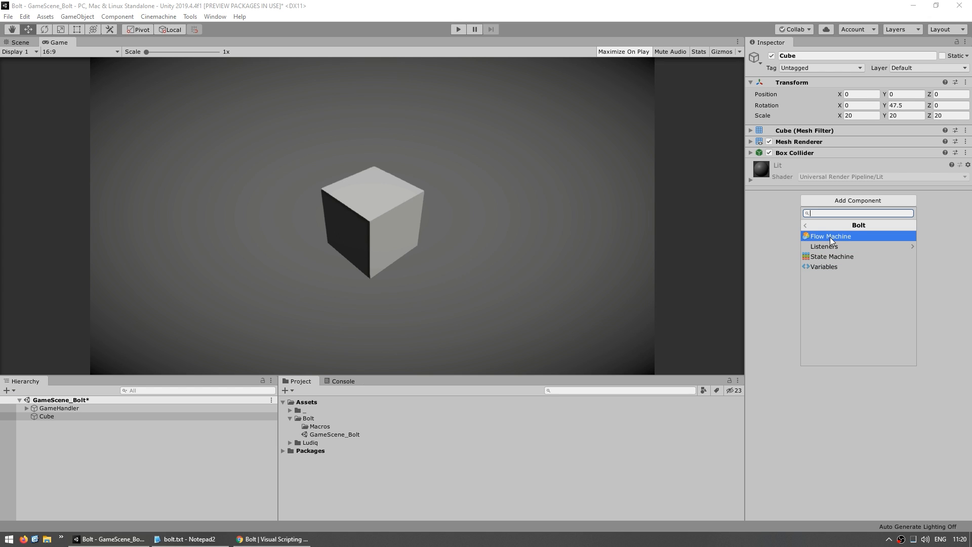
{"action": "left_click", "coordinate": [829, 236]}
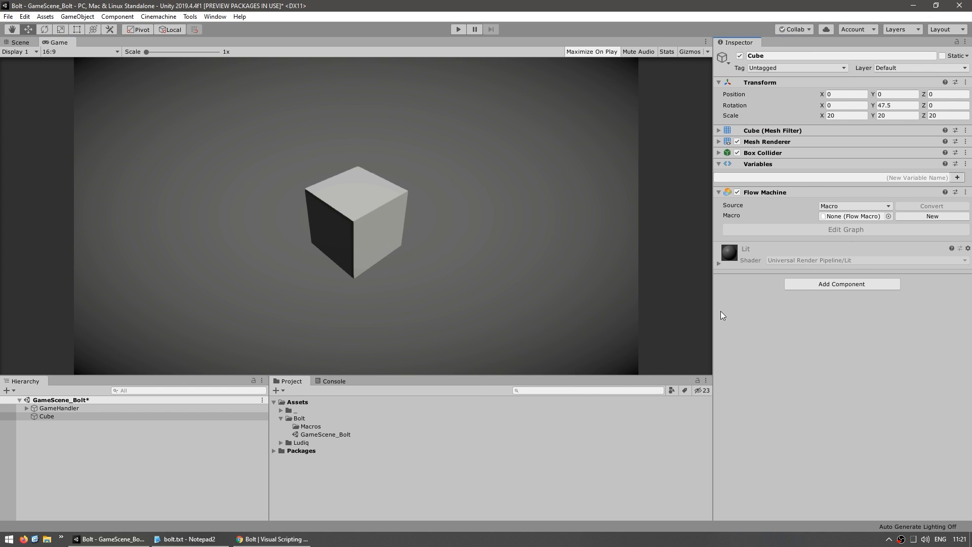
{"action": "mouse_move", "coordinate": [788, 221]}
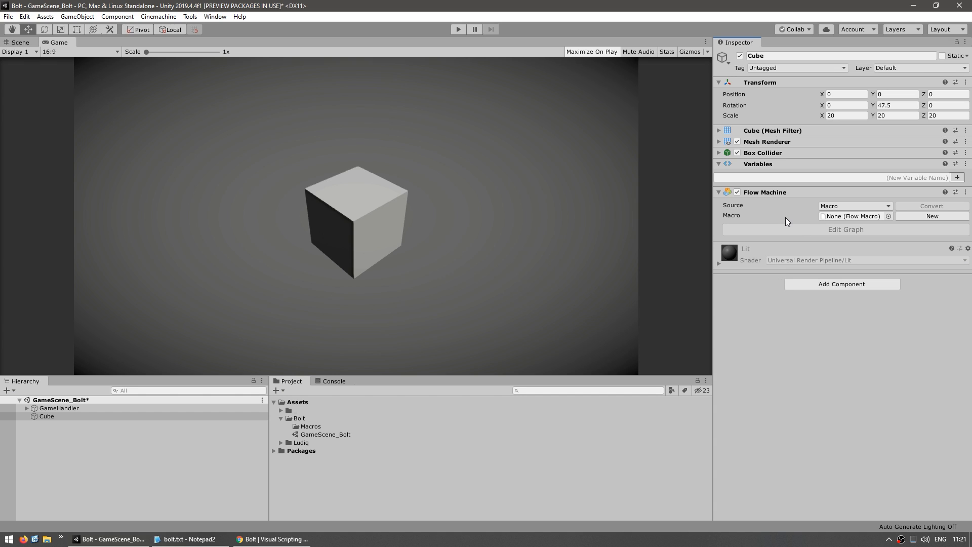
{"action": "mouse_move", "coordinate": [736, 230]}
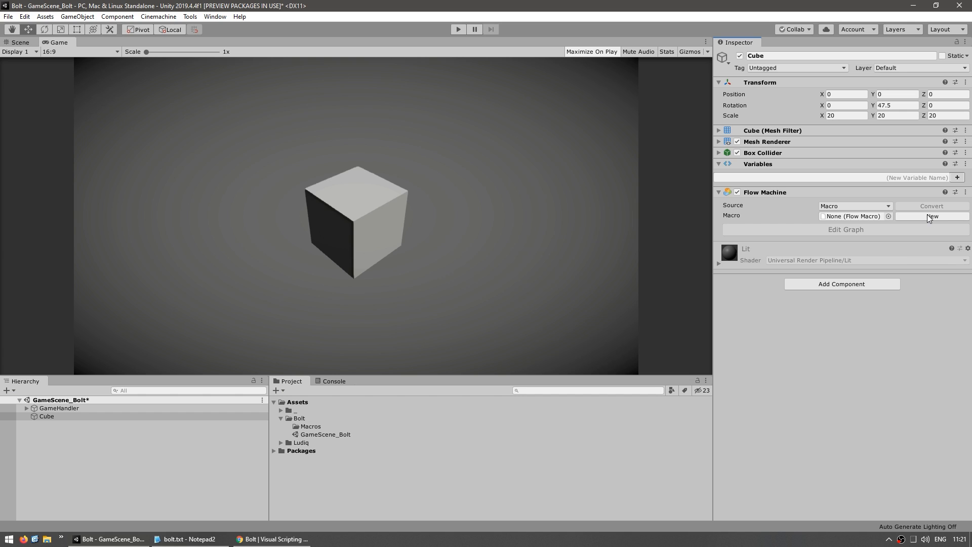
Step: Create a new SpinningCube macro for the Flow Machine and save the file
{"action": "left_click", "coordinate": [931, 216]}
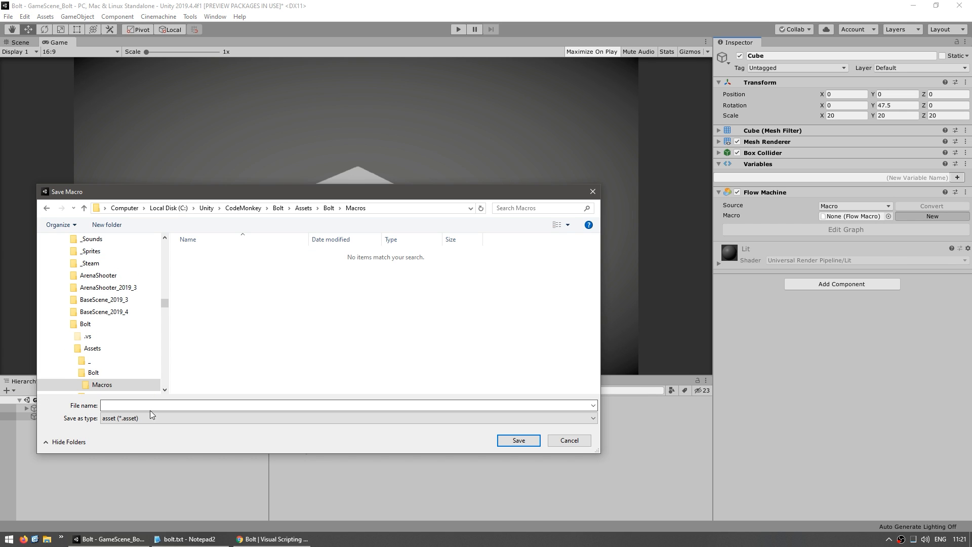
{"action": "type", "text": "Sni"}
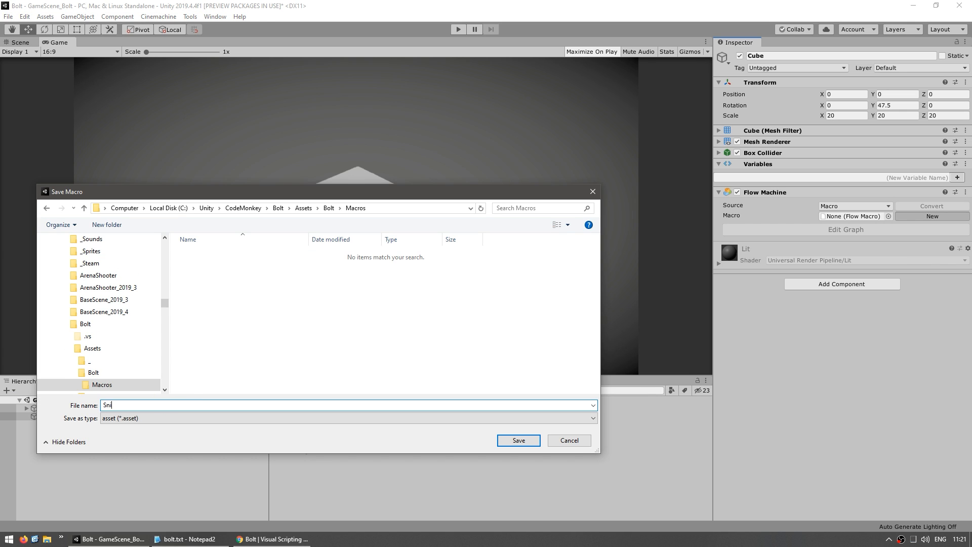
{"action": "left_click", "coordinate": [517, 440]}
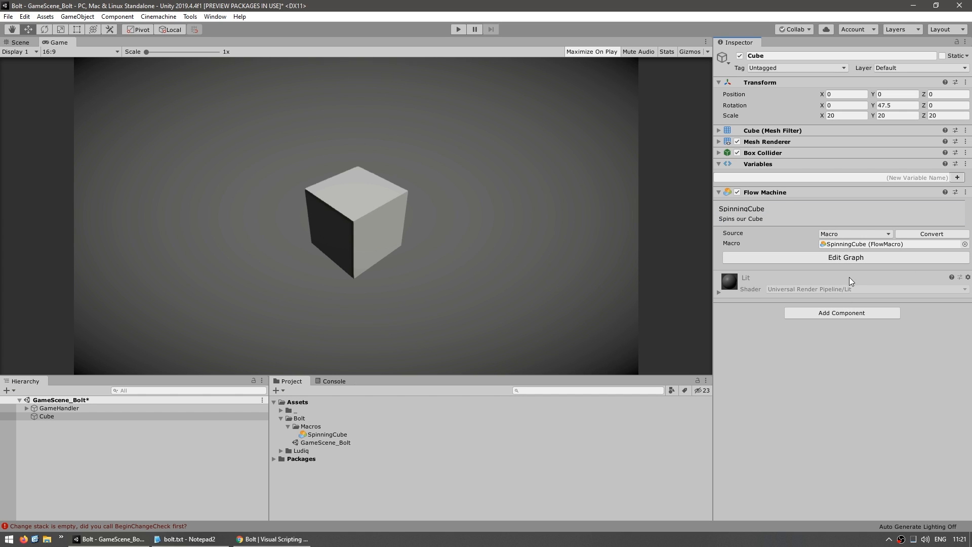
Step: Open the SpinningCube flow graph with Edit Graph and widen the Flow Graph window
{"action": "left_click", "coordinate": [844, 257]}
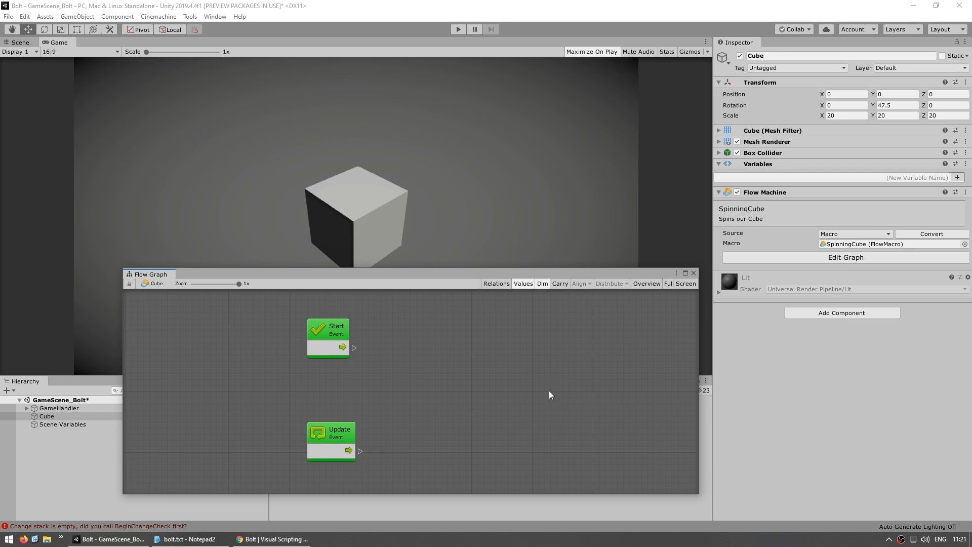
{"action": "mouse_move", "coordinate": [473, 325]}
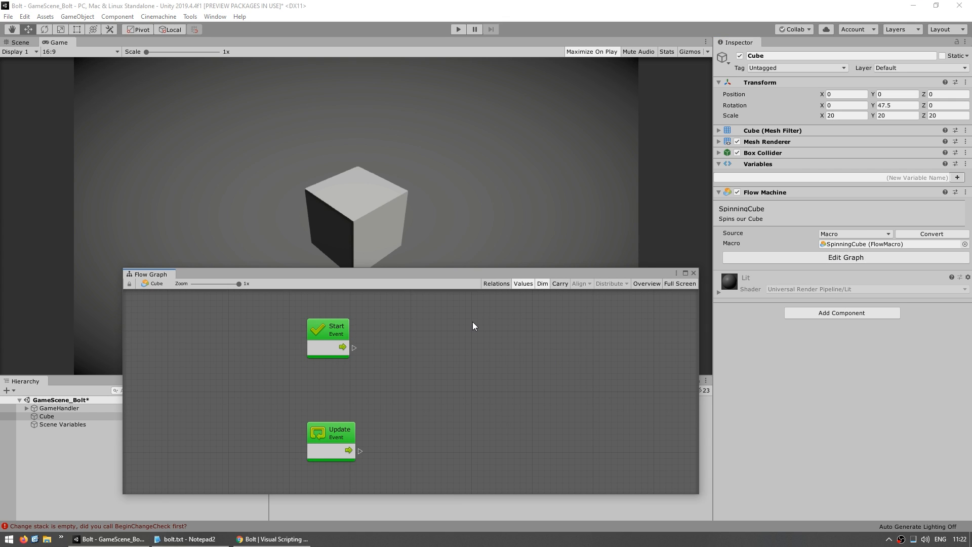
{"action": "mouse_move", "coordinate": [530, 315]}
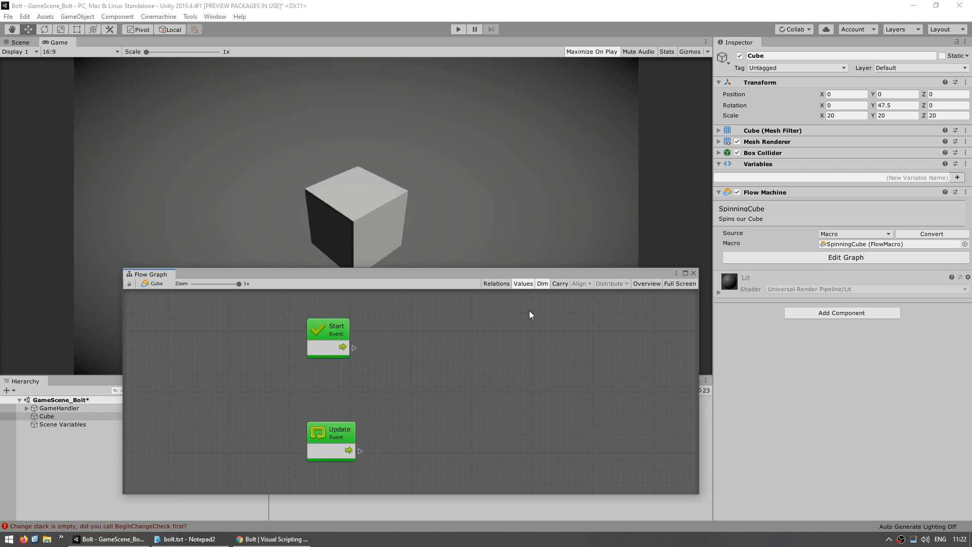
{"action": "mouse_move", "coordinate": [381, 310]}
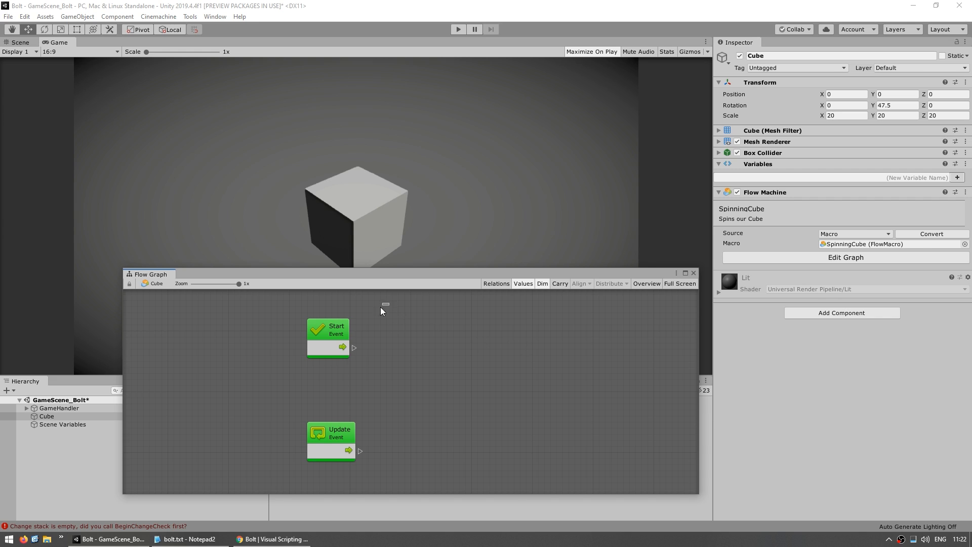
{"action": "left_click", "coordinate": [328, 337]}
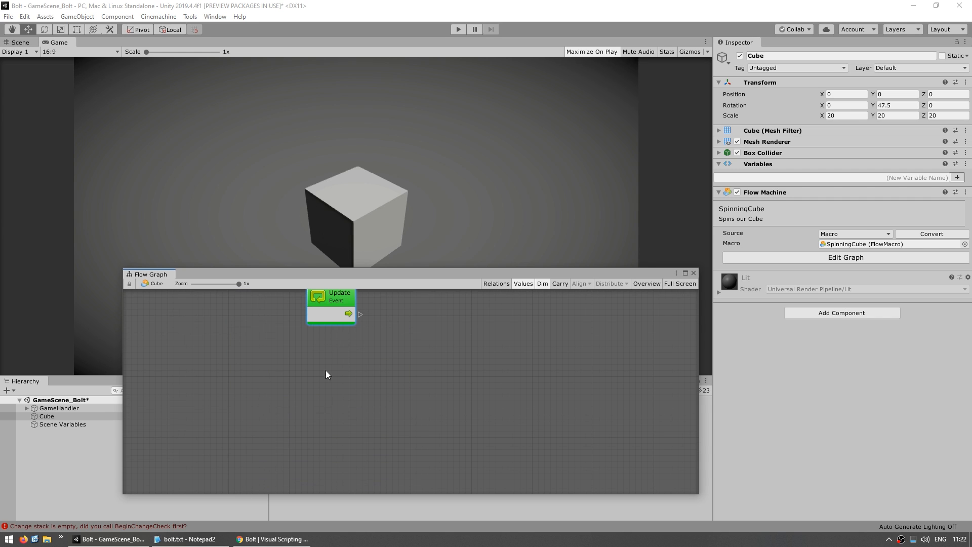
{"action": "left_click_drag", "start_coordinate": [330, 304], "coordinate": [315, 380]}
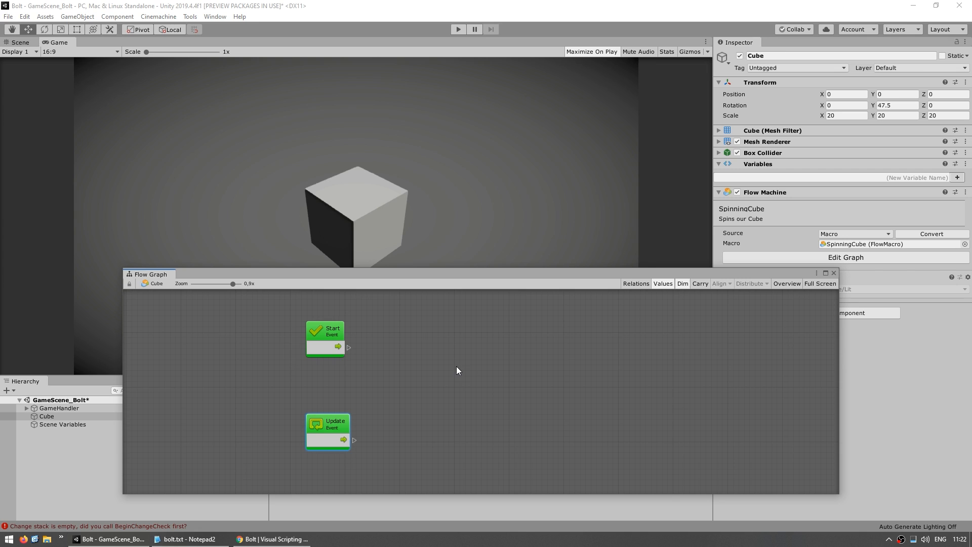
{"action": "mouse_move", "coordinate": [526, 390]}
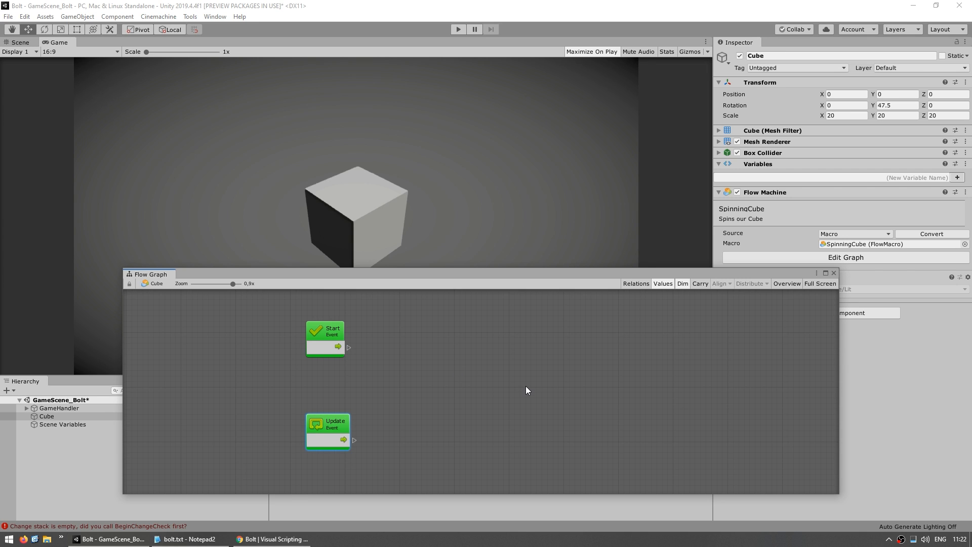
Step: Open the Graph Inspector from the Window menu and inspect the Start and Update events
{"action": "left_click", "coordinate": [215, 16]}
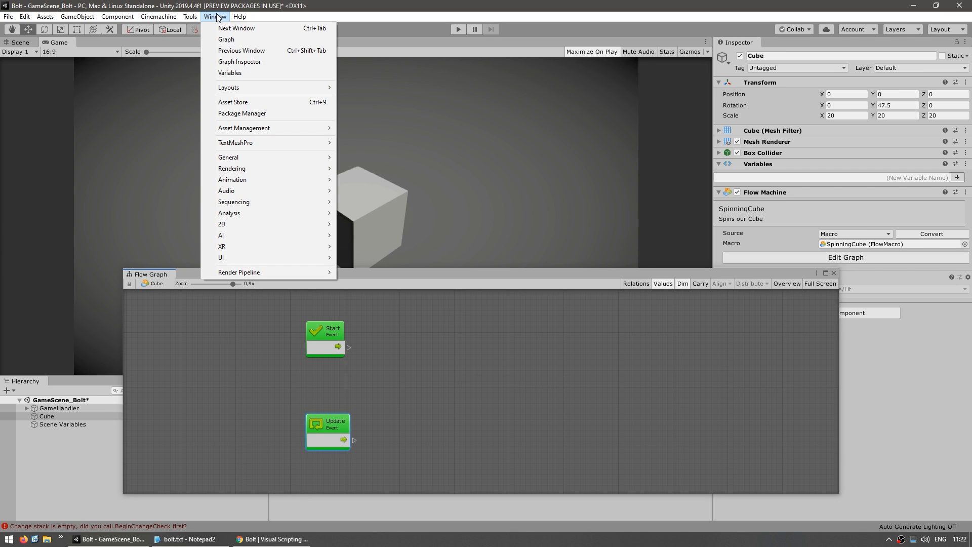
{"action": "mouse_move", "coordinate": [239, 61]}
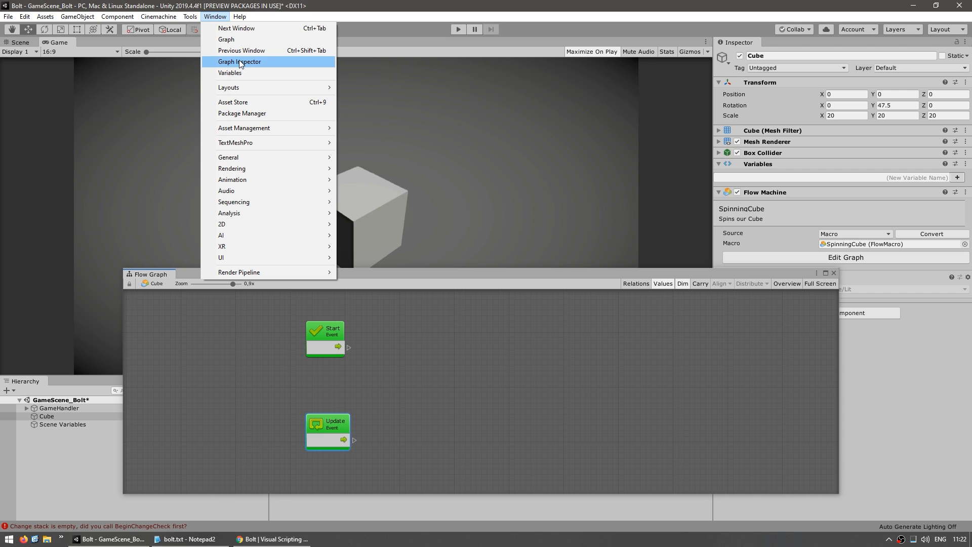
{"action": "left_click", "coordinate": [238, 62]}
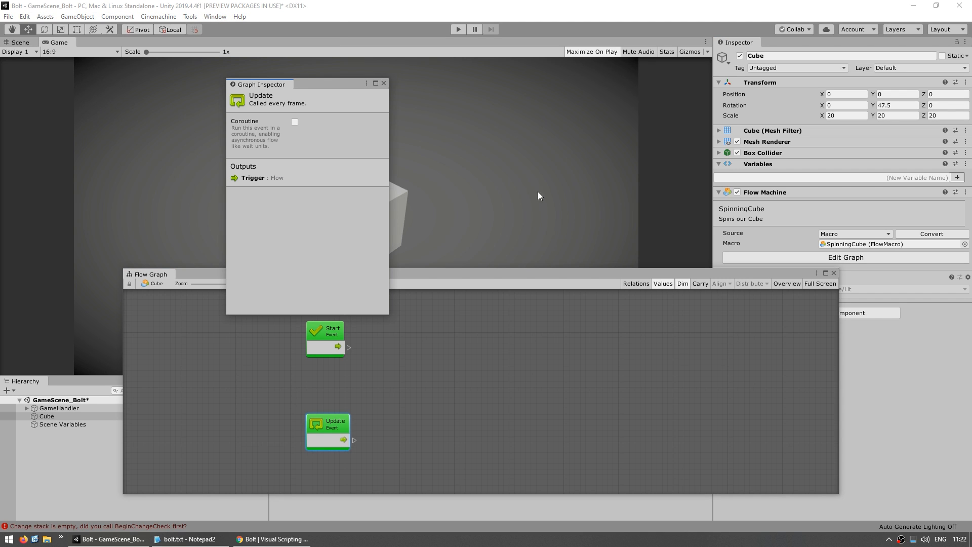
{"action": "mouse_move", "coordinate": [937, 162]}
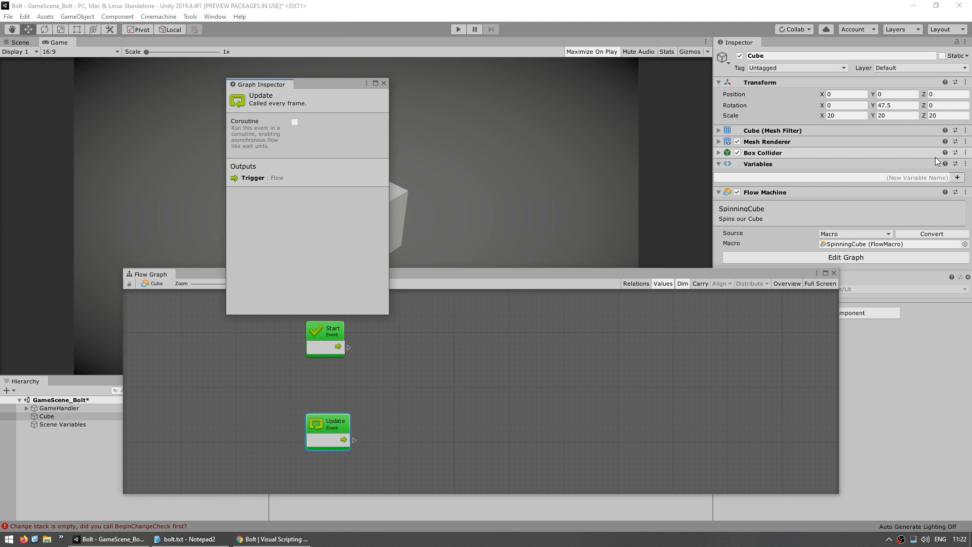
{"action": "left_click", "coordinate": [324, 339]}
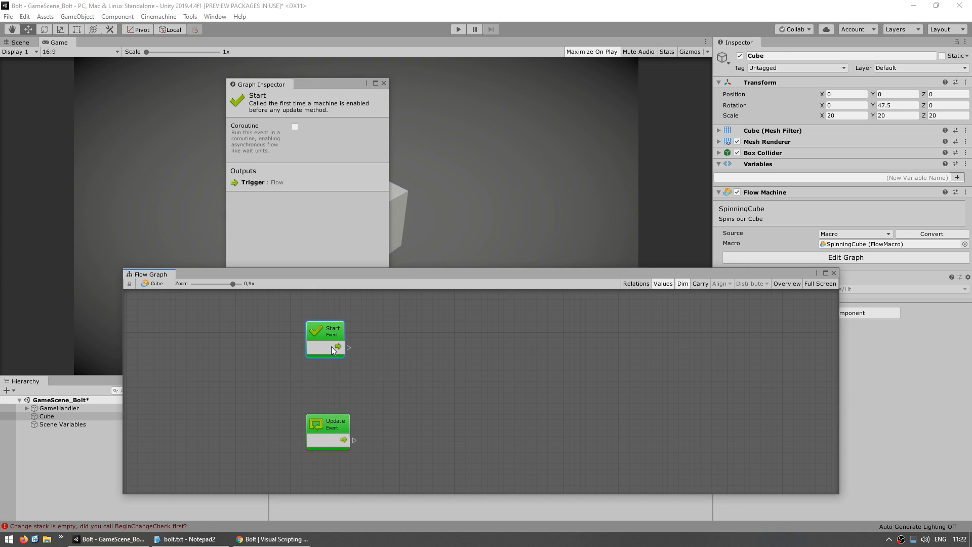
{"action": "left_click", "coordinate": [328, 430]}
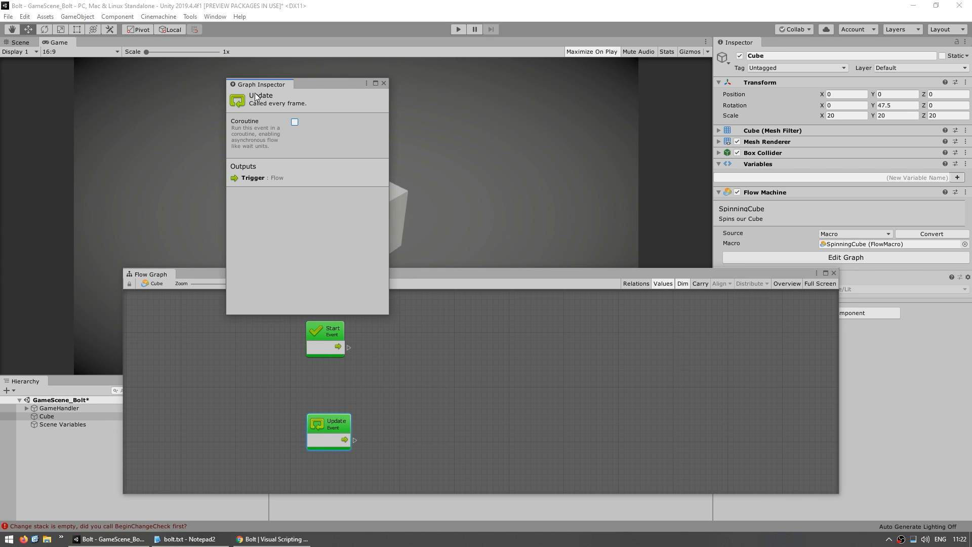
{"action": "mouse_move", "coordinate": [328, 85]}
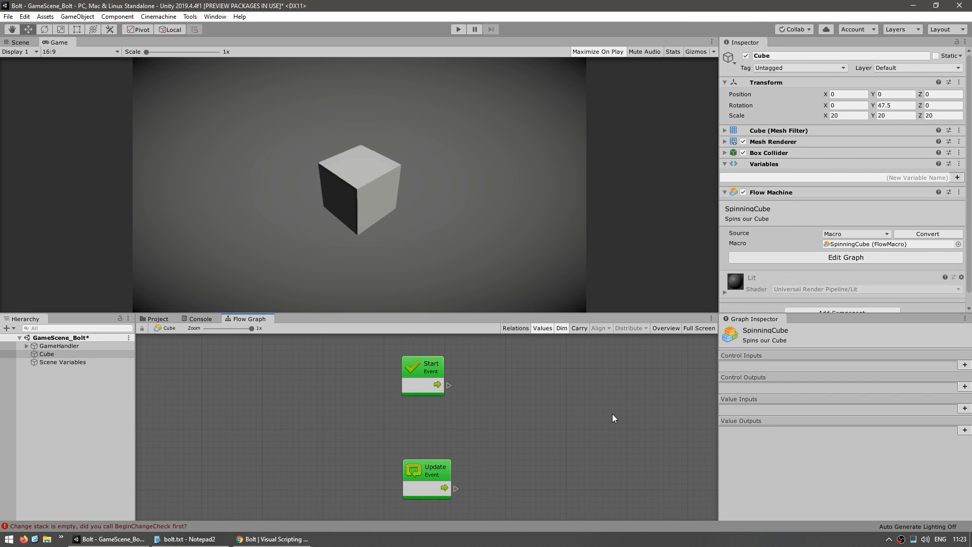
{"action": "mouse_move", "coordinate": [800, 420]}
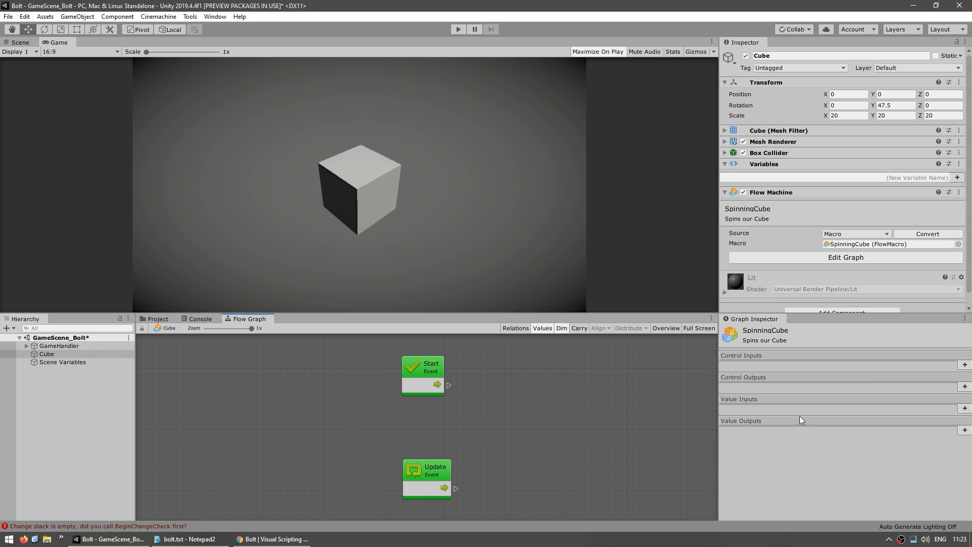
{"action": "mouse_move", "coordinate": [872, 410]}
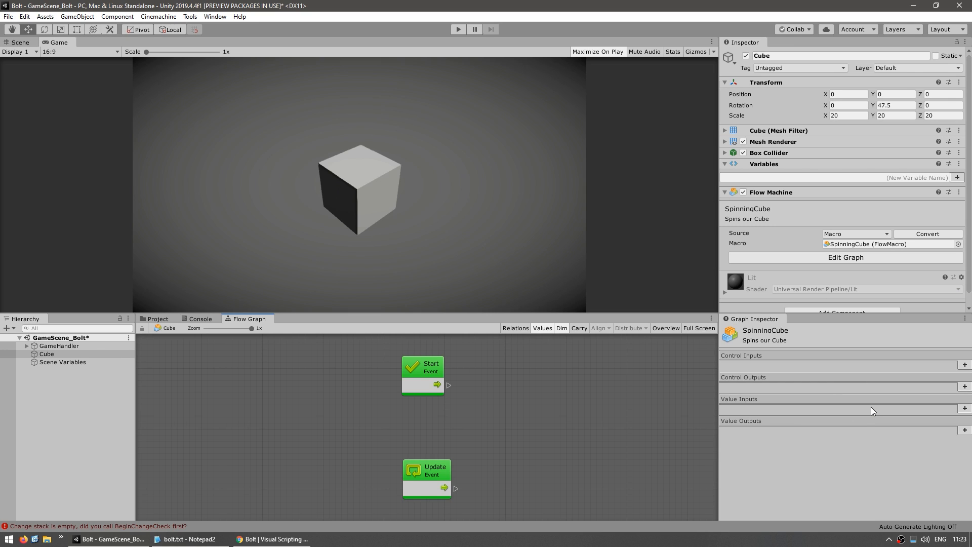
{"action": "mouse_move", "coordinate": [462, 238]}
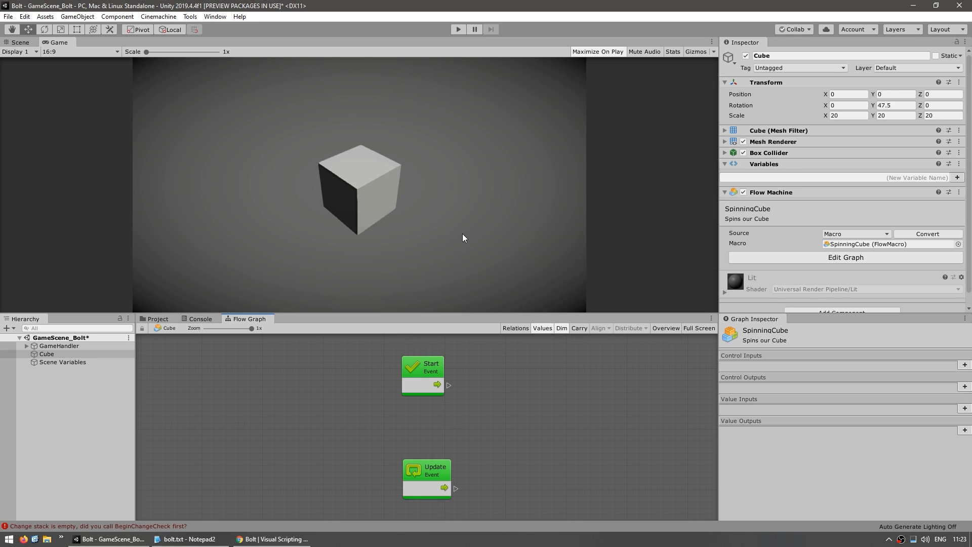
{"action": "mouse_move", "coordinate": [517, 244]}
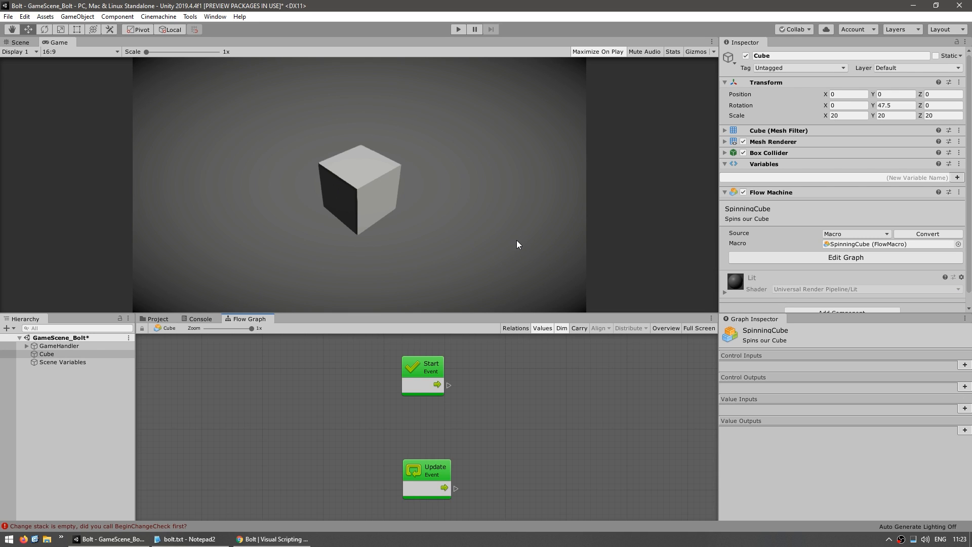
Step: Select the Start event node and delete it
{"action": "left_click", "coordinate": [422, 365]}
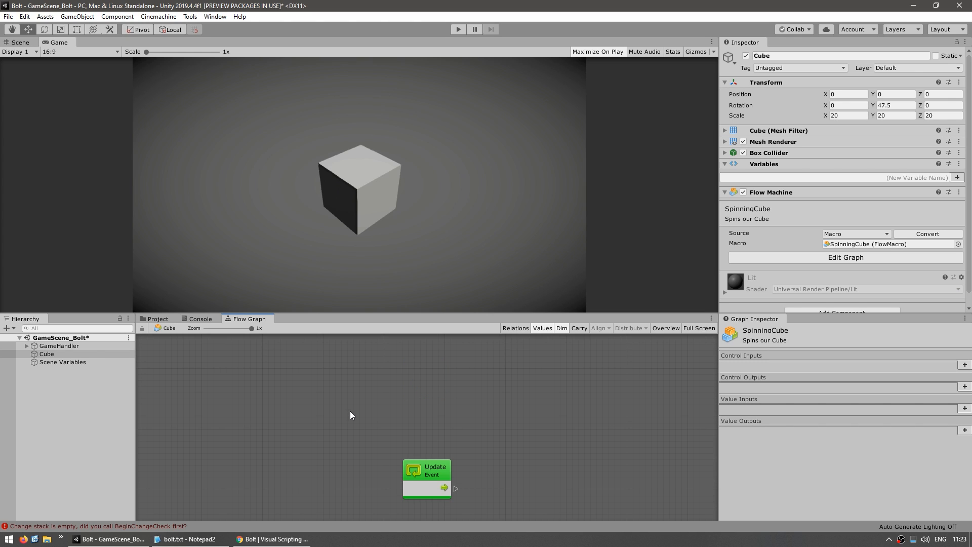
Step: Move the Update node to the centre and drag a connection from its trigger output
{"action": "left_click_drag", "start_coordinate": [426, 466], "coordinate": [383, 391]}
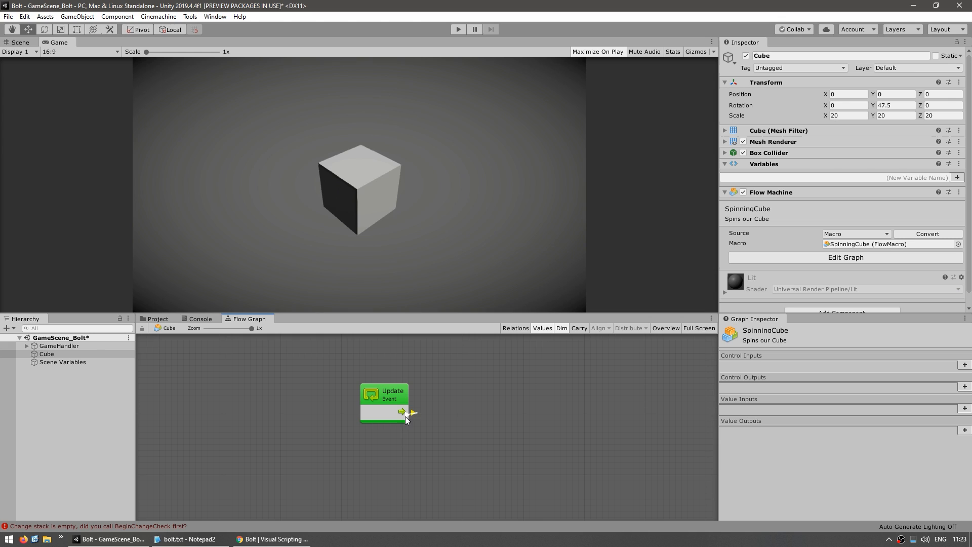
{"action": "left_click_drag", "start_coordinate": [409, 412], "coordinate": [486, 397]}
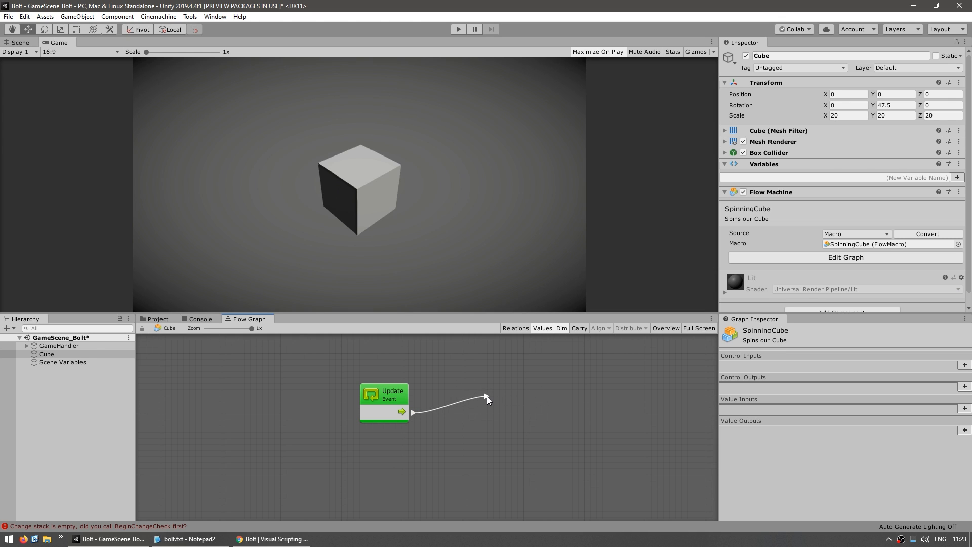
{"action": "left_click", "coordinate": [485, 398]}
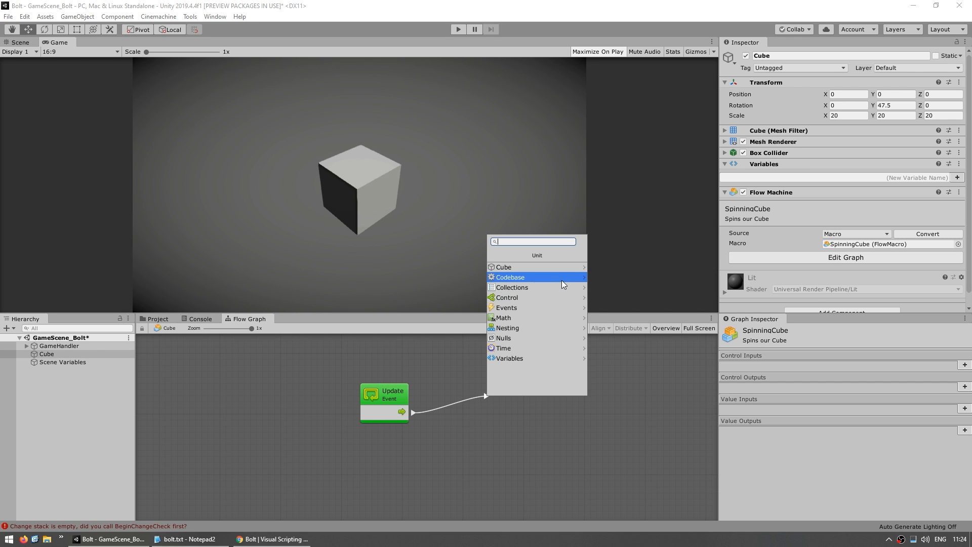
{"action": "mouse_move", "coordinate": [528, 307]}
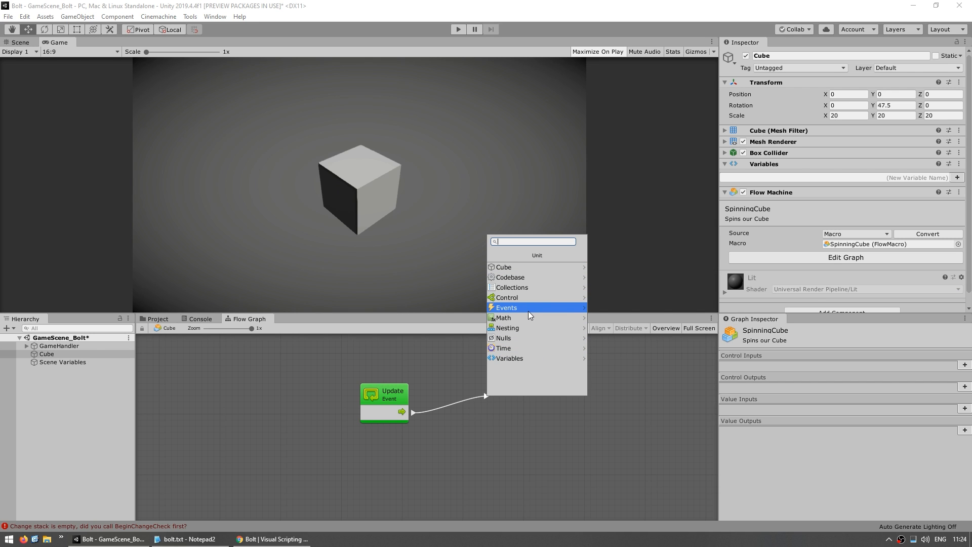
{"action": "mouse_move", "coordinate": [502, 317]}
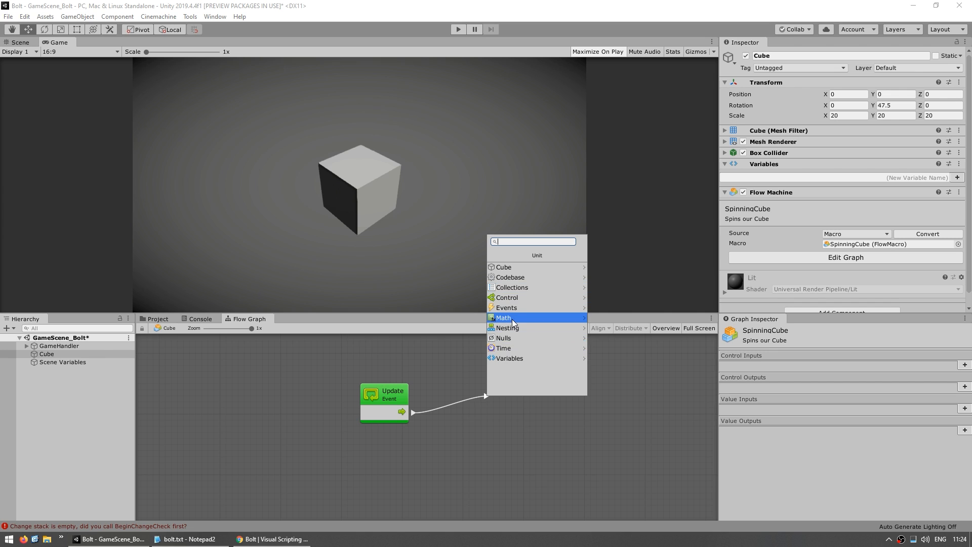
Step: Search 'rotate' and add Transform.Rotate (xAngle, yAngle, zAngle) after Update
{"action": "left_click", "coordinate": [502, 317]}
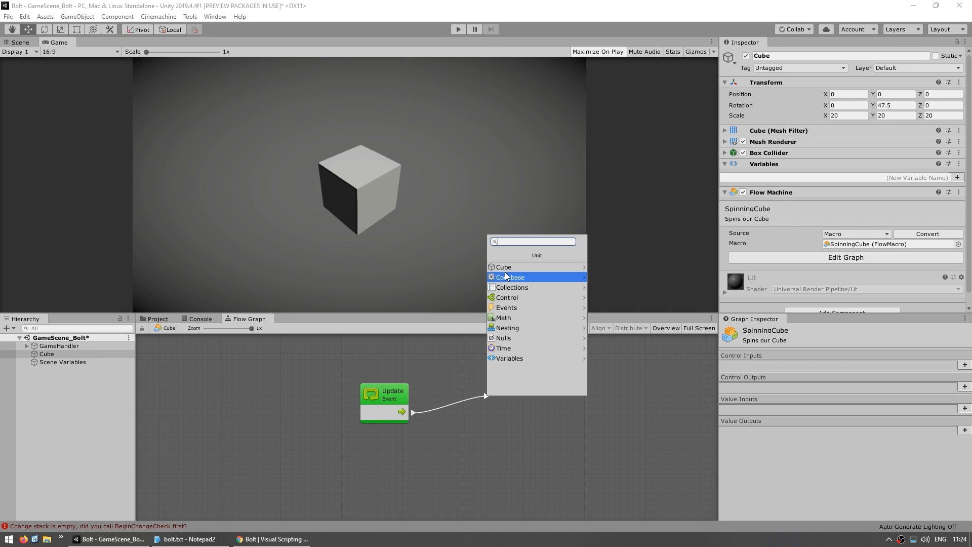
{"action": "left_click", "coordinate": [511, 276]}
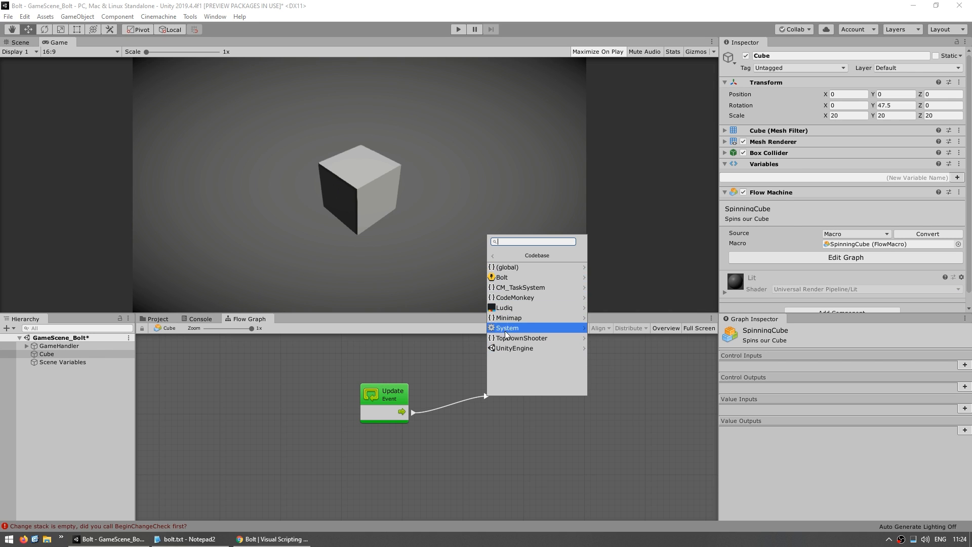
{"action": "mouse_move", "coordinate": [505, 266]}
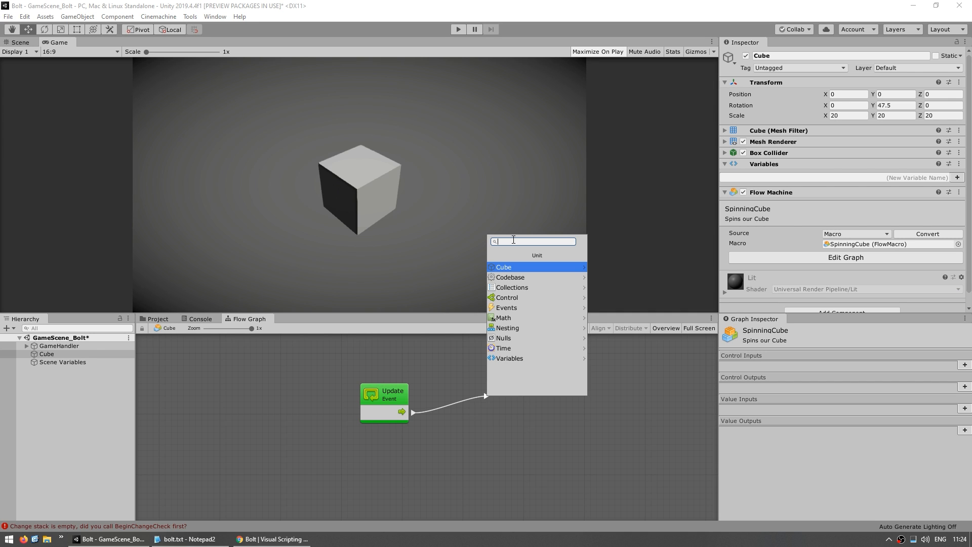
{"action": "type", "text": "rotate"}
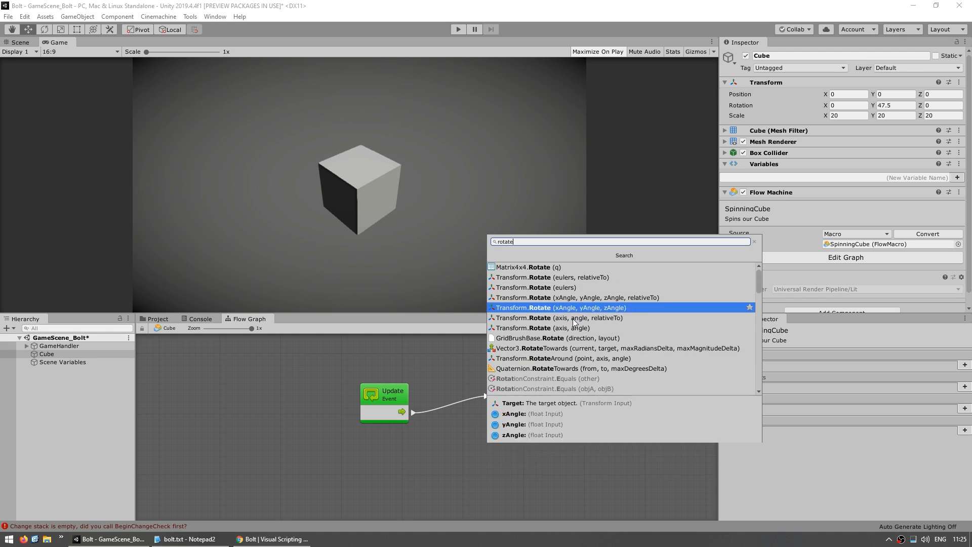
{"action": "mouse_move", "coordinate": [583, 287]}
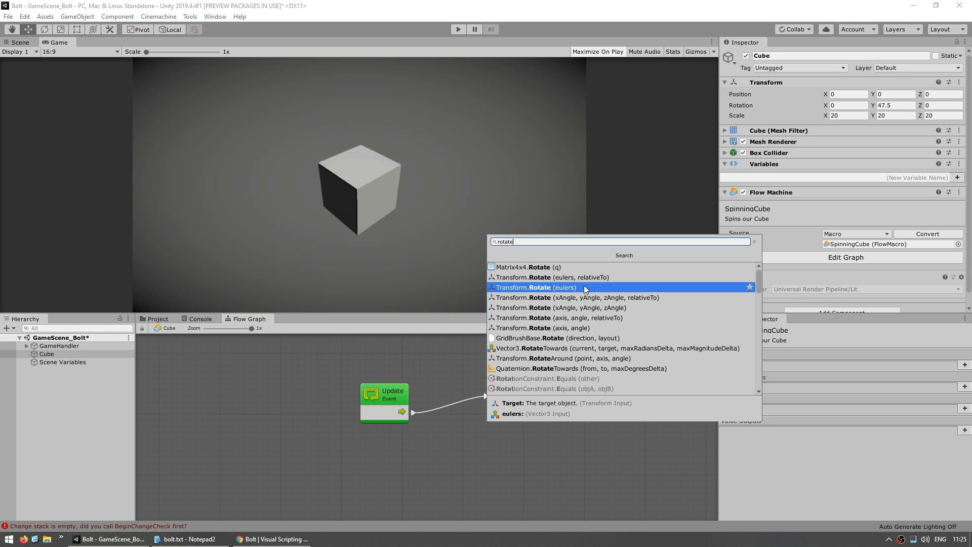
{"action": "mouse_move", "coordinate": [528, 302]}
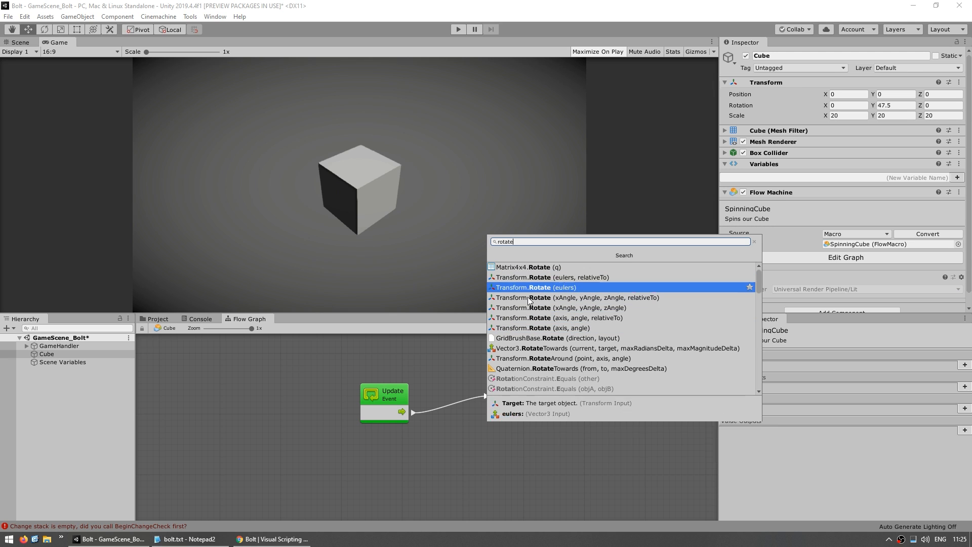
{"action": "mouse_move", "coordinate": [563, 287]}
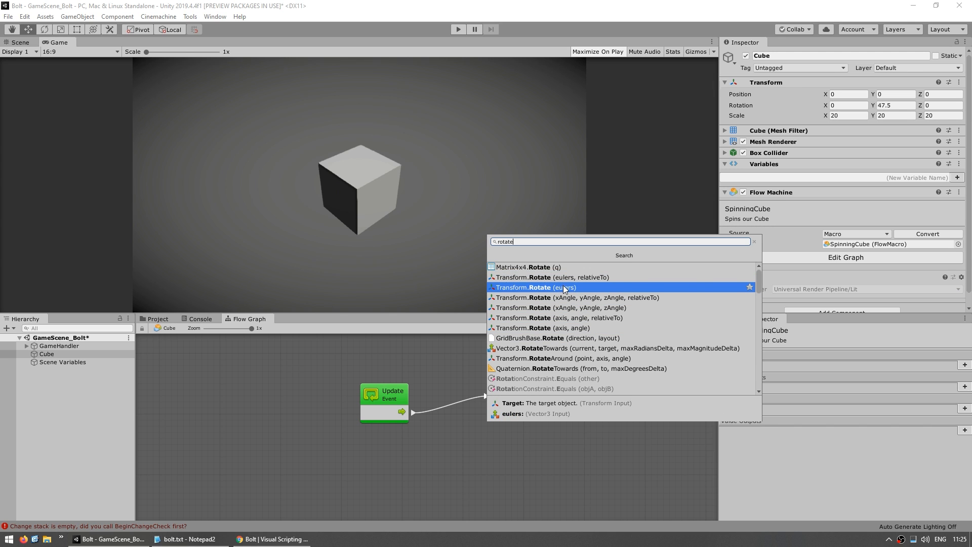
{"action": "mouse_move", "coordinate": [586, 307]}
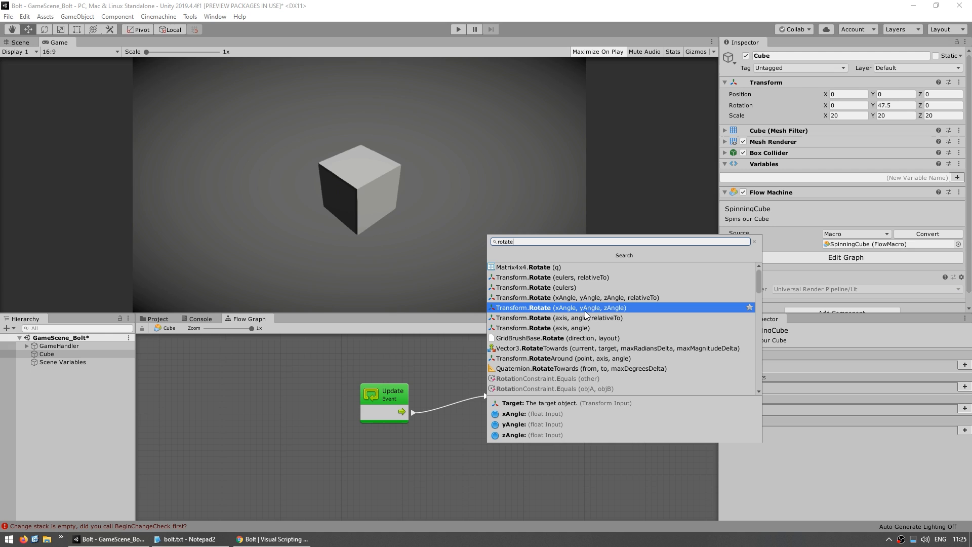
{"action": "mouse_move", "coordinate": [571, 313]}
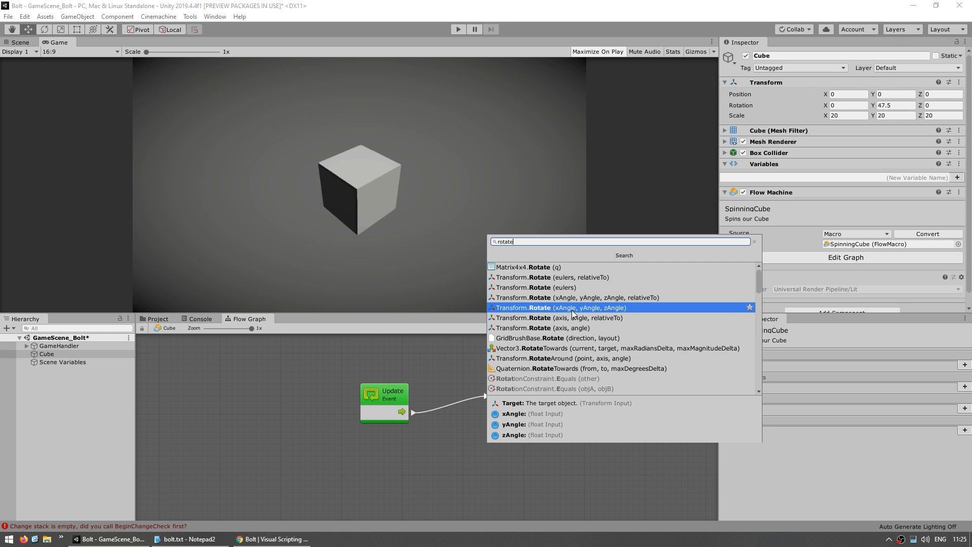
{"action": "mouse_move", "coordinate": [585, 312]}
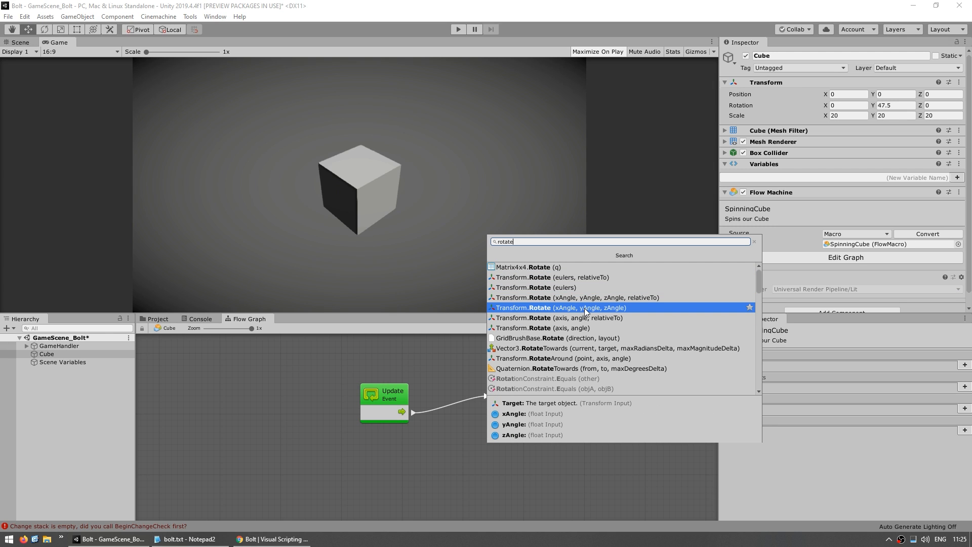
{"action": "left_click", "coordinate": [561, 307]}
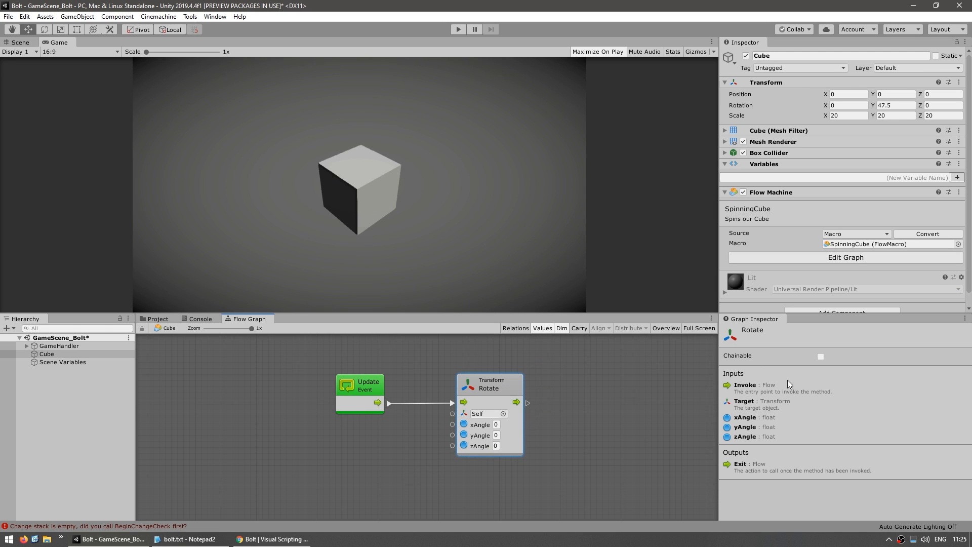
{"action": "mouse_move", "coordinate": [794, 401]}
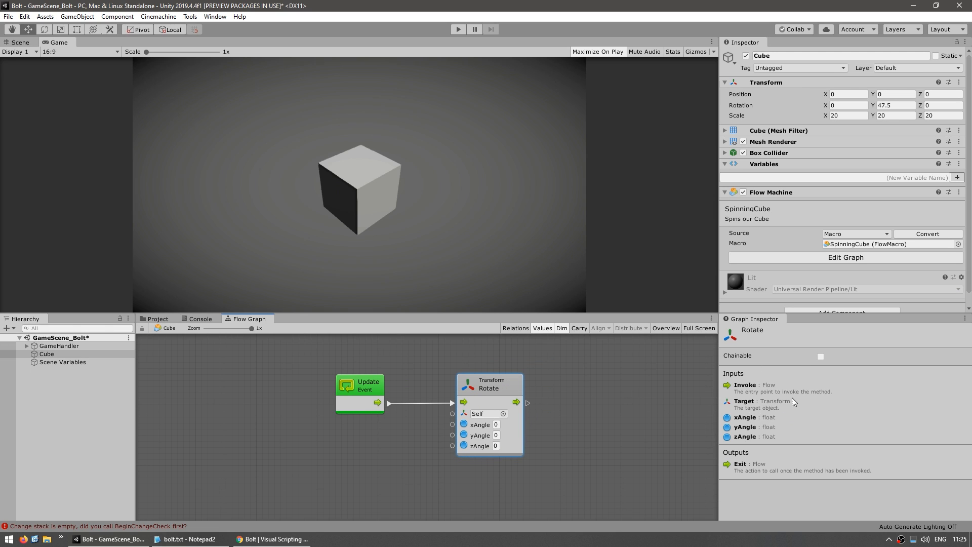
{"action": "mouse_move", "coordinate": [846, 402]}
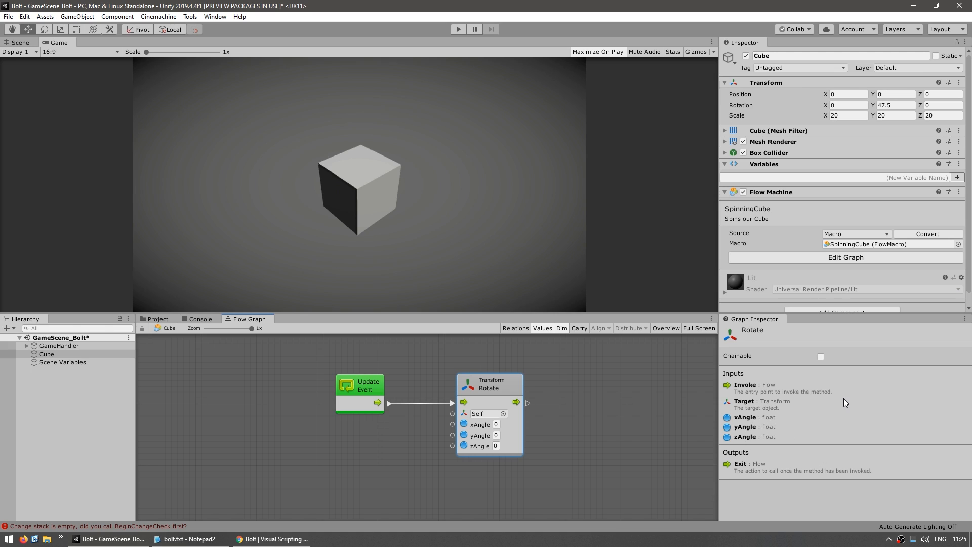
{"action": "mouse_move", "coordinate": [344, 416]}
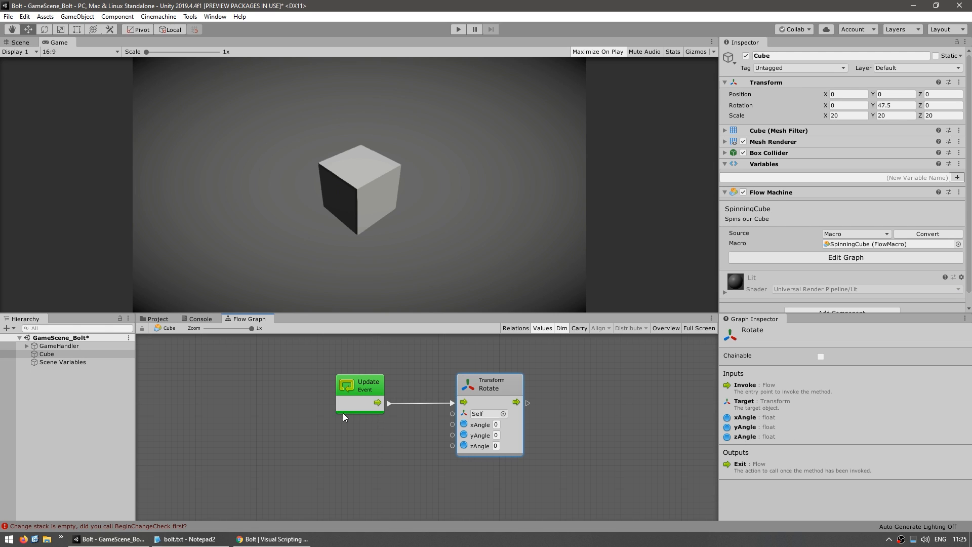
{"action": "mouse_move", "coordinate": [485, 392]}
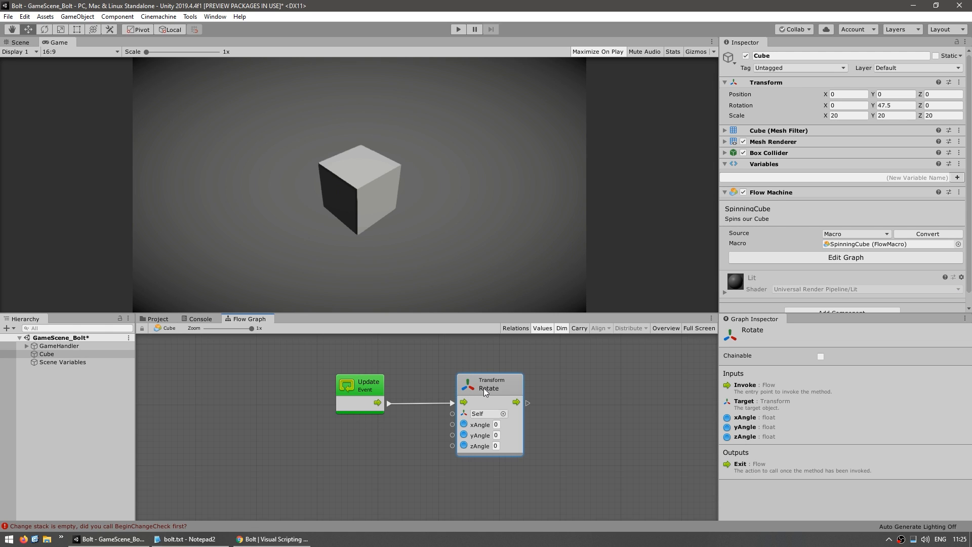
{"action": "left_click", "coordinate": [486, 413]}
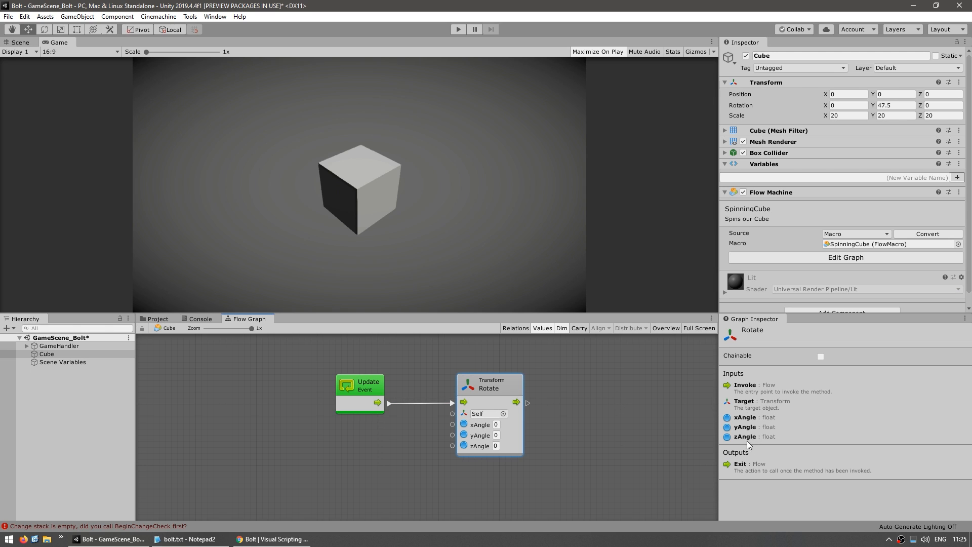
{"action": "mouse_move", "coordinate": [505, 408]}
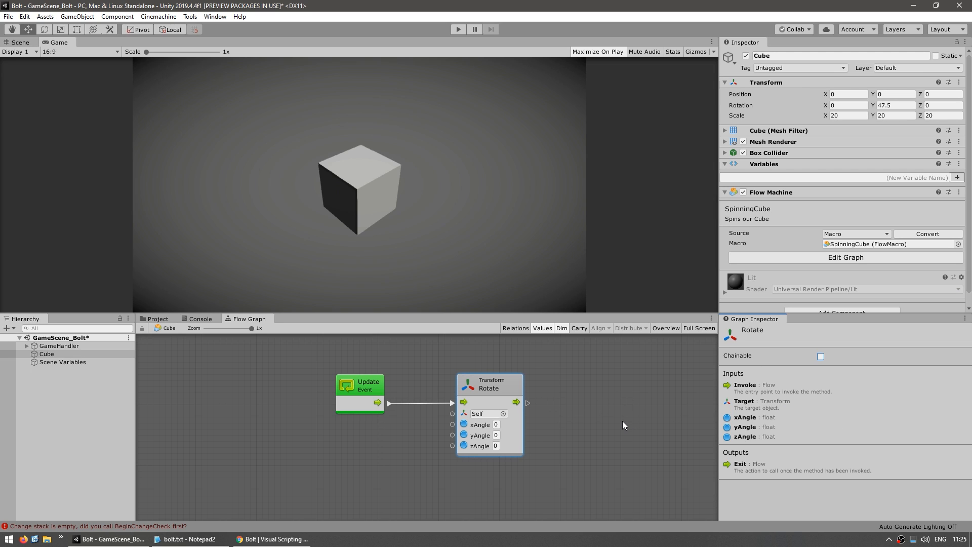
{"action": "mouse_move", "coordinate": [554, 441]}
{"action": "type", "text": "1"}
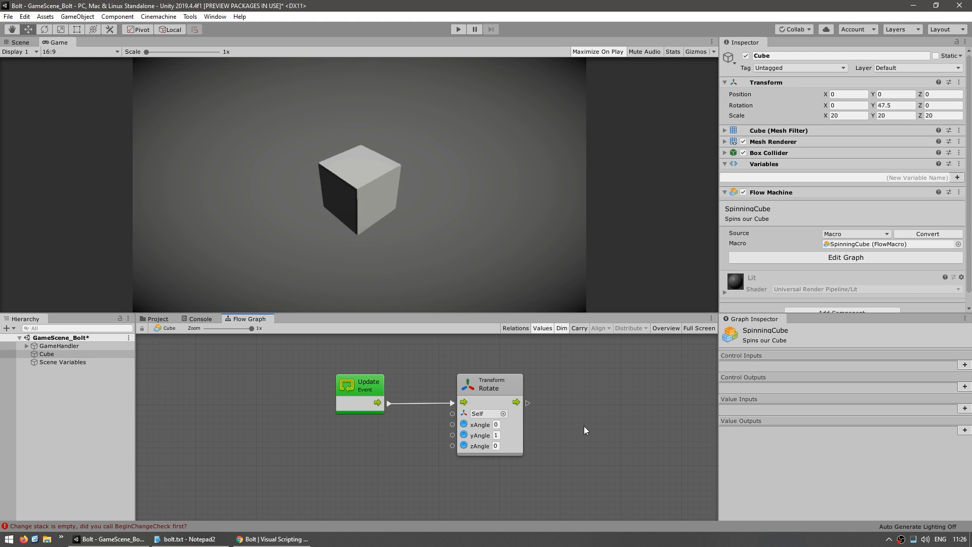
{"action": "mouse_move", "coordinate": [600, 65]}
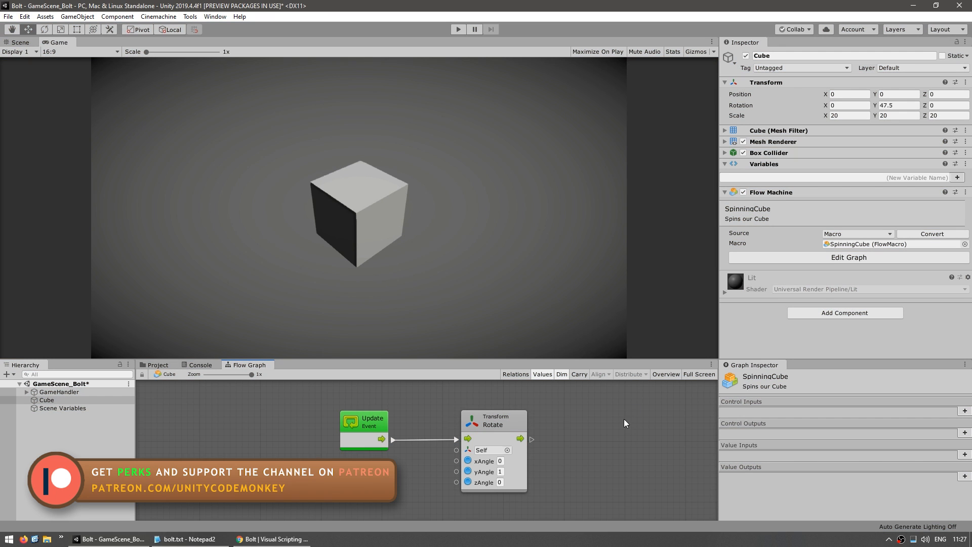
Step: Open Window > Variables and dock that panel under the Graph Inspector
{"action": "left_click", "coordinate": [215, 16]}
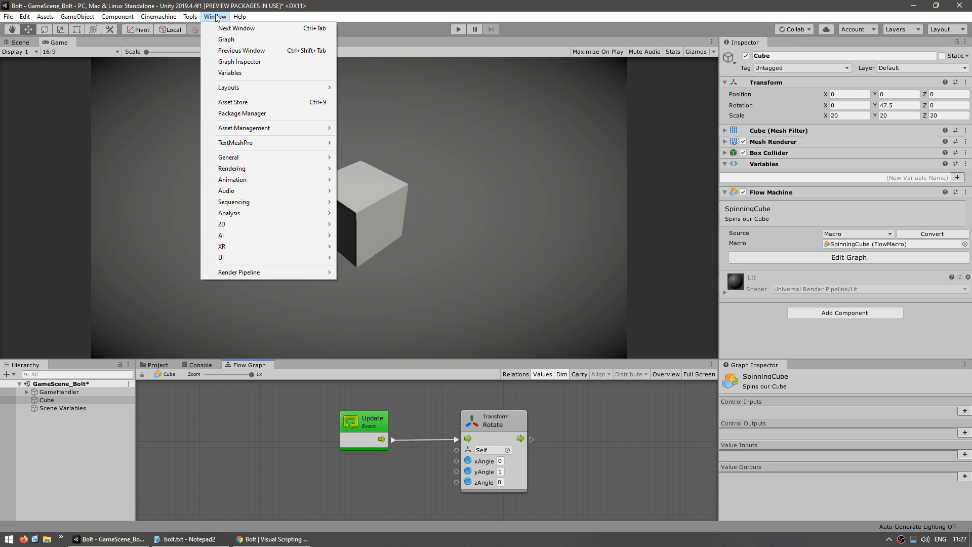
{"action": "left_click", "coordinate": [230, 73]}
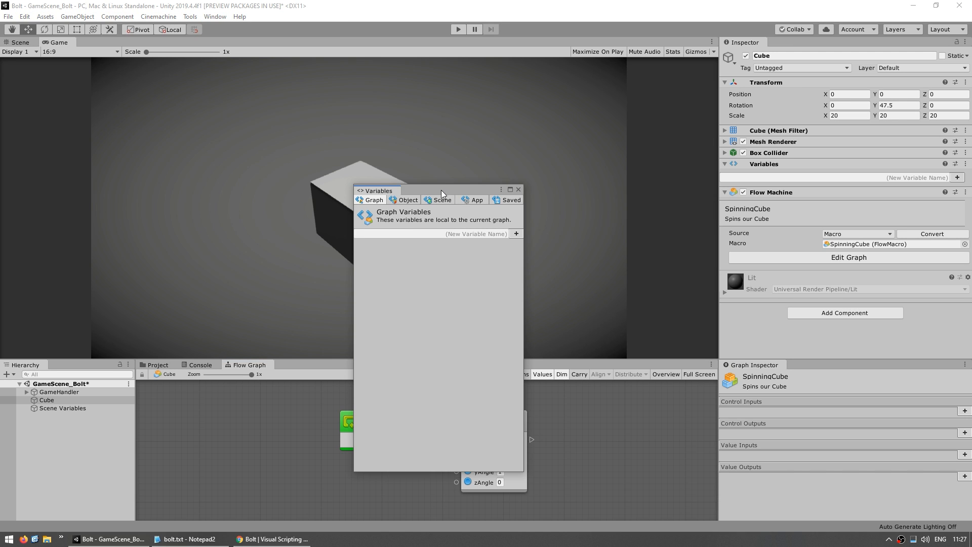
{"action": "left_click_drag", "start_coordinate": [377, 190], "coordinate": [476, 143]}
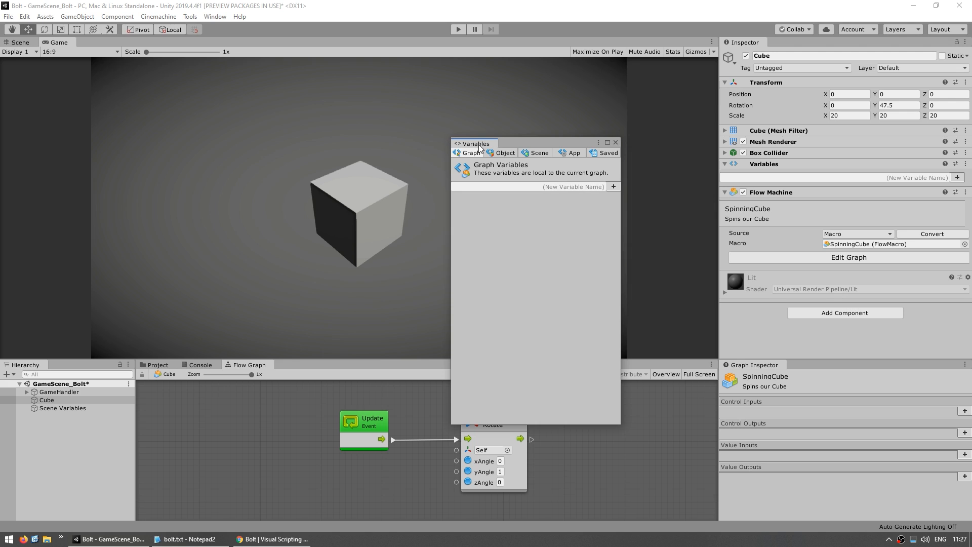
{"action": "left_click", "coordinate": [614, 143]}
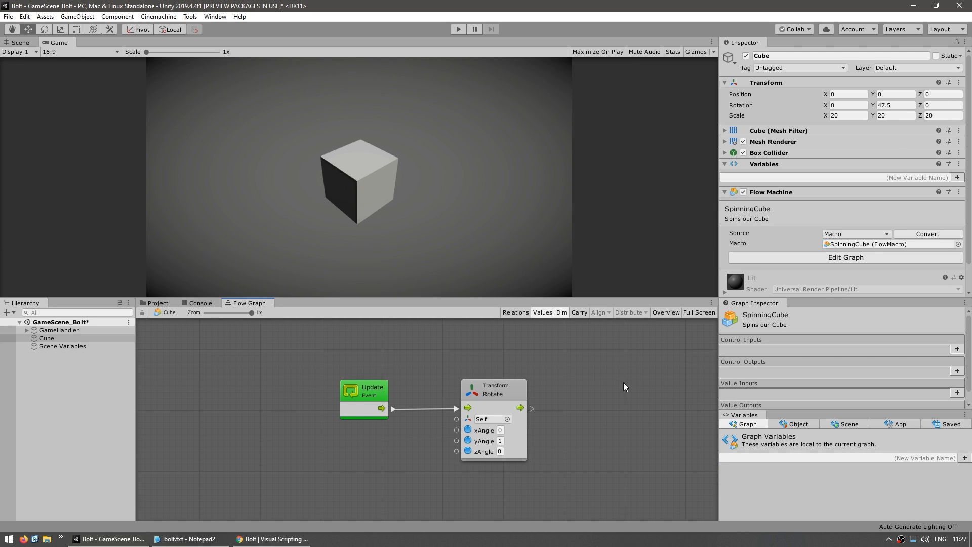
{"action": "mouse_move", "coordinate": [657, 425]}
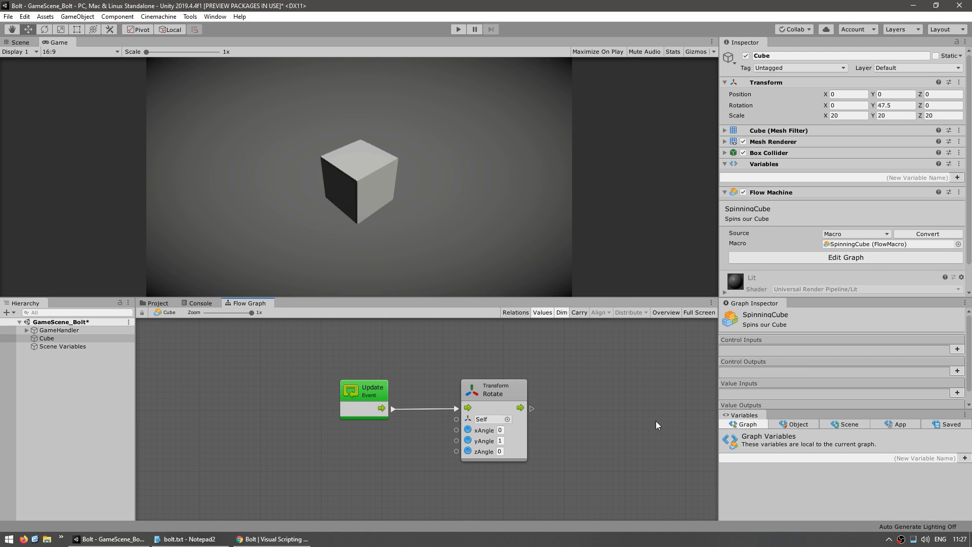
{"action": "mouse_move", "coordinate": [654, 425]}
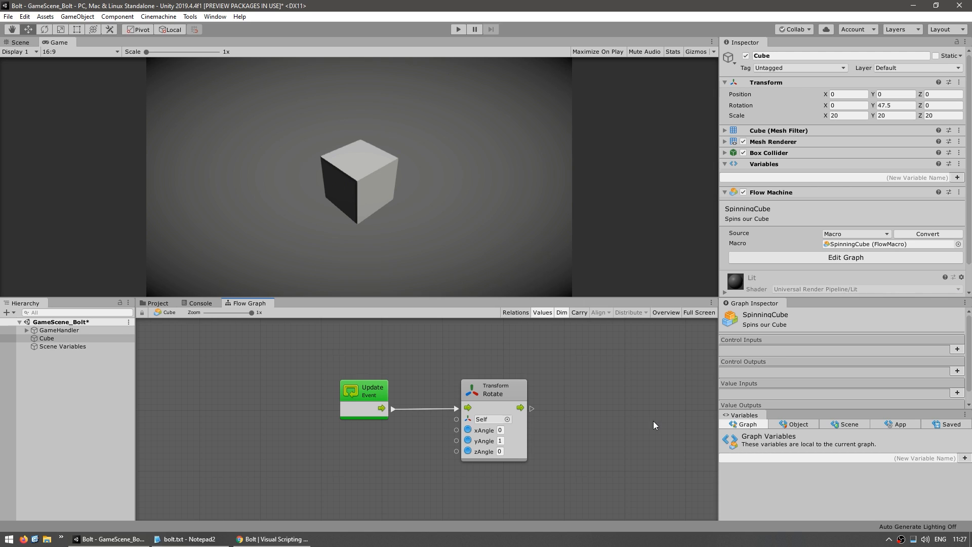
{"action": "mouse_move", "coordinate": [655, 407]}
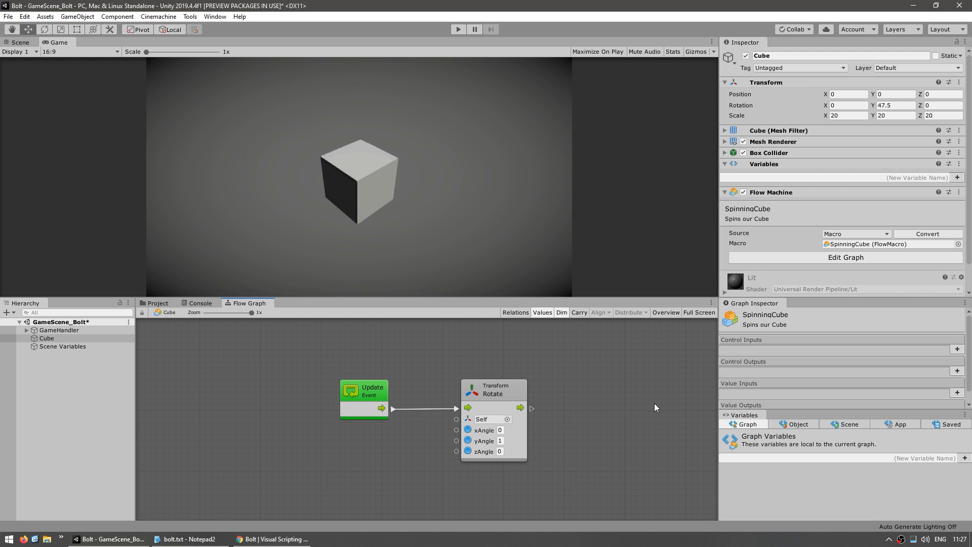
{"action": "mouse_move", "coordinate": [651, 407]}
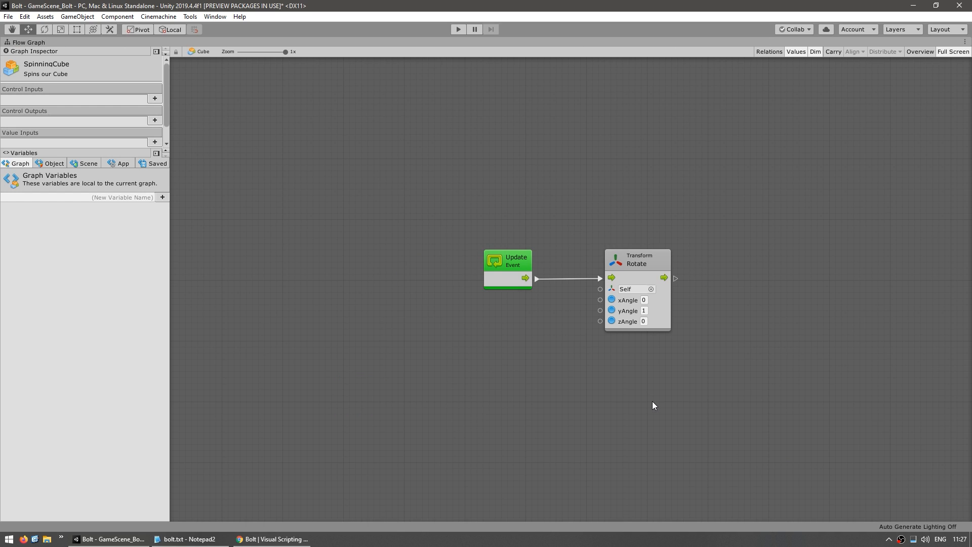
{"action": "mouse_move", "coordinate": [526, 328]}
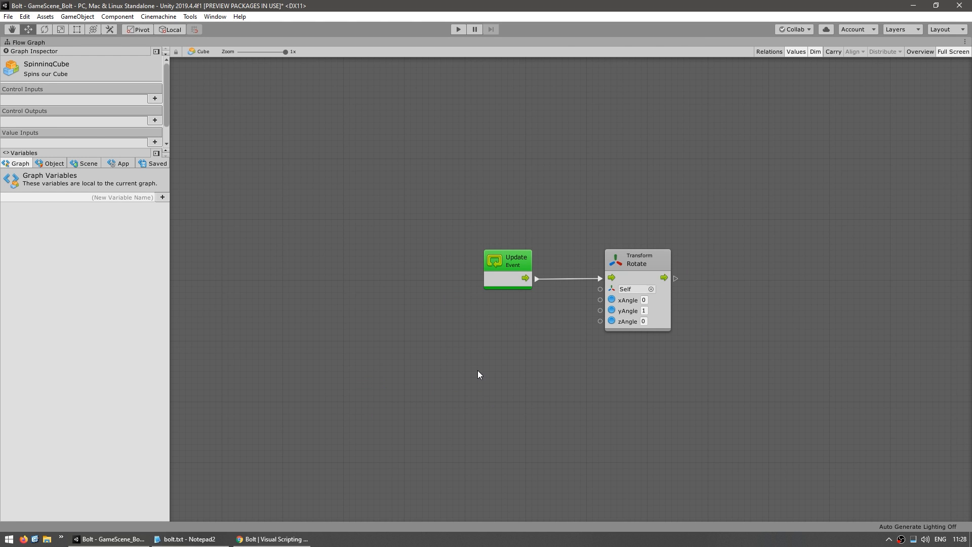
{"action": "mouse_move", "coordinate": [389, 248]}
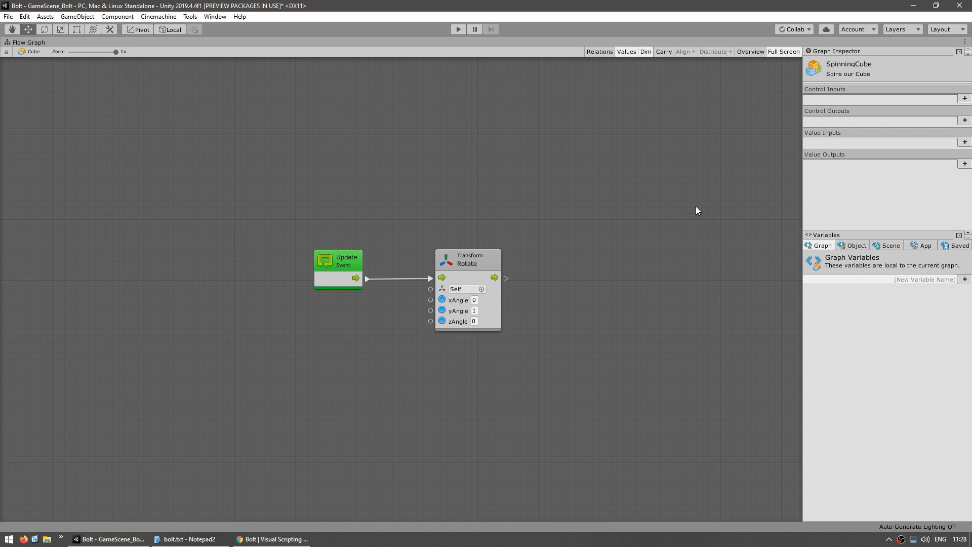
{"action": "mouse_move", "coordinate": [824, 385]}
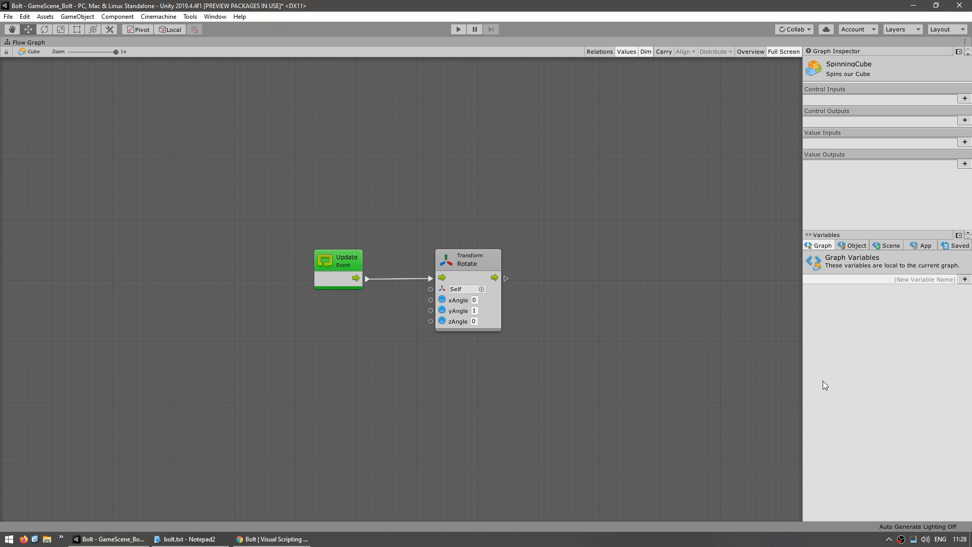
{"action": "mouse_move", "coordinate": [859, 264]}
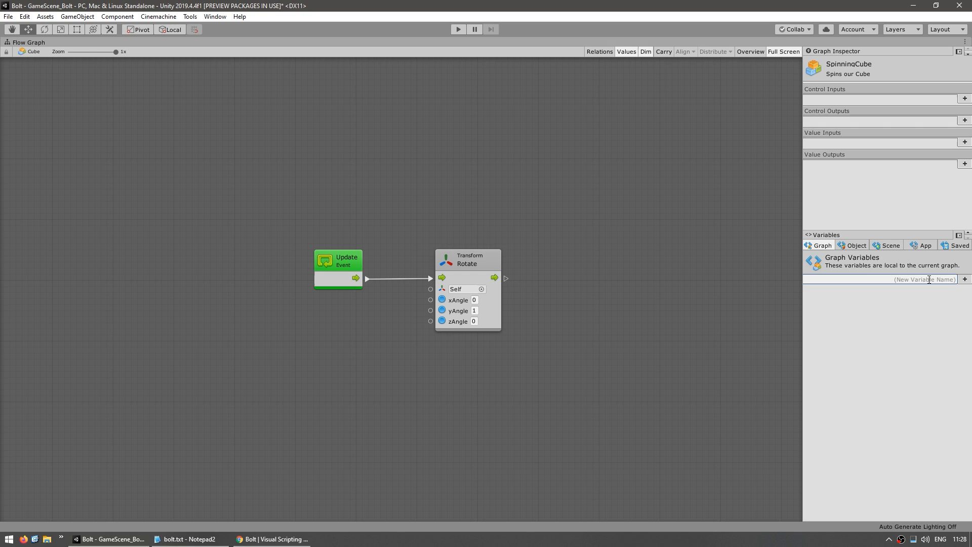
Step: Create the graph variable 'speed', typed float, with value 3
{"action": "type", "text": "speed"}
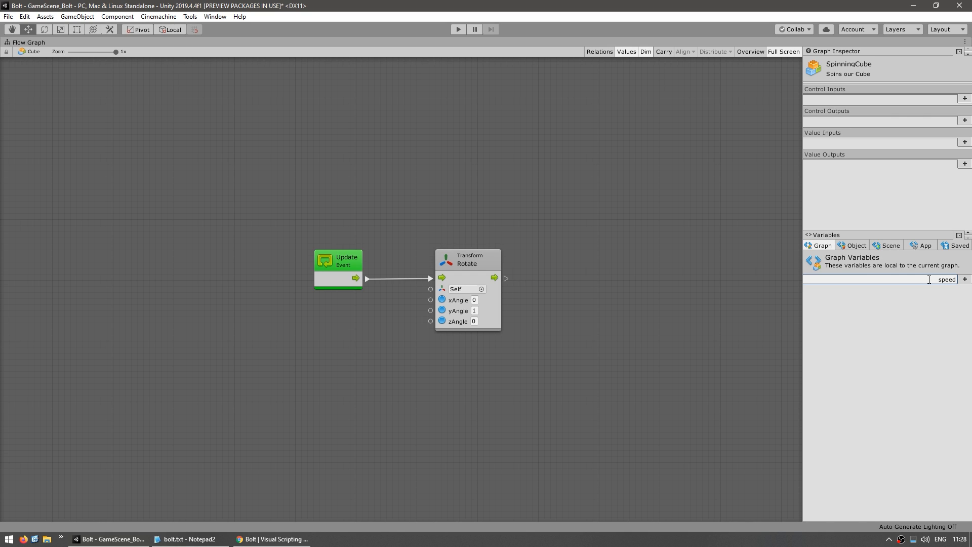
{"action": "left_click", "coordinate": [964, 279]}
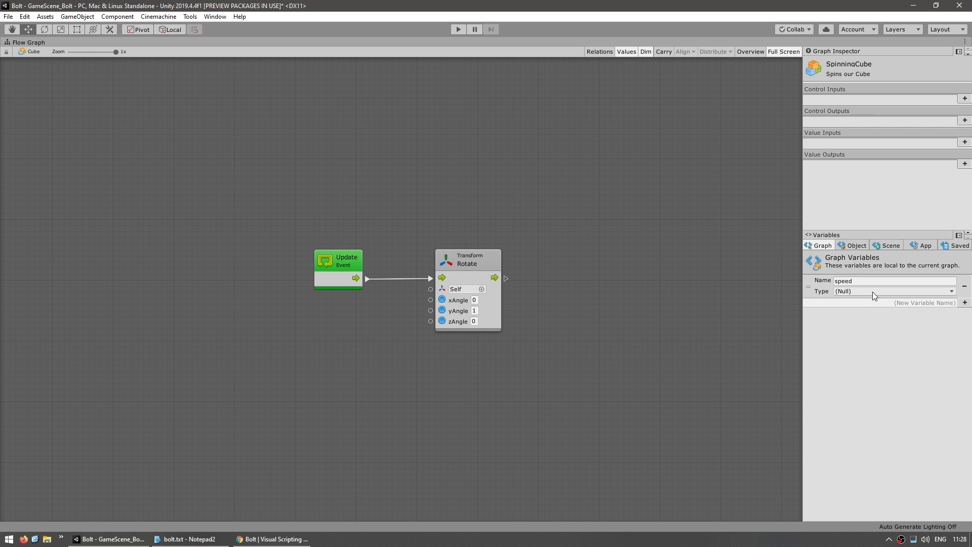
{"action": "left_click", "coordinate": [892, 290]}
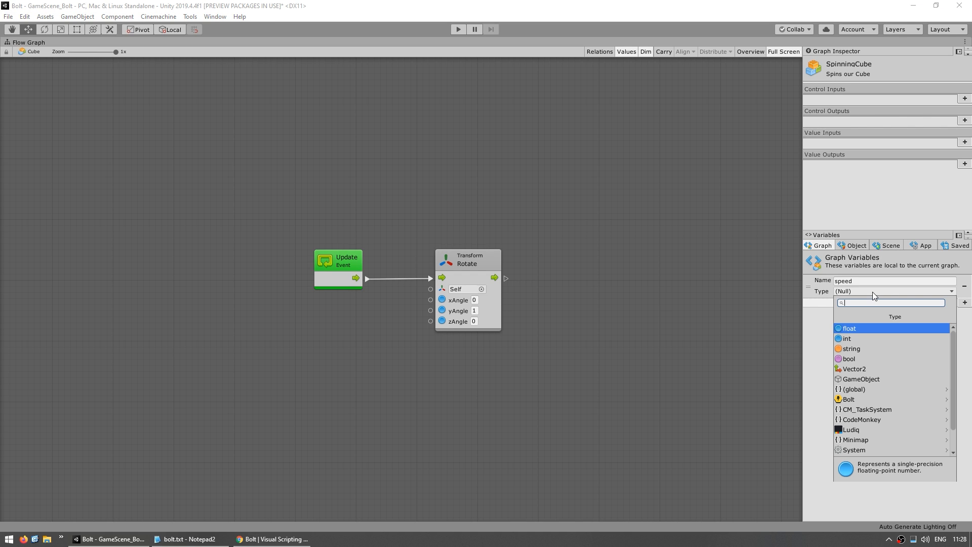
{"action": "left_click", "coordinate": [849, 328]}
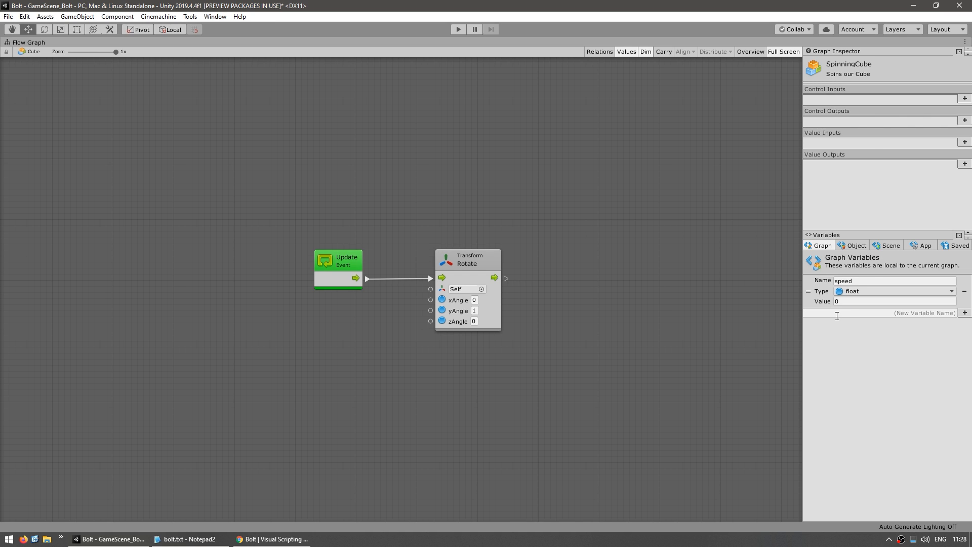
{"action": "left_click", "coordinate": [895, 301]}
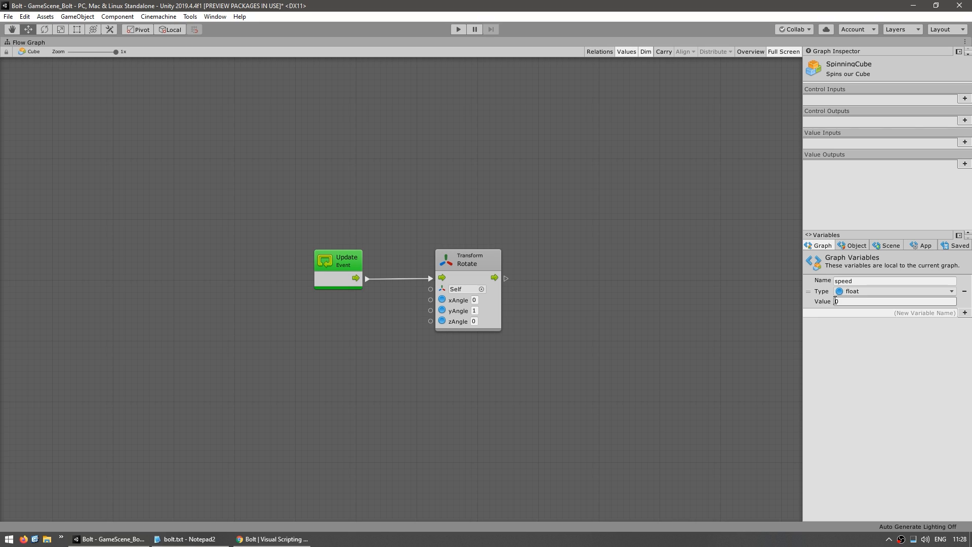
{"action": "left_click", "coordinate": [893, 301]}
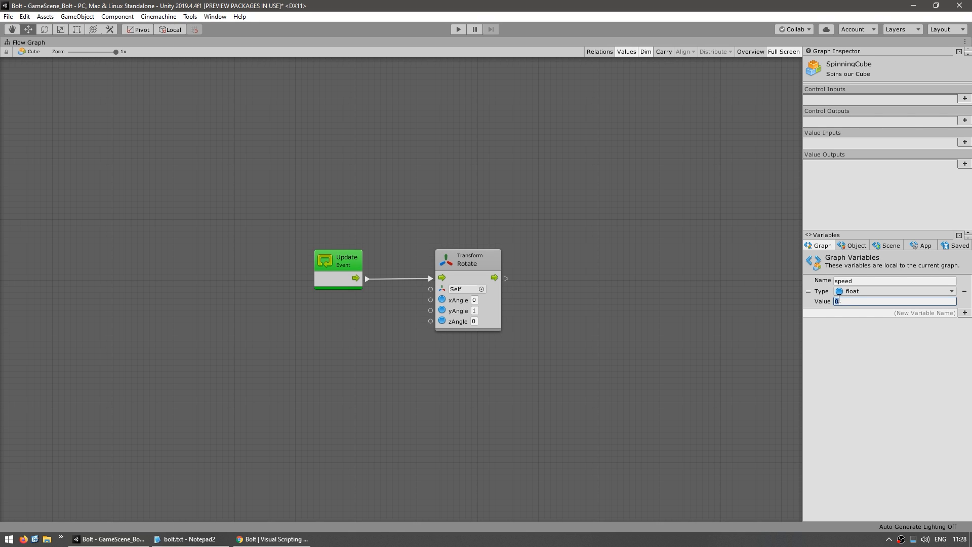
{"action": "type", "text": "3"}
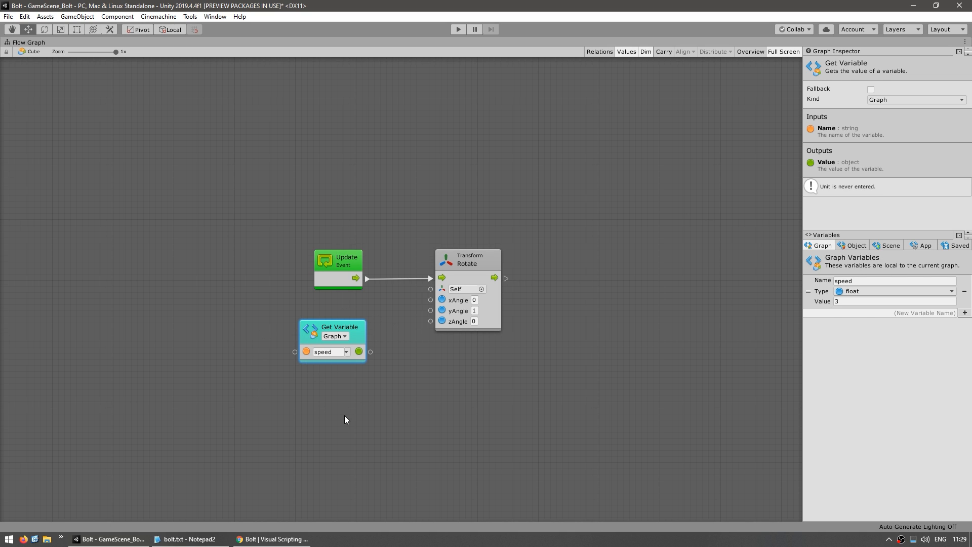
{"action": "mouse_move", "coordinate": [379, 357]}
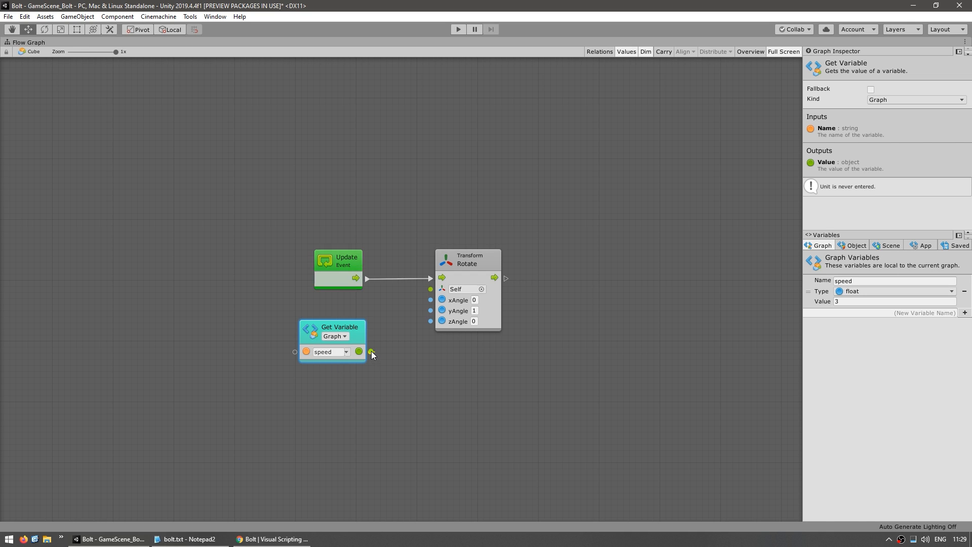
Step: Wire the speed Get Variable output into the Rotate node's yAngle input
{"action": "left_click_drag", "start_coordinate": [369, 351], "coordinate": [430, 310]}
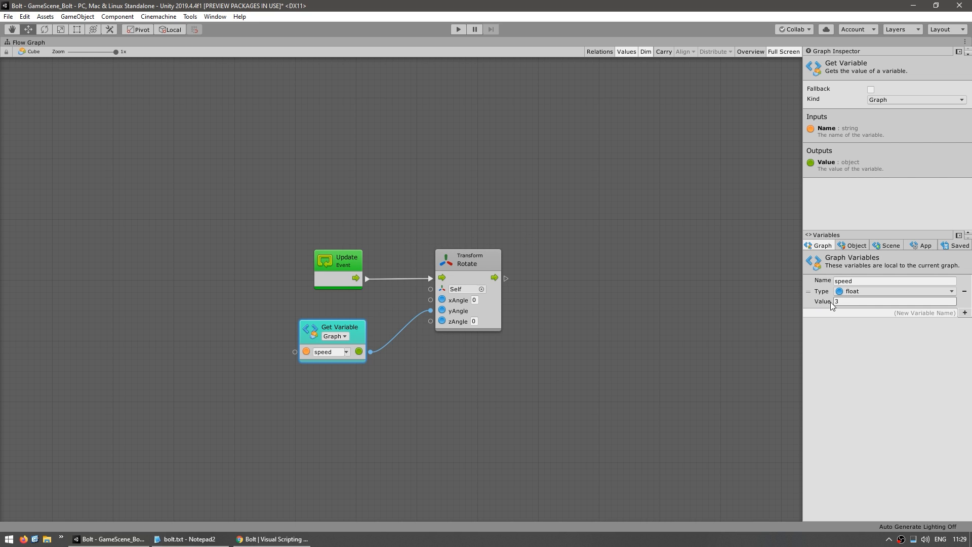
{"action": "mouse_move", "coordinate": [647, 203]}
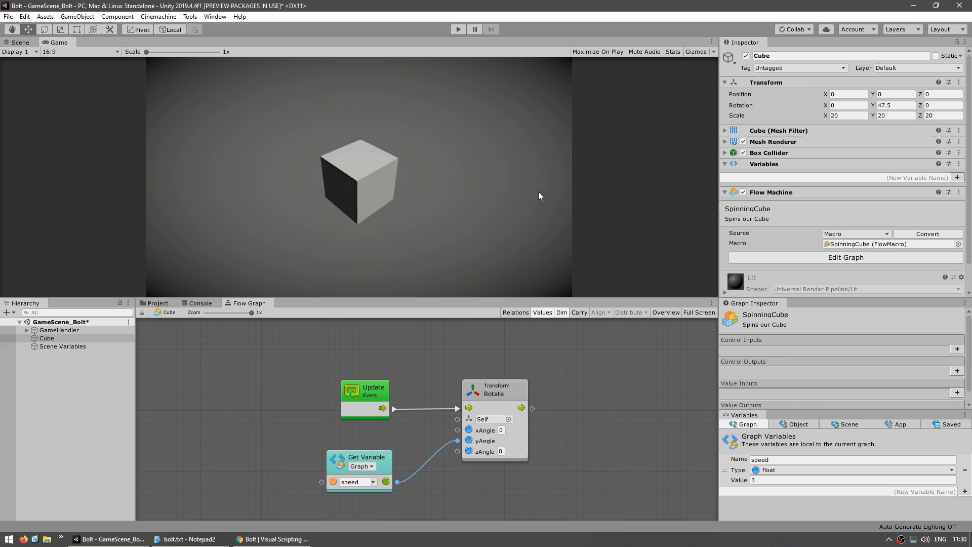
{"action": "mouse_move", "coordinate": [651, 179]}
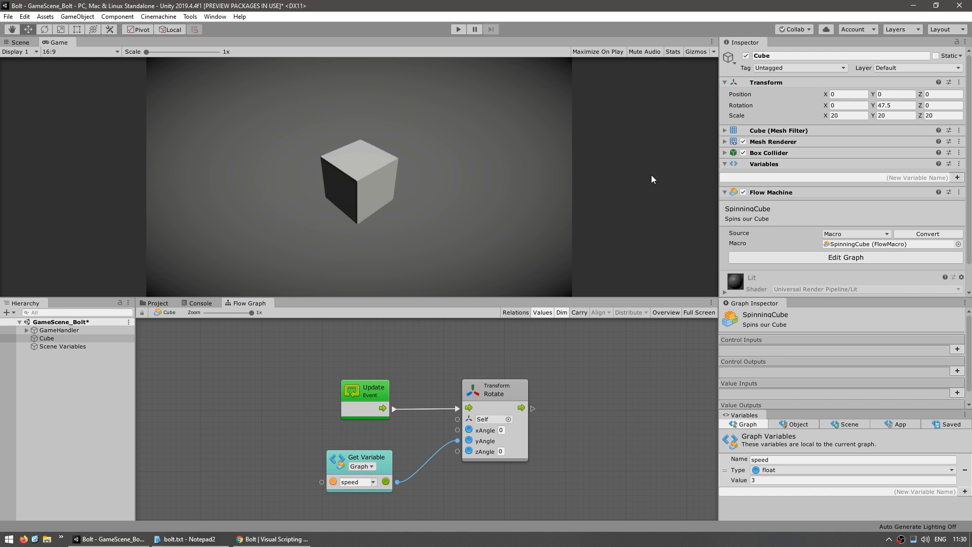
Step: Add a Rigidbody component to the Cube, then open the Hierarchy's create menu
{"action": "left_click", "coordinate": [723, 164]}
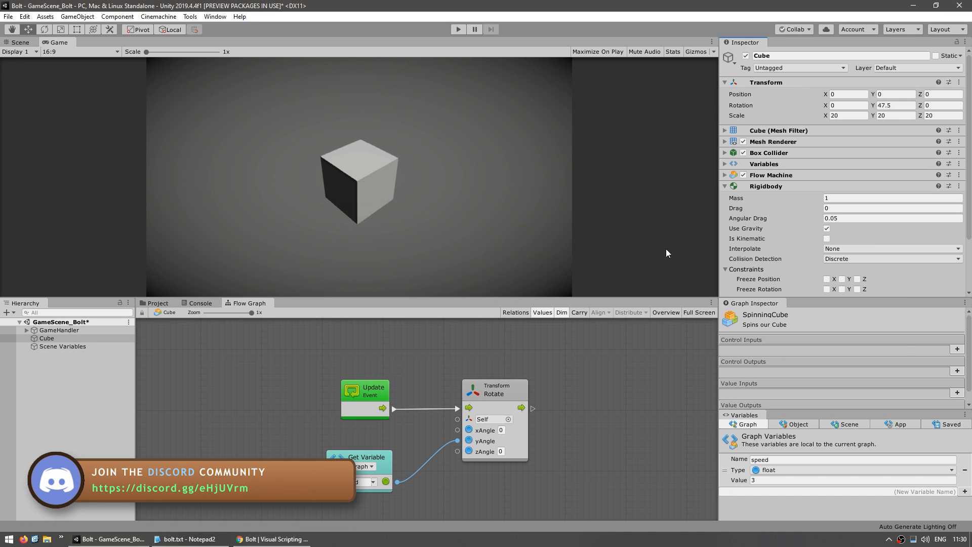
{"action": "mouse_move", "coordinate": [5, 431]}
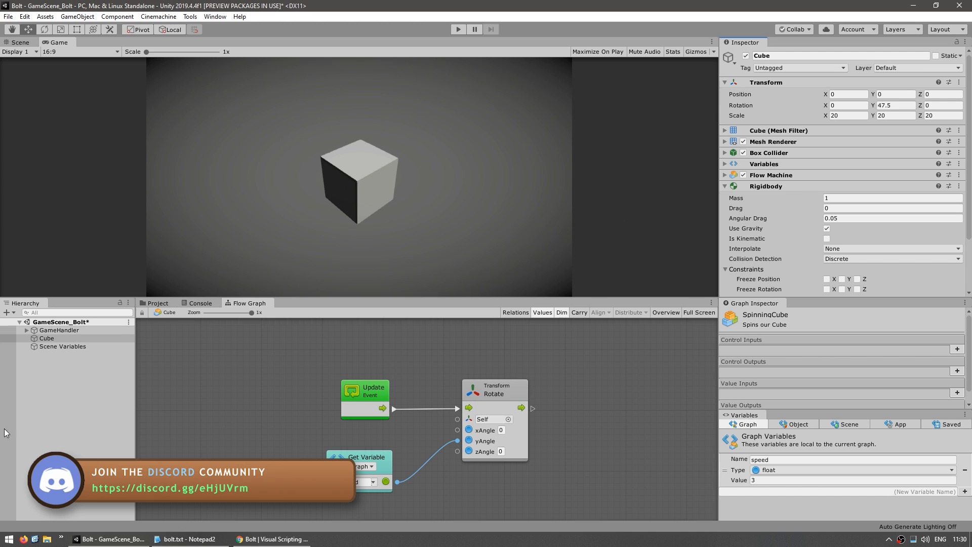
{"action": "right_click", "coordinate": [56, 338]}
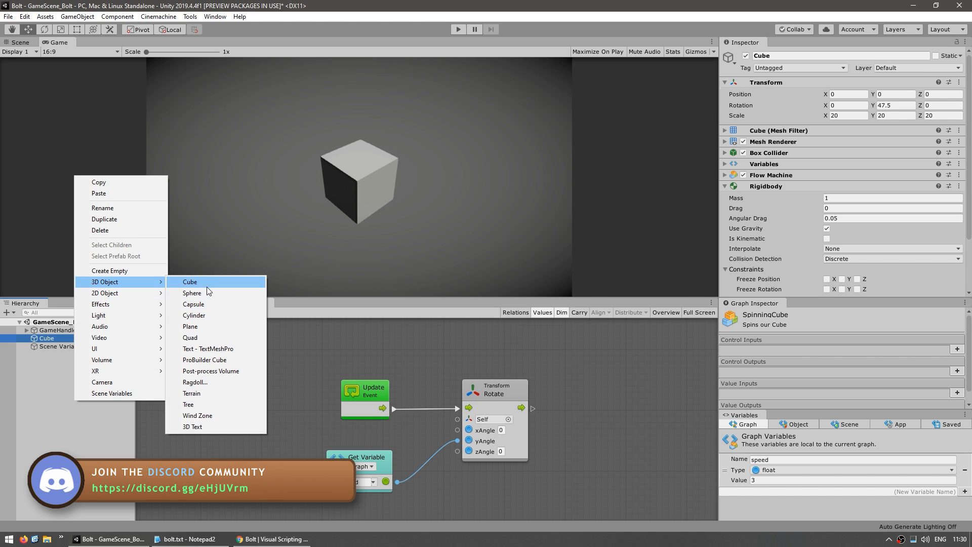
Step: Create a Plane 3D object as the floor and return to the Flow Graph
{"action": "left_click", "coordinate": [191, 326]}
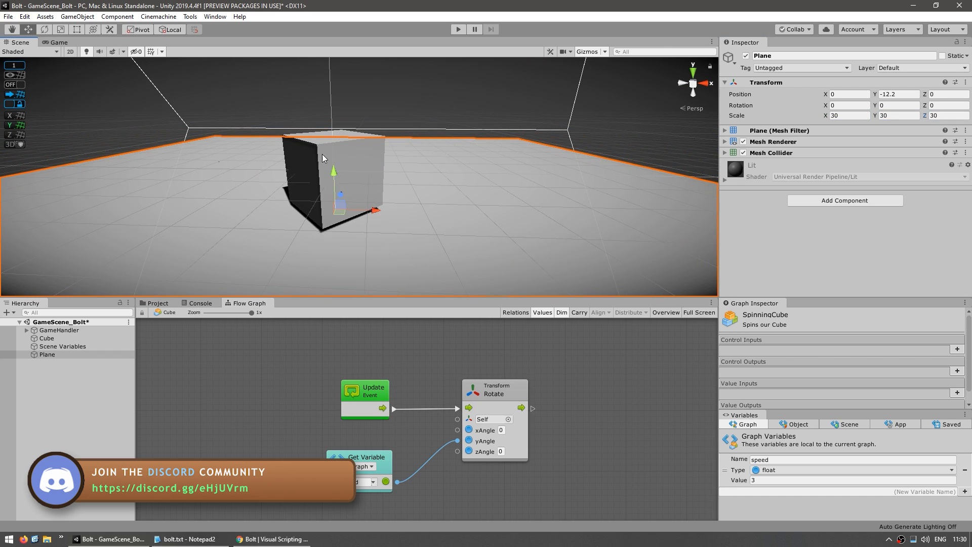
{"action": "left_click", "coordinate": [59, 42]}
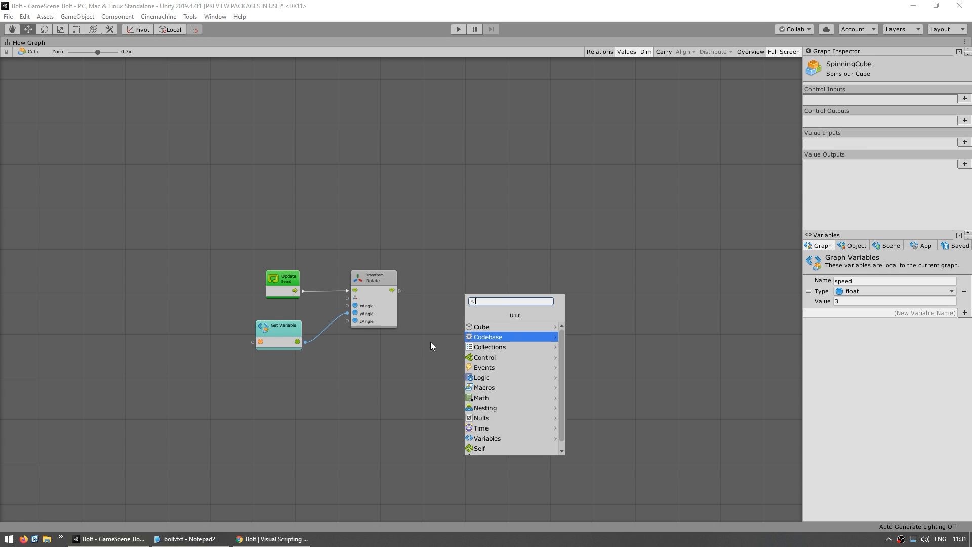
Step: Add a Rigidbody.AddForce unit with y force 50 and Impulse mode
{"action": "type", "text": "a"}
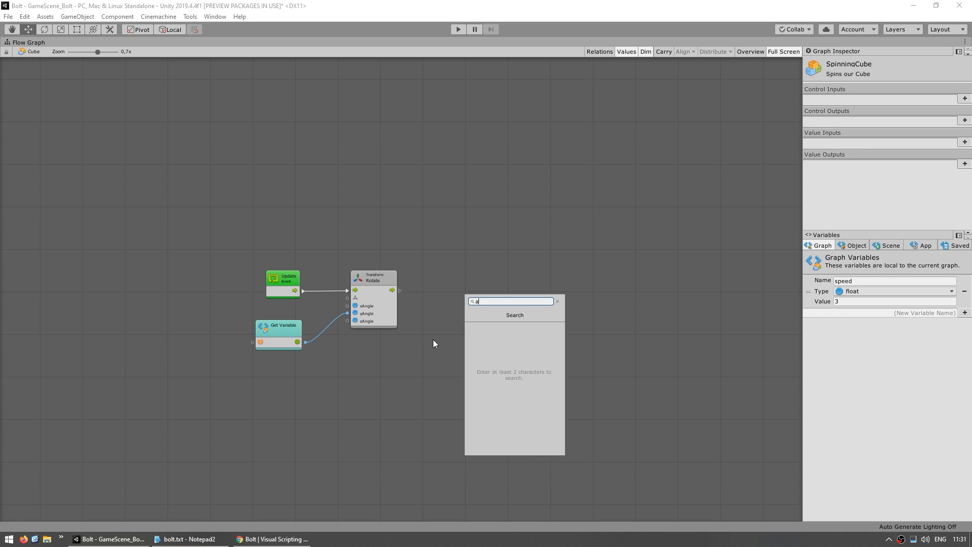
{"action": "type", "text": "dd force"}
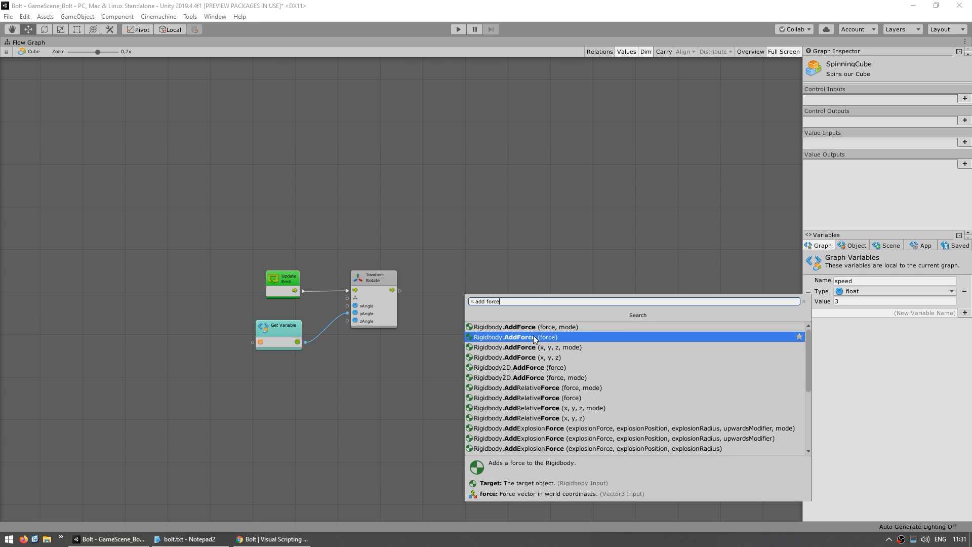
{"action": "mouse_move", "coordinate": [539, 347]}
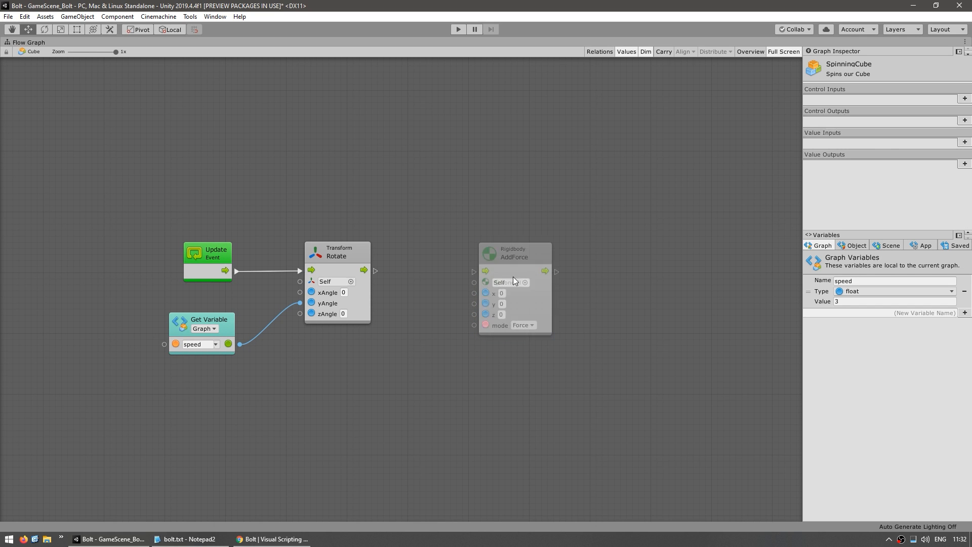
{"action": "left_click", "coordinate": [513, 253]}
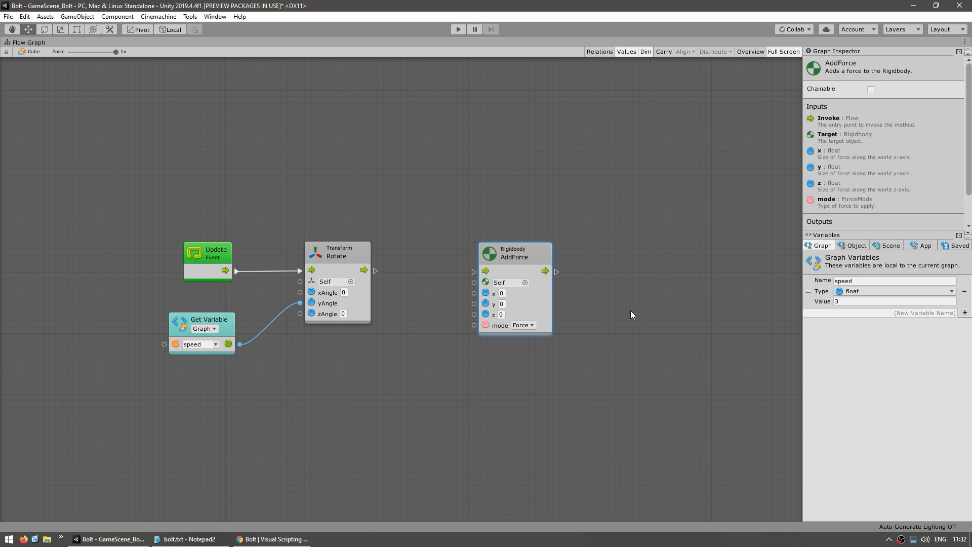
{"action": "left_click", "coordinate": [501, 303]}
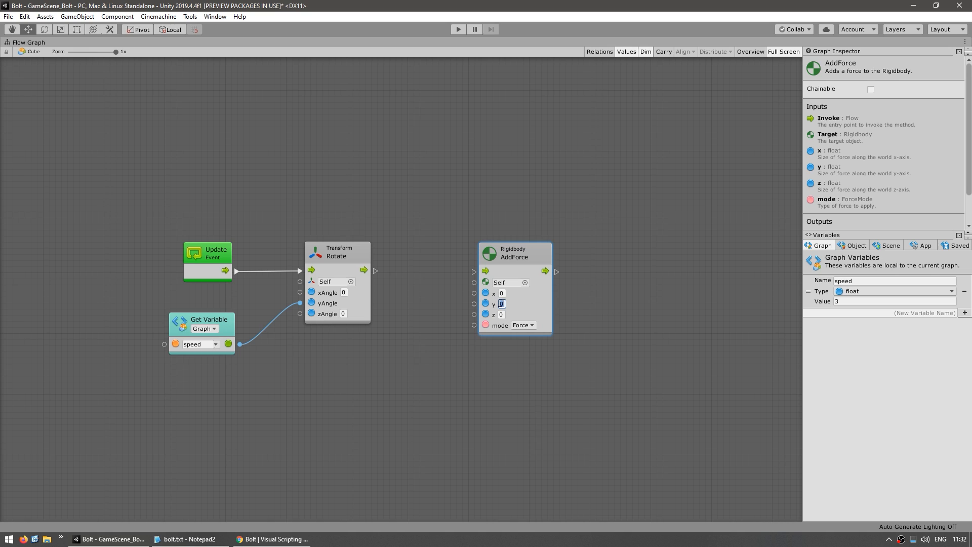
{"action": "type", "text": "50"}
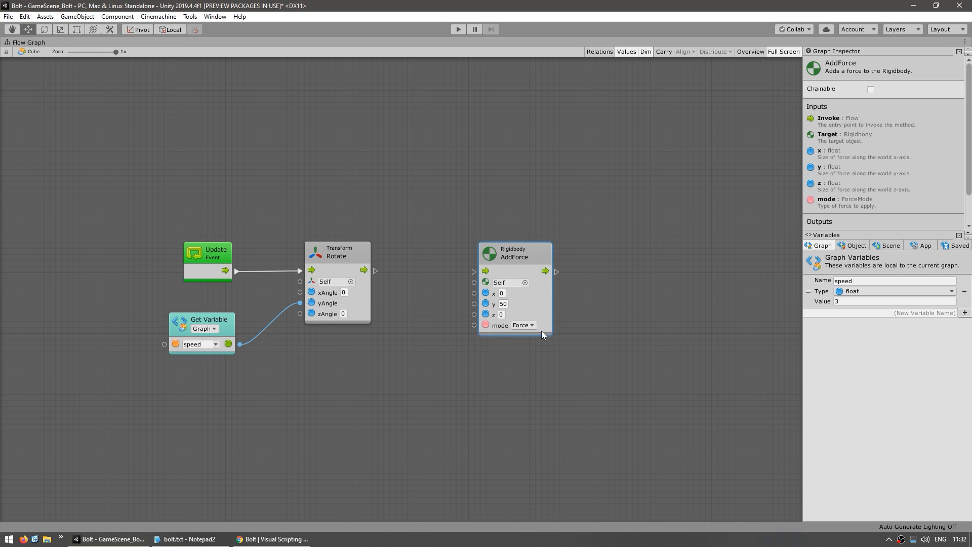
{"action": "left_click", "coordinate": [522, 325]}
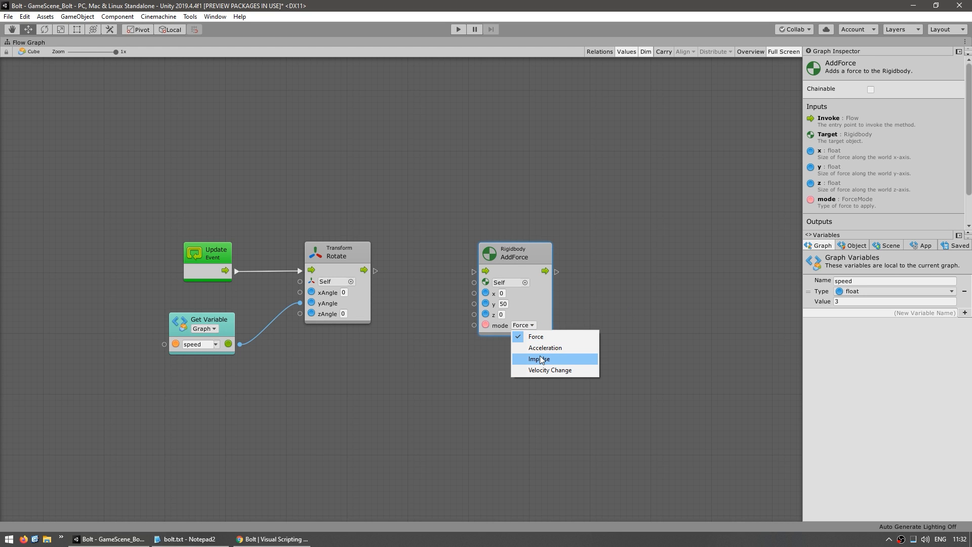
{"action": "left_click", "coordinate": [538, 359]}
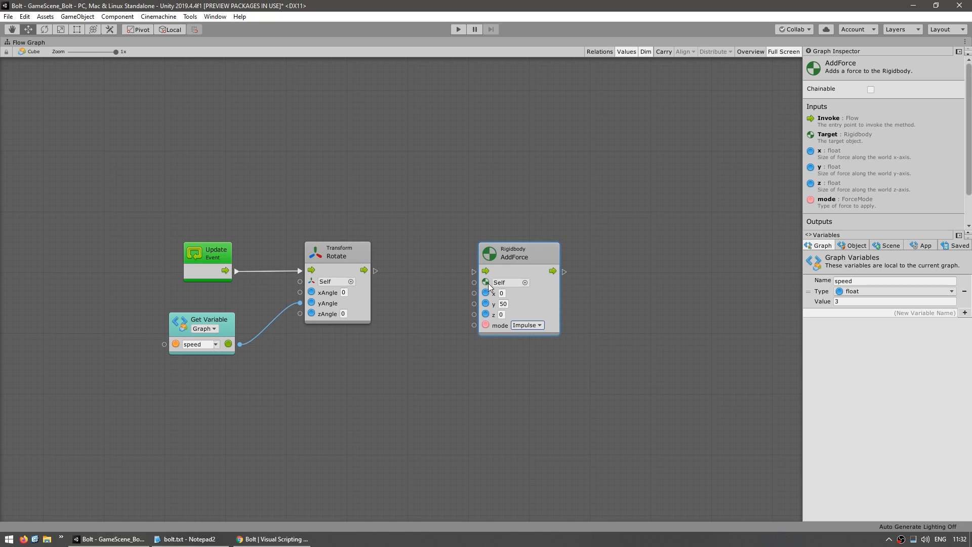
{"action": "mouse_move", "coordinate": [499, 335]}
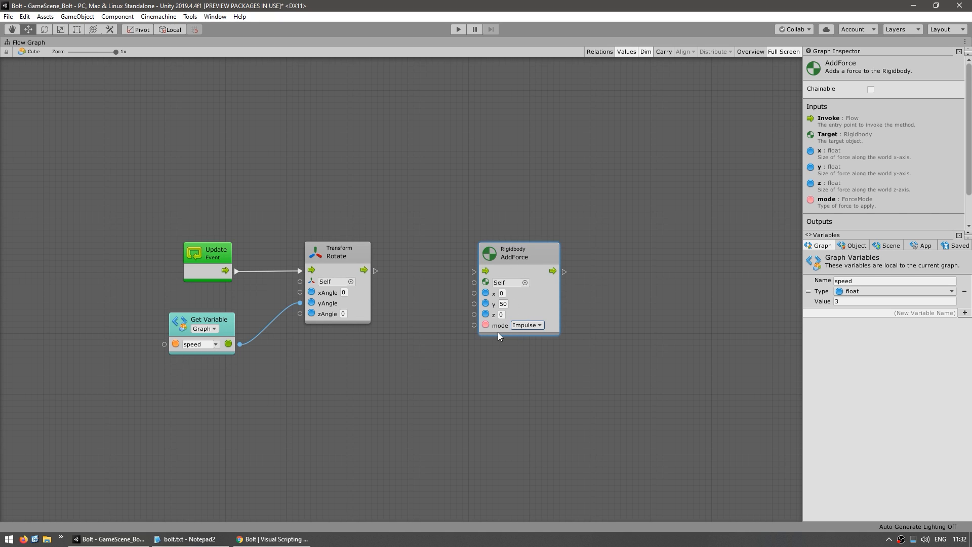
{"action": "left_click", "coordinate": [502, 303]}
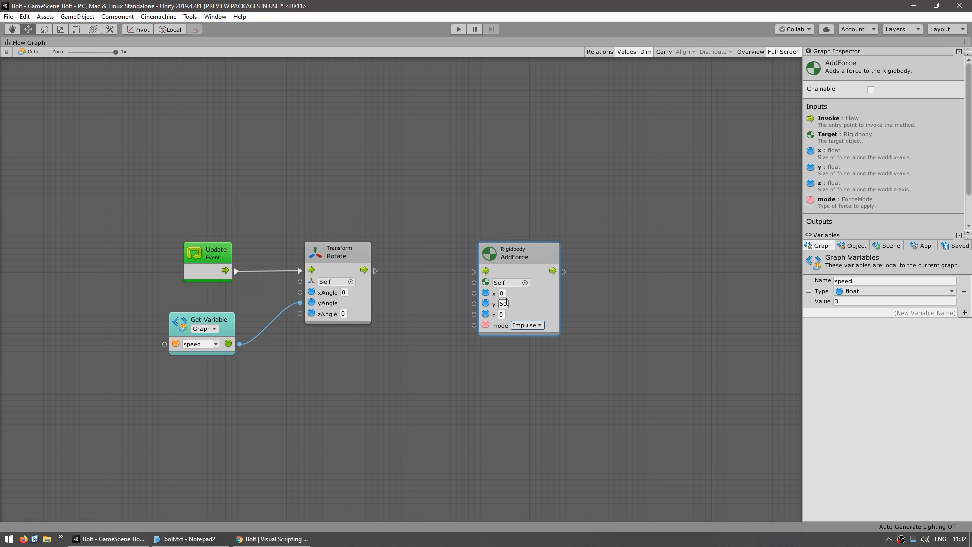
{"action": "left_click", "coordinate": [480, 376]}
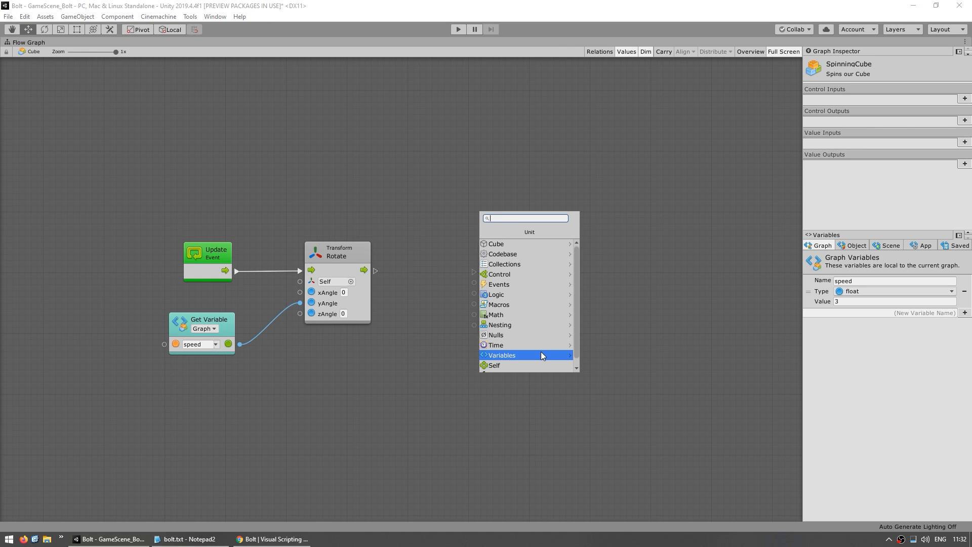
Step: Add an Input.GetKeyDown unit and set its key to Space
{"action": "type", "text": "get key down"}
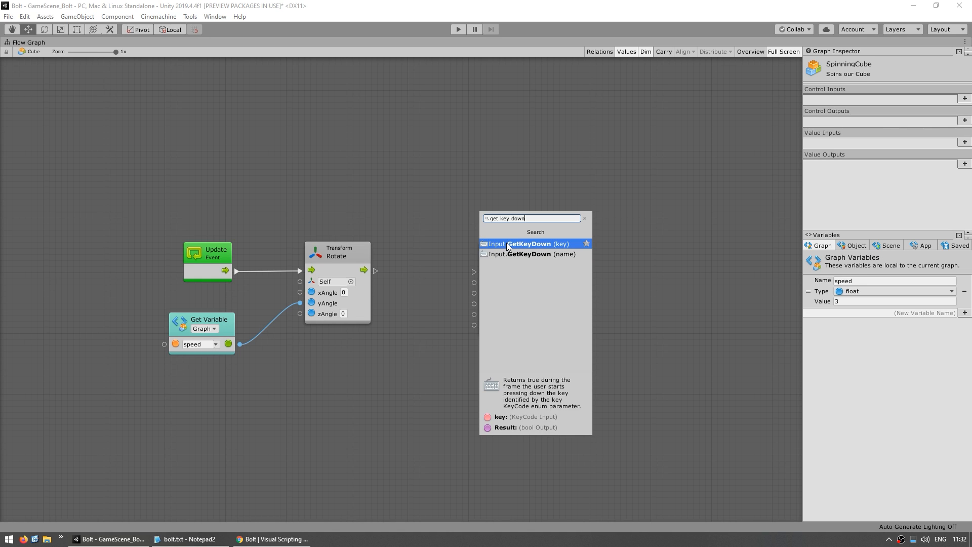
{"action": "left_click", "coordinate": [525, 243]}
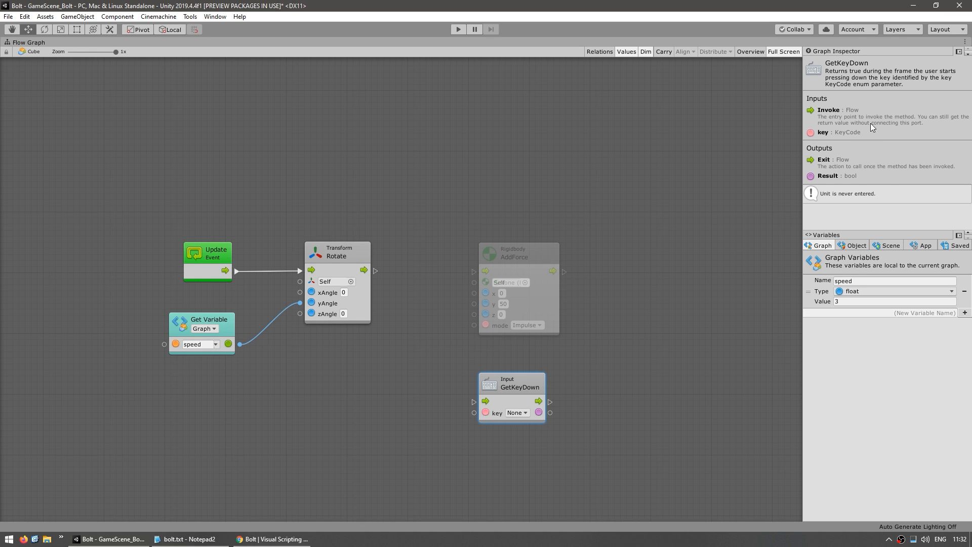
{"action": "mouse_move", "coordinate": [883, 90]}
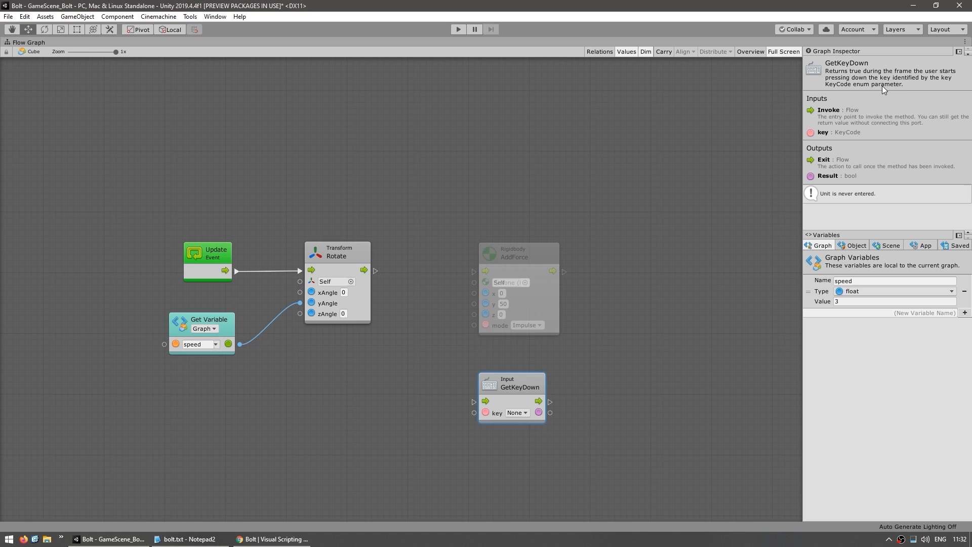
{"action": "mouse_move", "coordinate": [931, 79]}
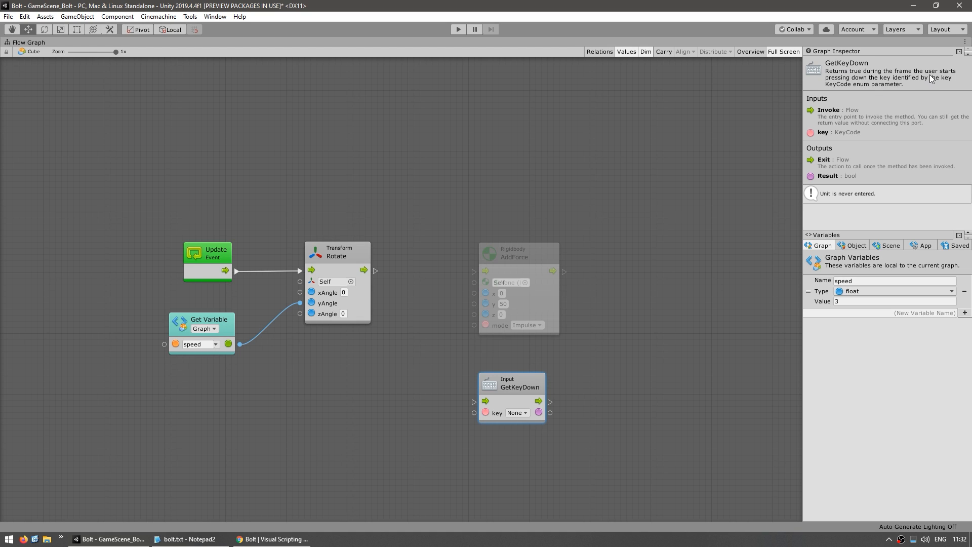
{"action": "mouse_move", "coordinate": [844, 87]}
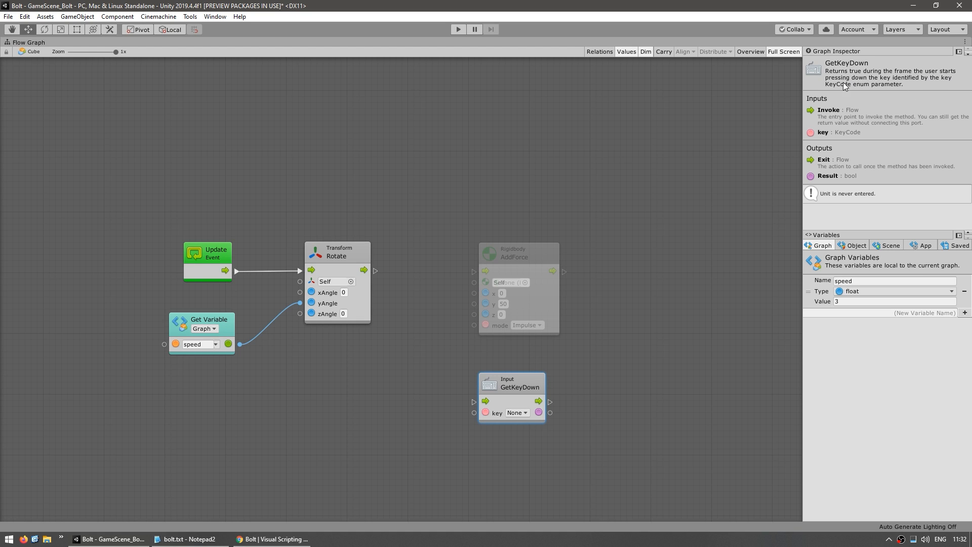
{"action": "left_click", "coordinate": [517, 412]}
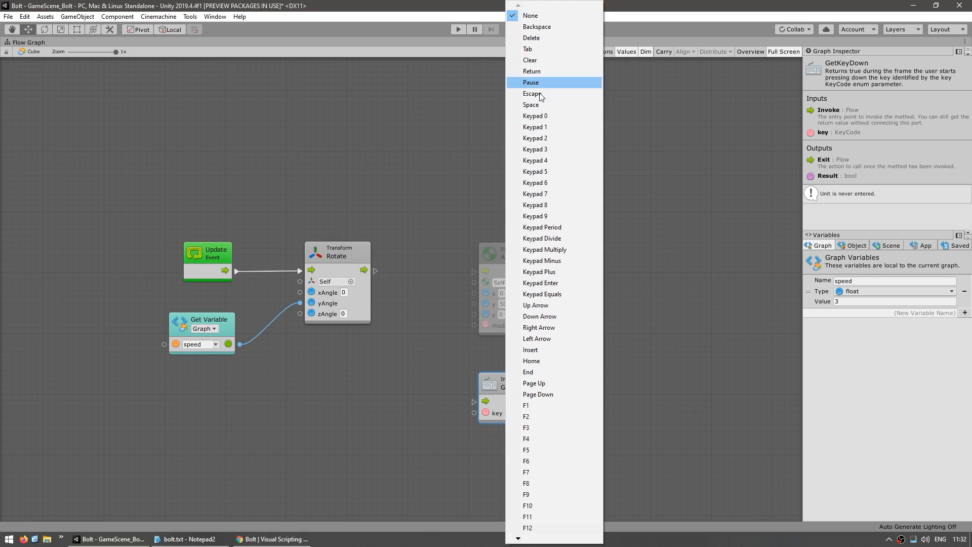
{"action": "left_click", "coordinate": [530, 104]}
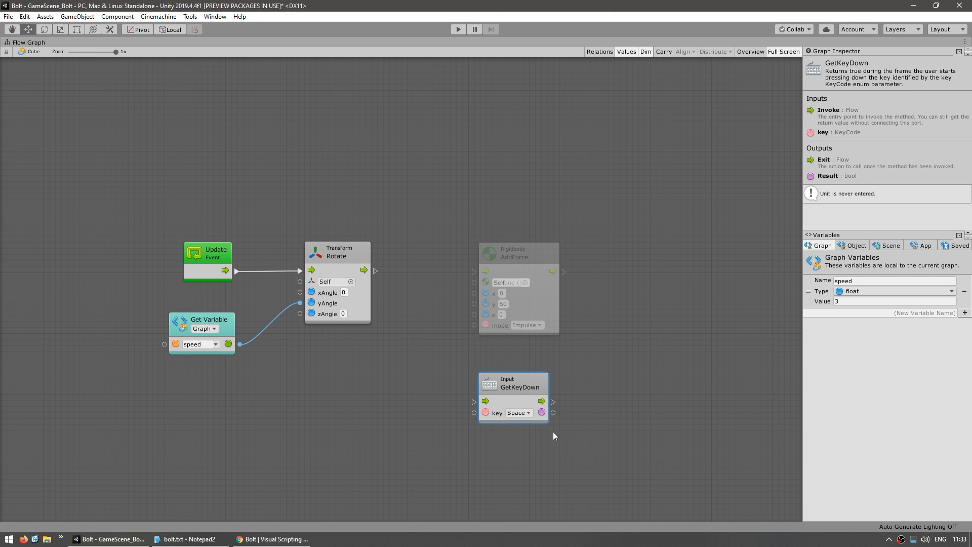
{"action": "mouse_move", "coordinate": [551, 406]}
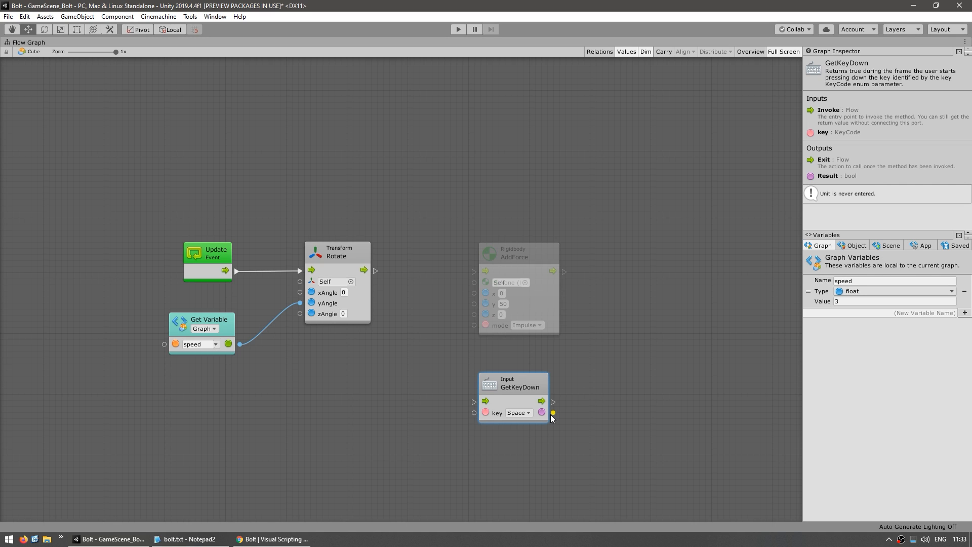
{"action": "mouse_move", "coordinate": [554, 418]}
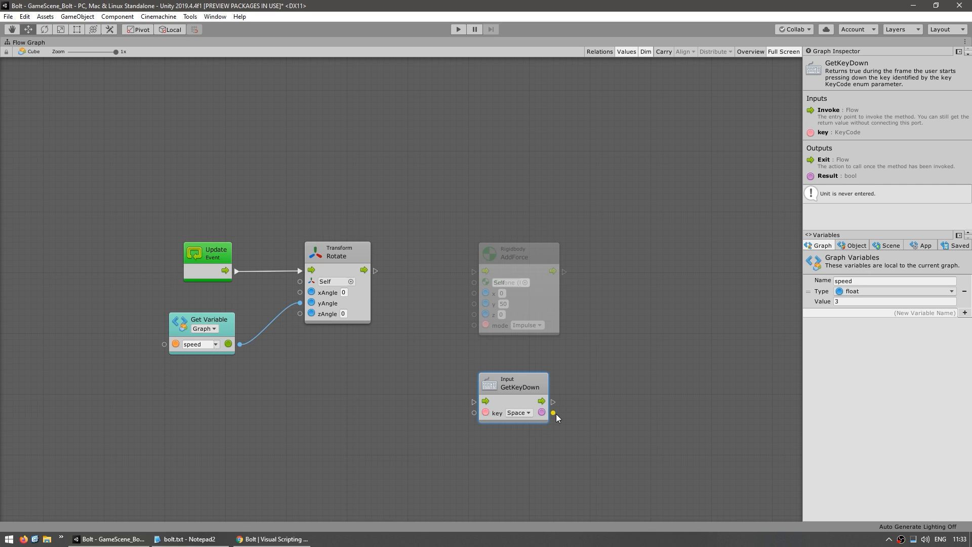
Step: Move GetKeyDown between Rotate and AddForce, add a Branch from its result, and wire True to AddForce
{"action": "left_click_drag", "start_coordinate": [517, 253], "coordinate": [599, 250]}
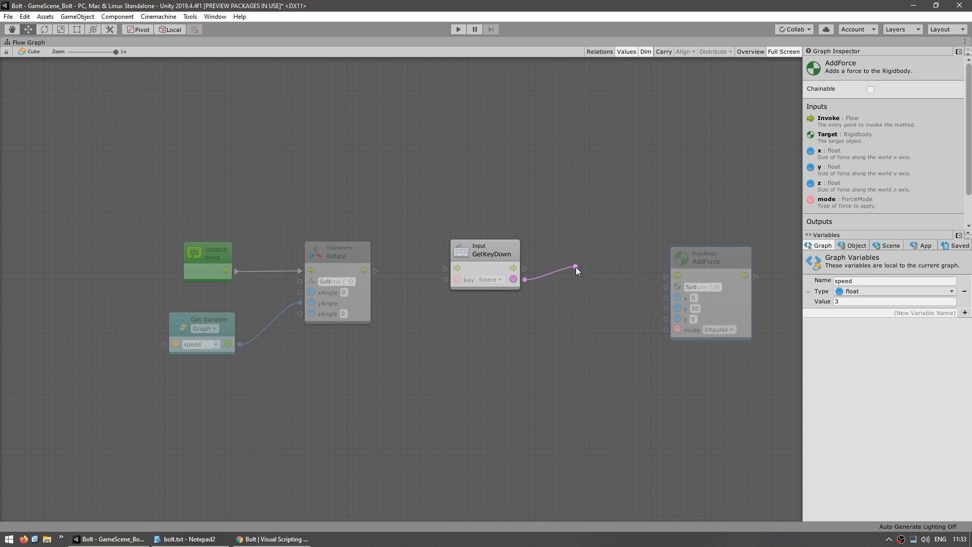
{"action": "left_click", "coordinate": [575, 267]}
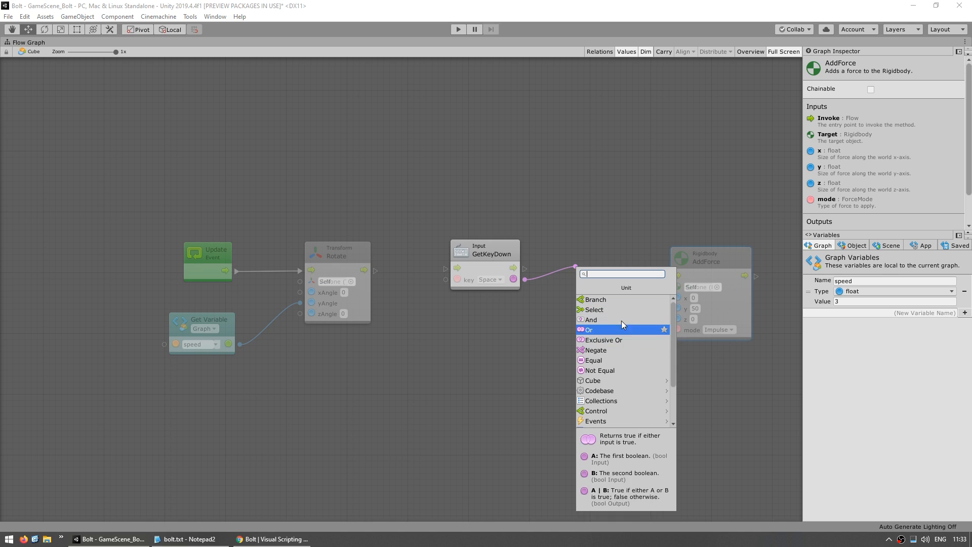
{"action": "mouse_move", "coordinate": [594, 299]}
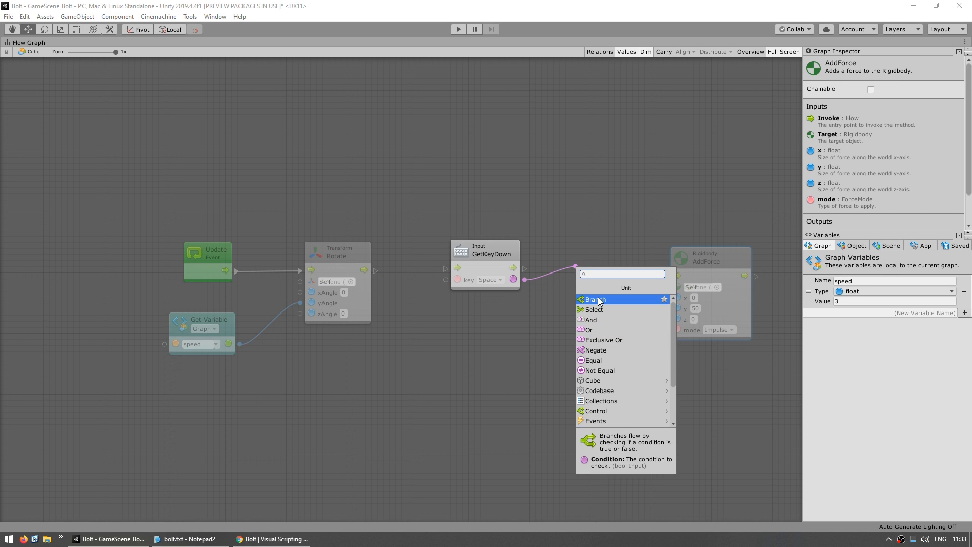
{"action": "left_click", "coordinate": [594, 298]}
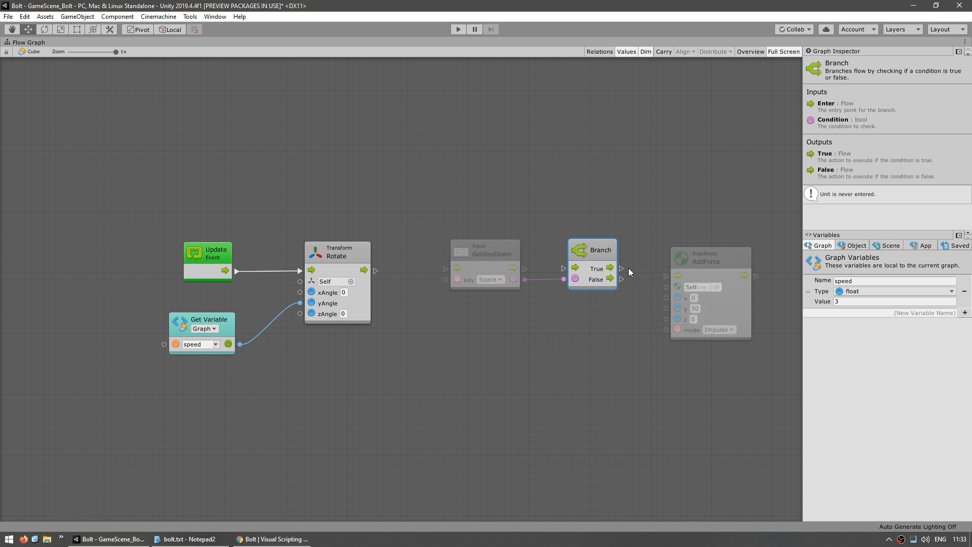
{"action": "left_click_drag", "start_coordinate": [618, 267], "coordinate": [677, 275]}
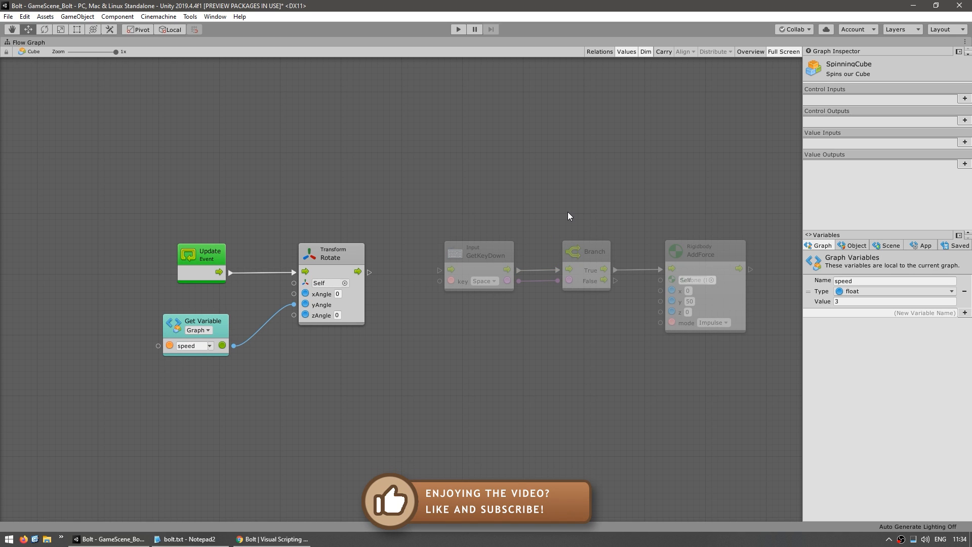
{"action": "mouse_move", "coordinate": [691, 208]}
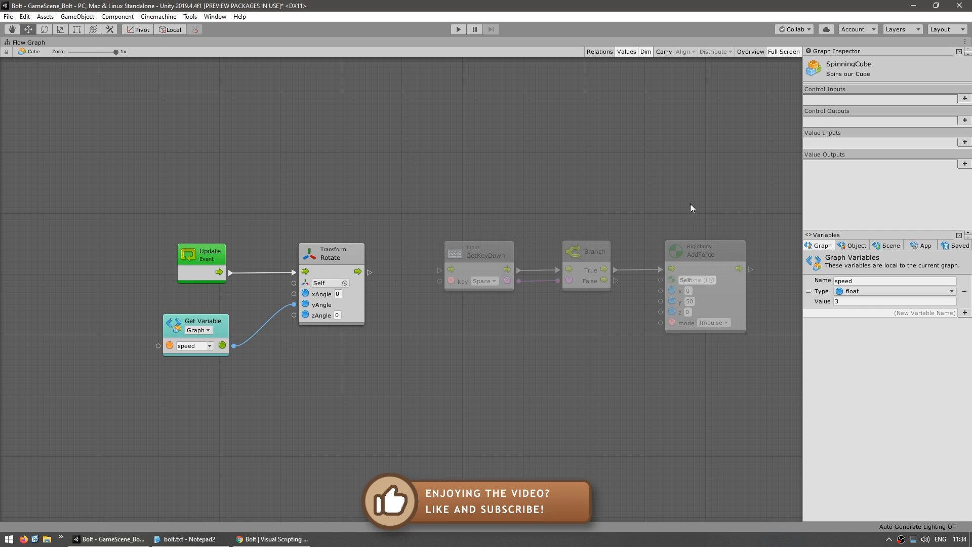
{"action": "mouse_move", "coordinate": [588, 164]}
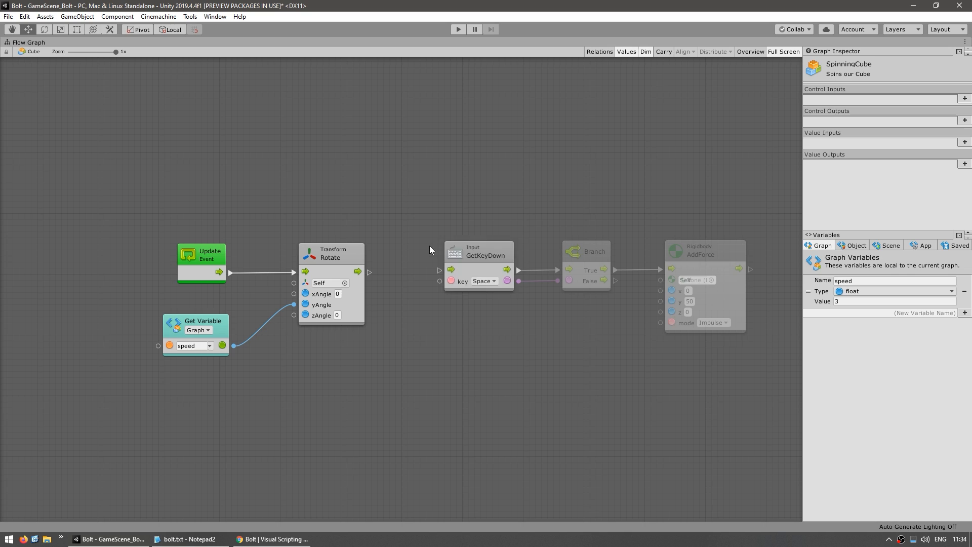
Step: Inspect the Update event unit and the Rotate unit in the graph
{"action": "left_click", "coordinate": [201, 263]}
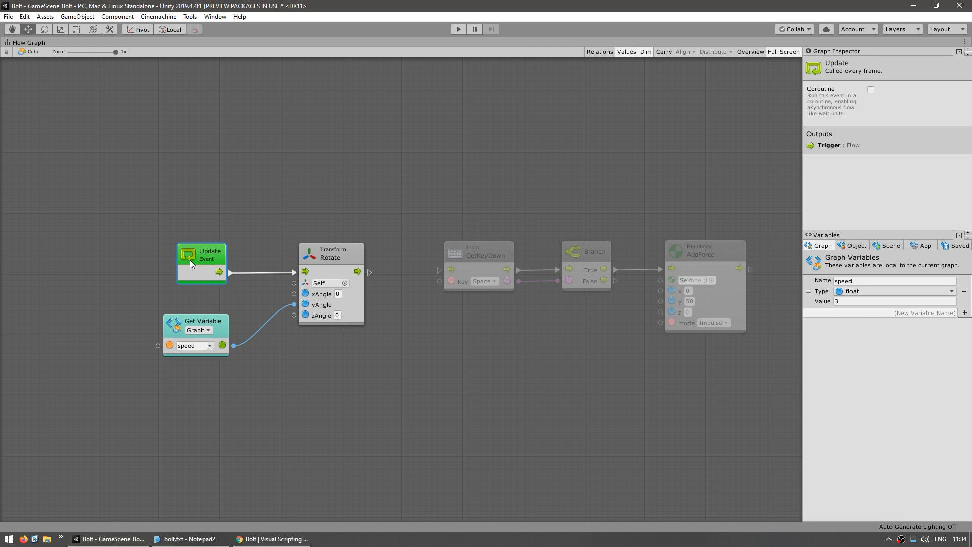
{"action": "mouse_move", "coordinate": [330, 265]}
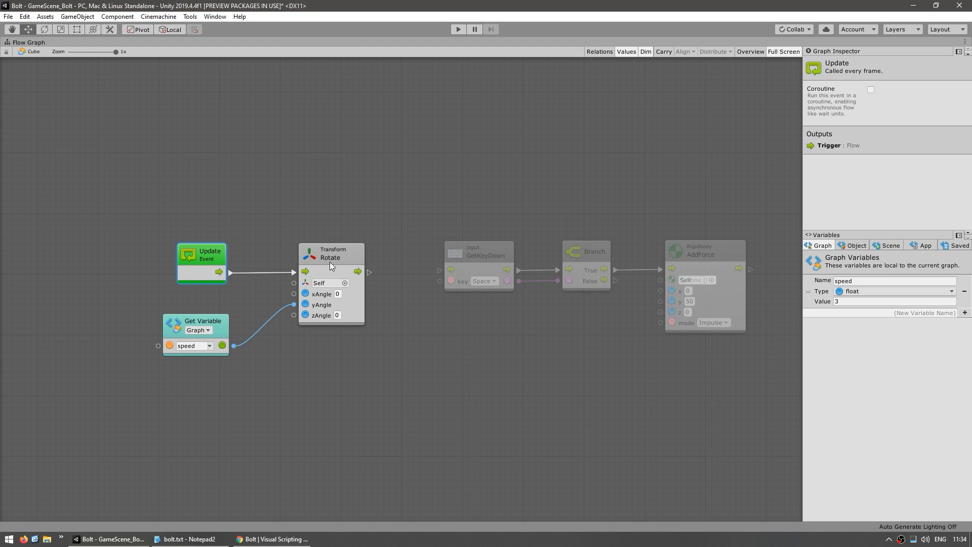
{"action": "left_click", "coordinate": [331, 253]}
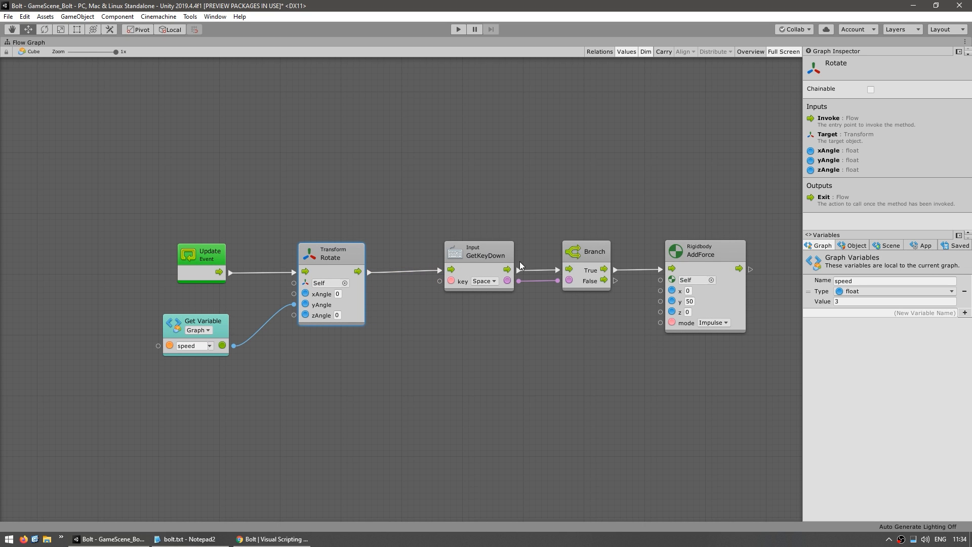
{"action": "mouse_move", "coordinate": [700, 259]}
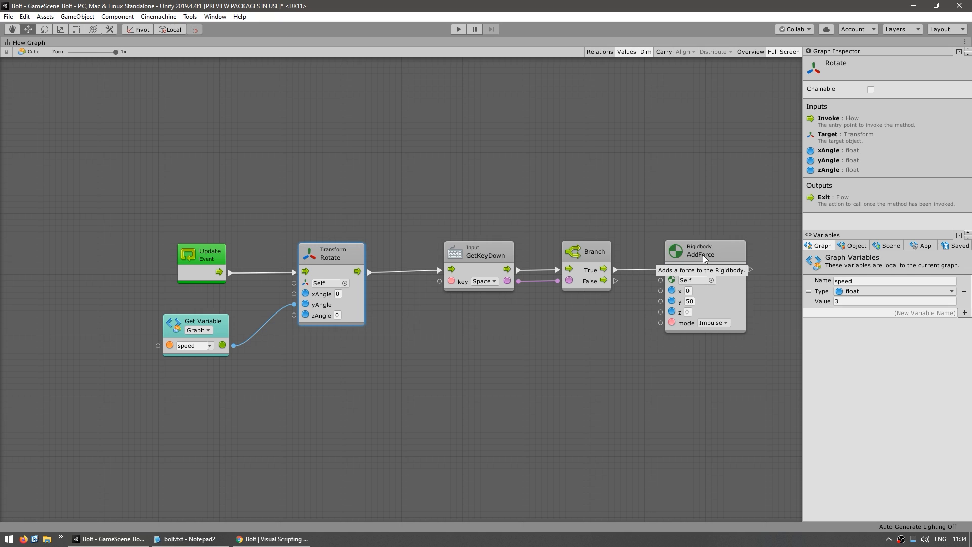
{"action": "mouse_move", "coordinate": [395, 276]}
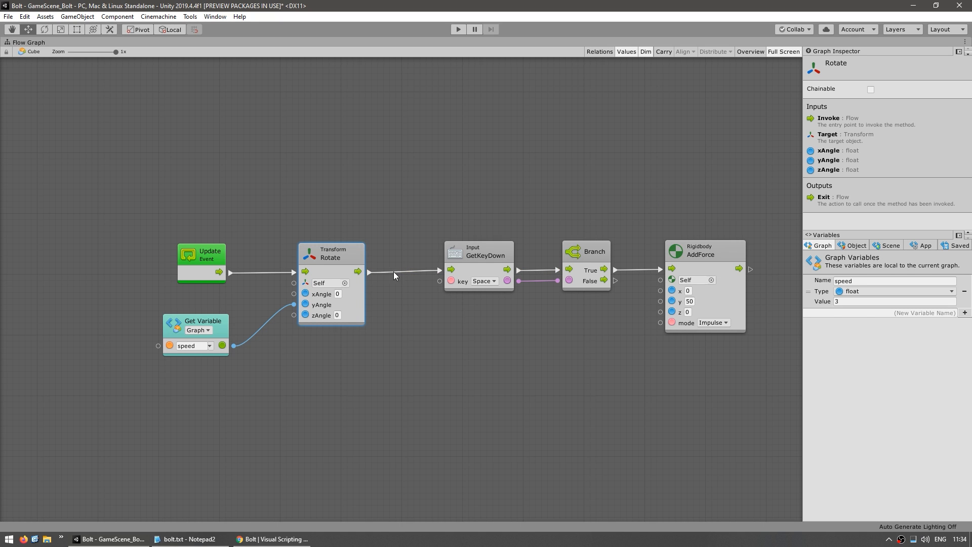
{"action": "mouse_move", "coordinate": [620, 165]}
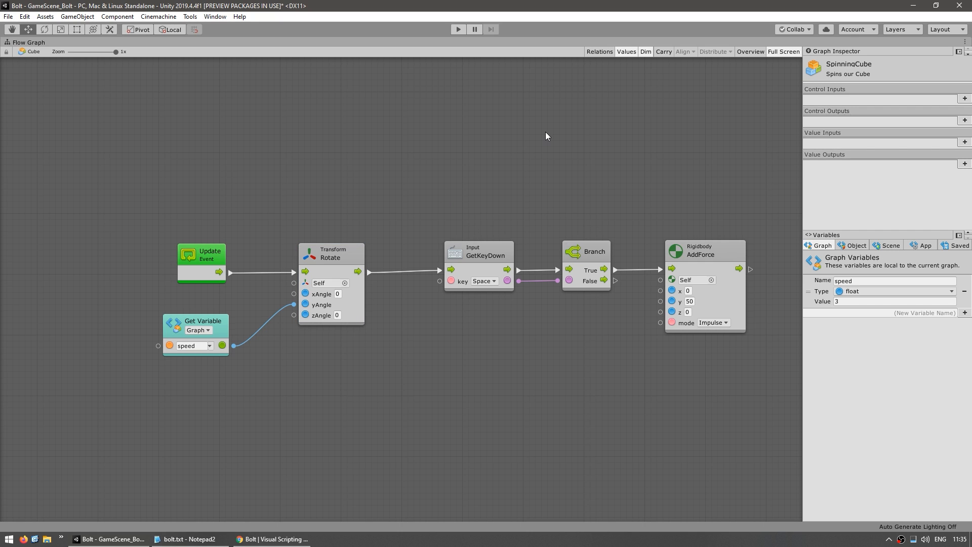
{"action": "mouse_move", "coordinate": [529, 168]}
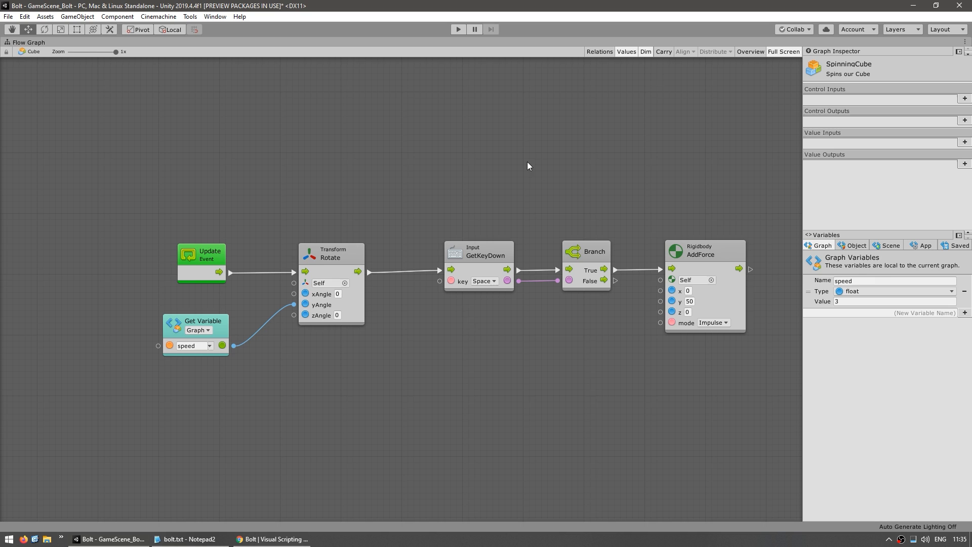
Step: Review the Rotate, GetKeyDown and AddForce units, deselect, and enter play mode
{"action": "left_click", "coordinate": [331, 254]}
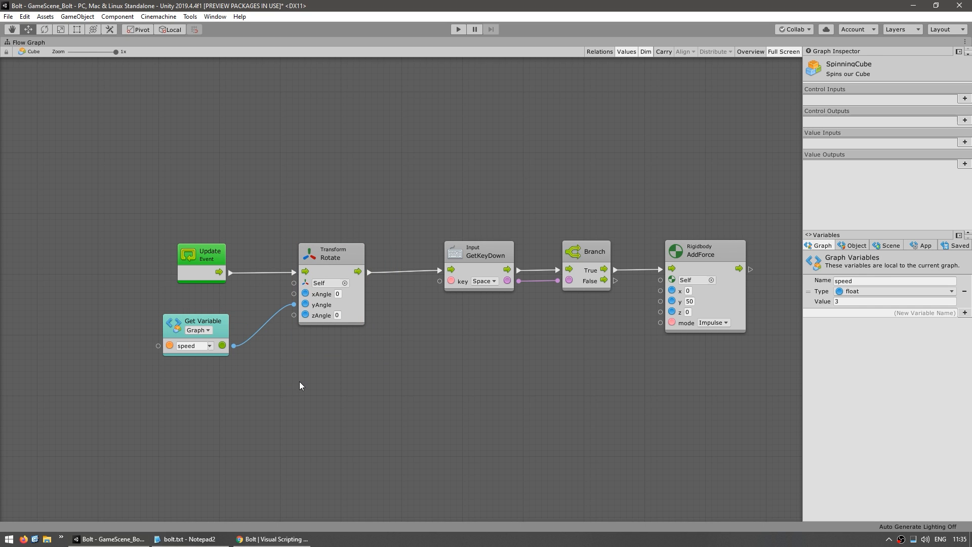
{"action": "left_click", "coordinate": [486, 255]}
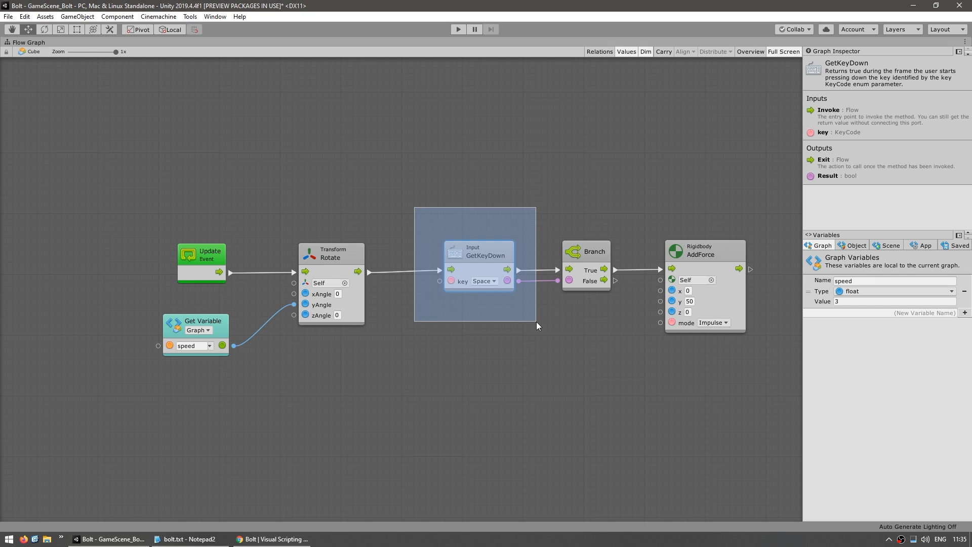
{"action": "left_click", "coordinate": [704, 250]}
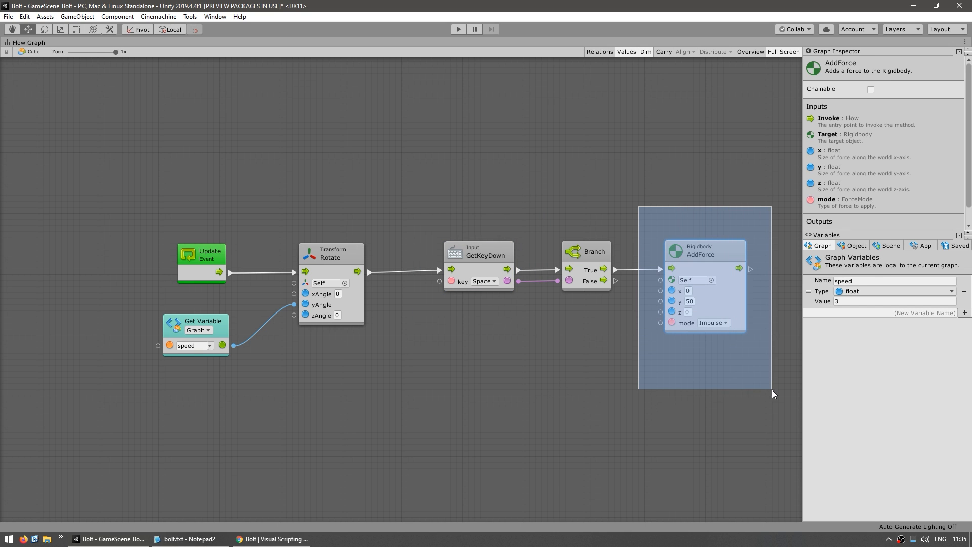
{"action": "left_click", "coordinate": [759, 370]}
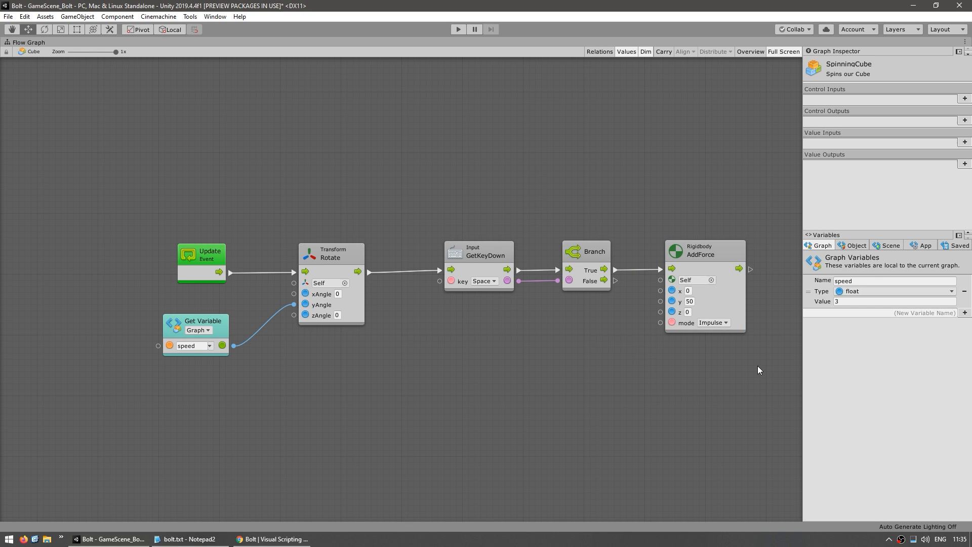
{"action": "left_click", "coordinate": [457, 30]}
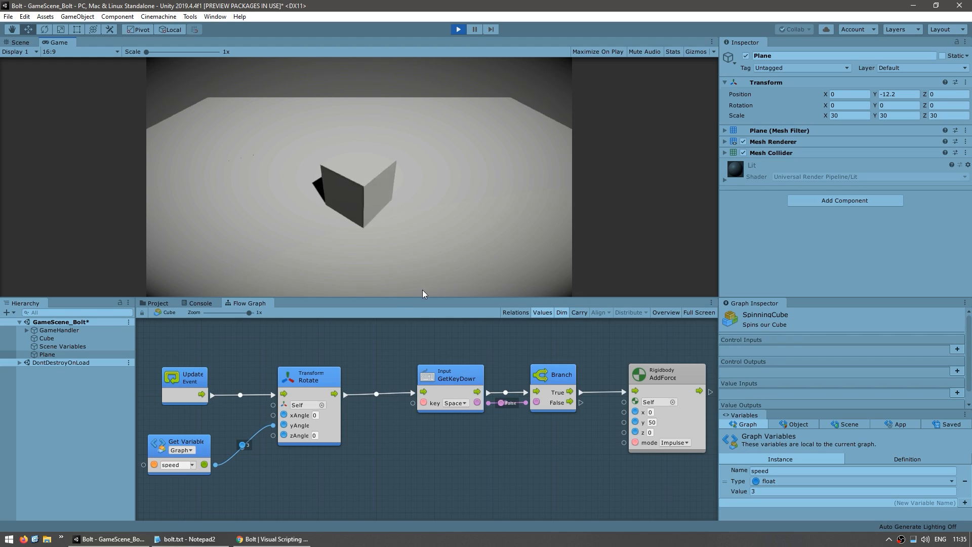